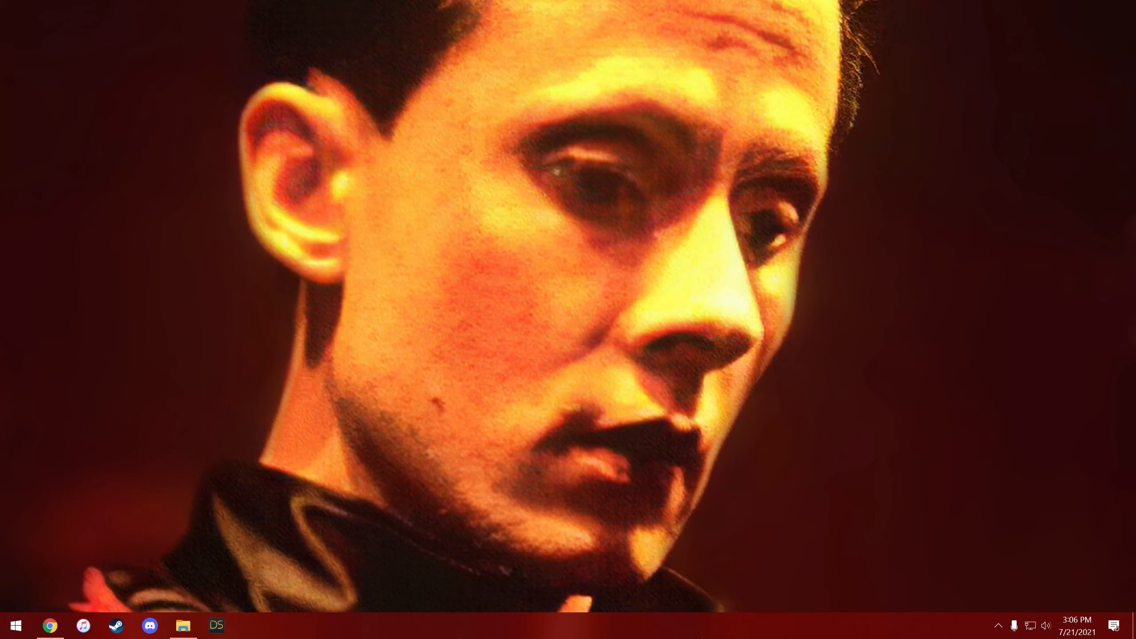
mouse_move(478, 490)
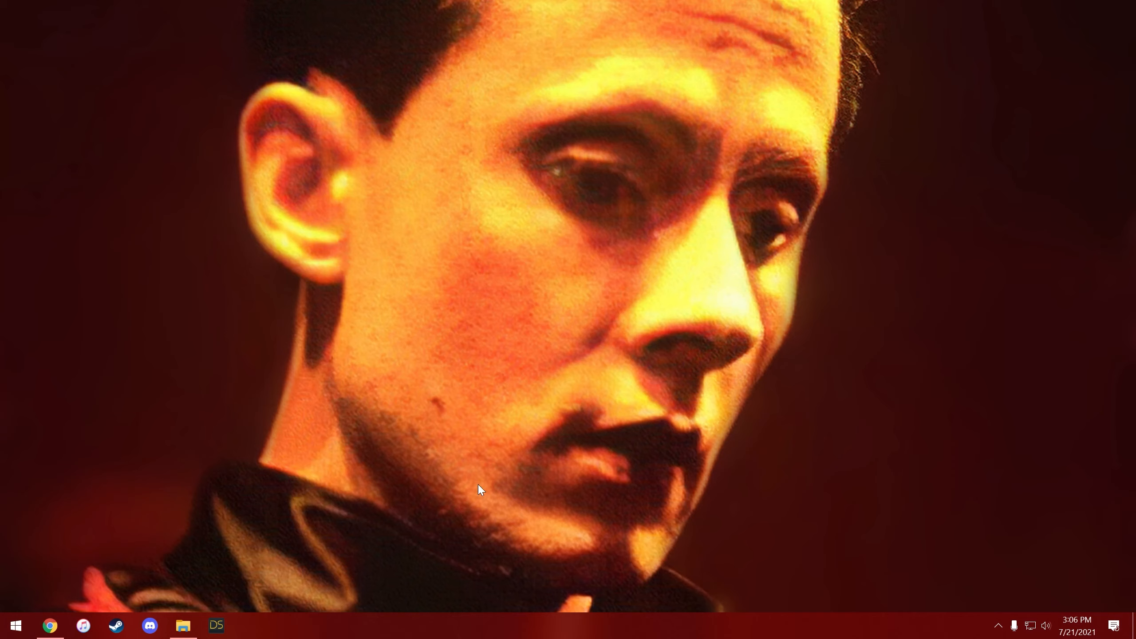
mouse_move(237, 587)
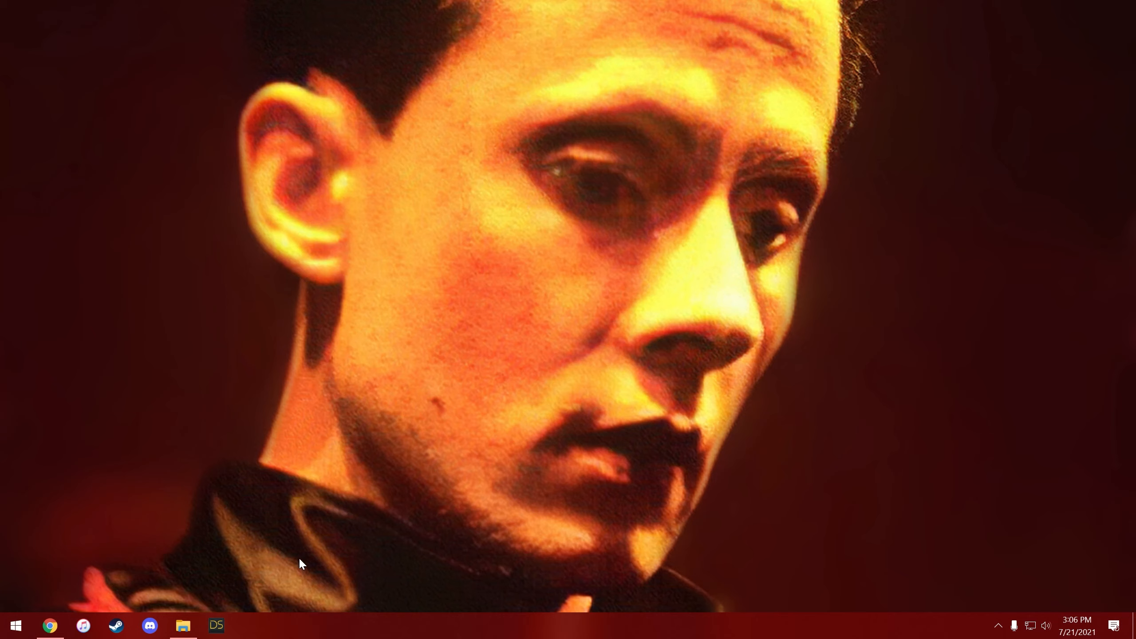
mouse_move(247, 613)
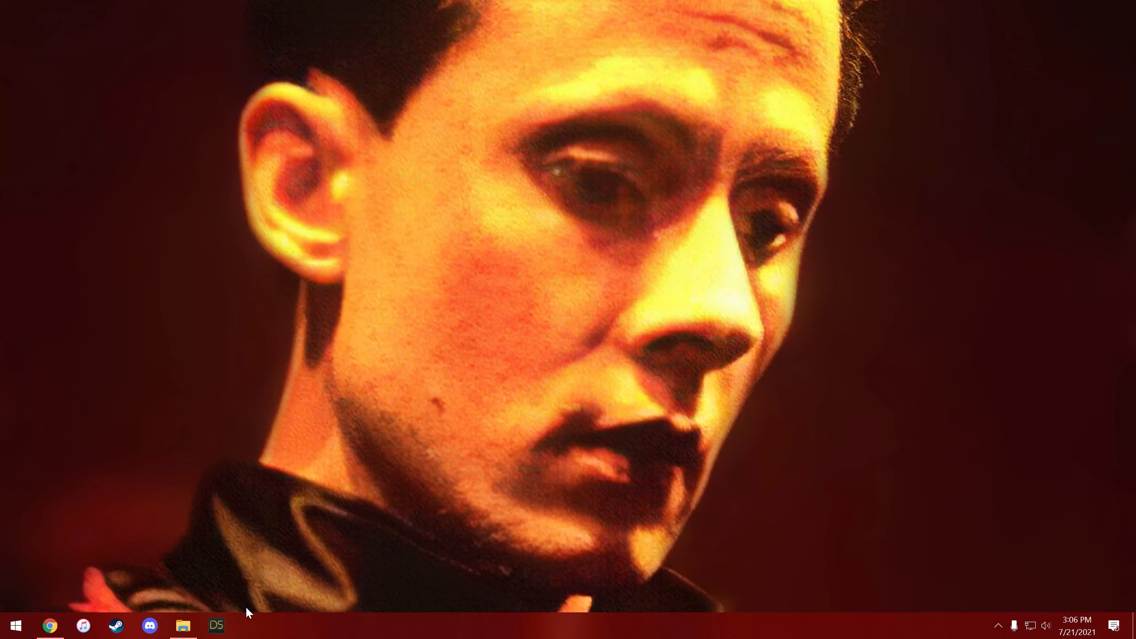
Launch DAZ Studio 4.15 Pro from the taskbar icon.
click(215, 625)
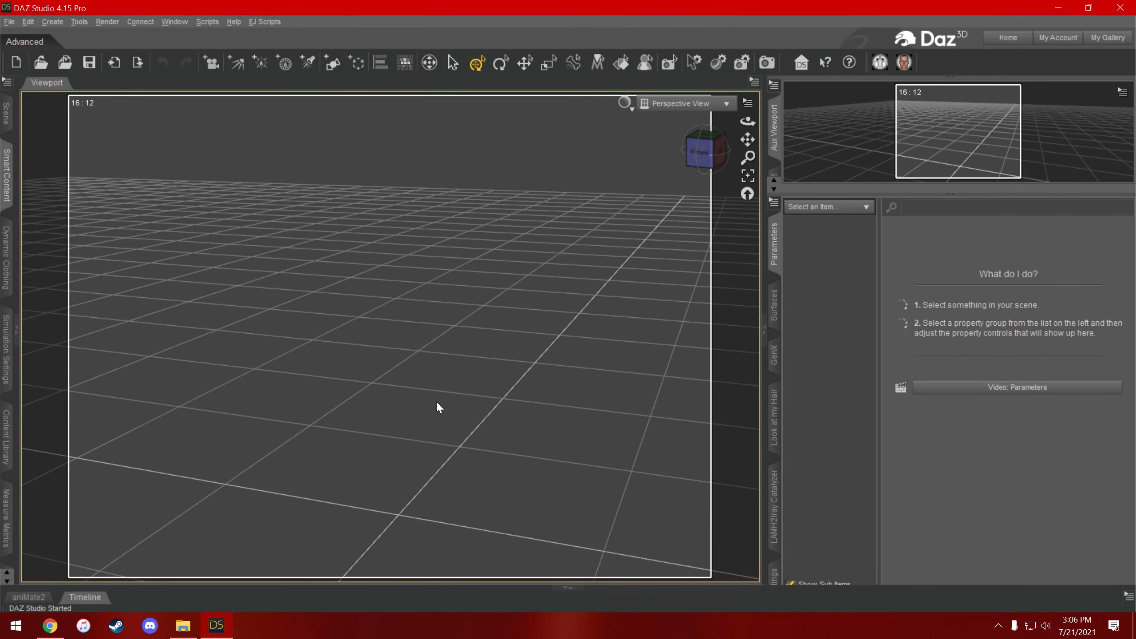
mouse_move(114, 233)
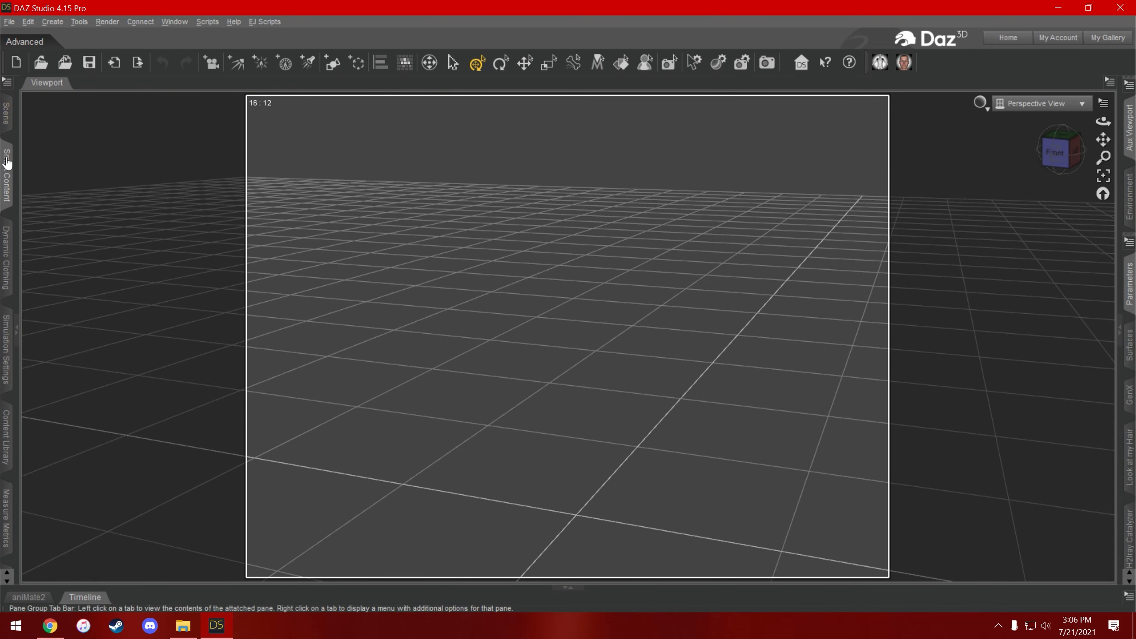
Load the DAZ Horse 2 figure from Smart Content Figures > Animals.
click(7, 196)
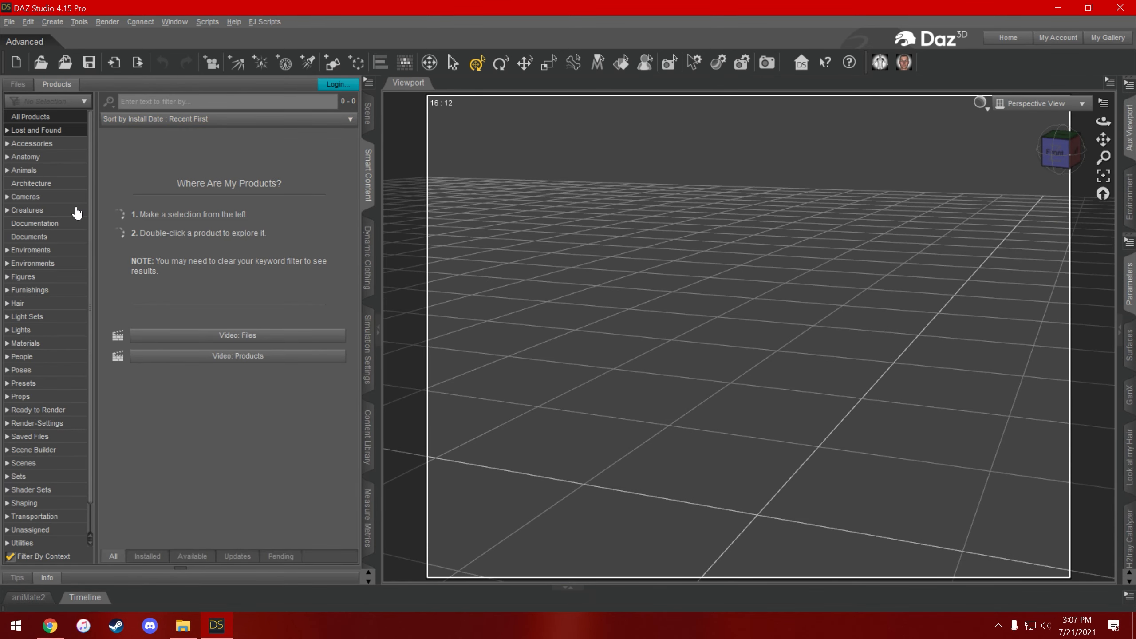
click(23, 276)
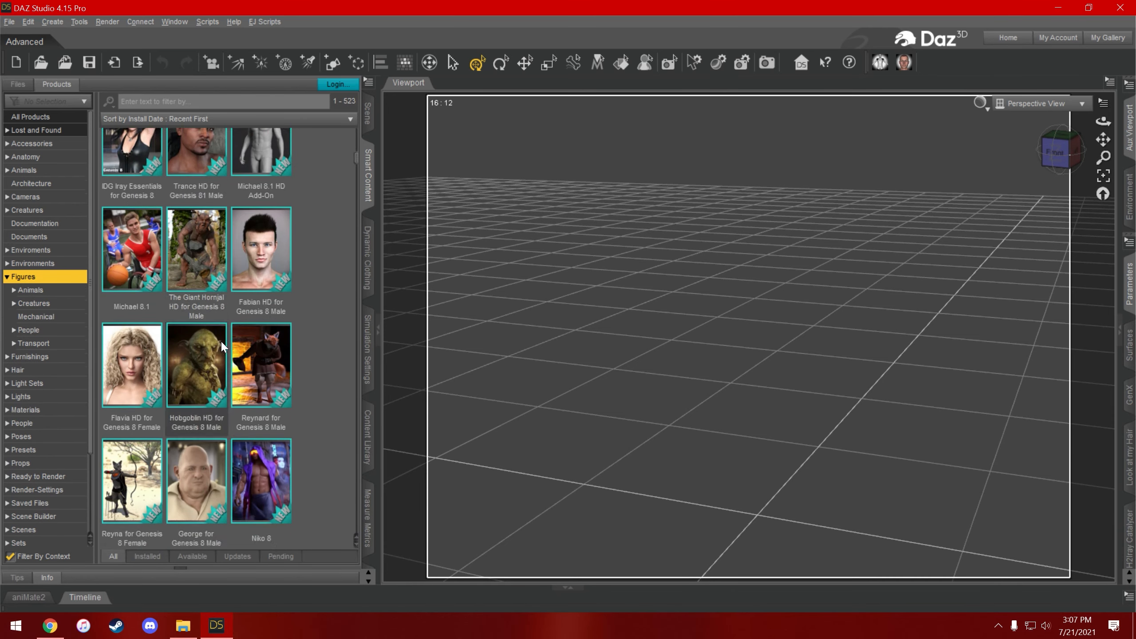
click(31, 289)
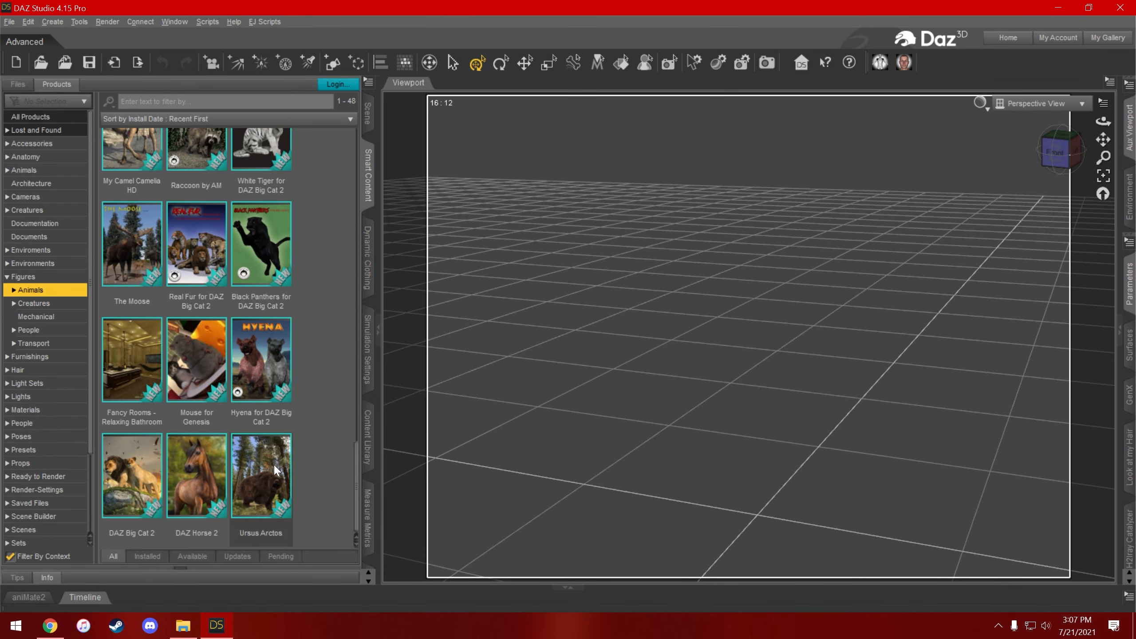
double_click(195, 475)
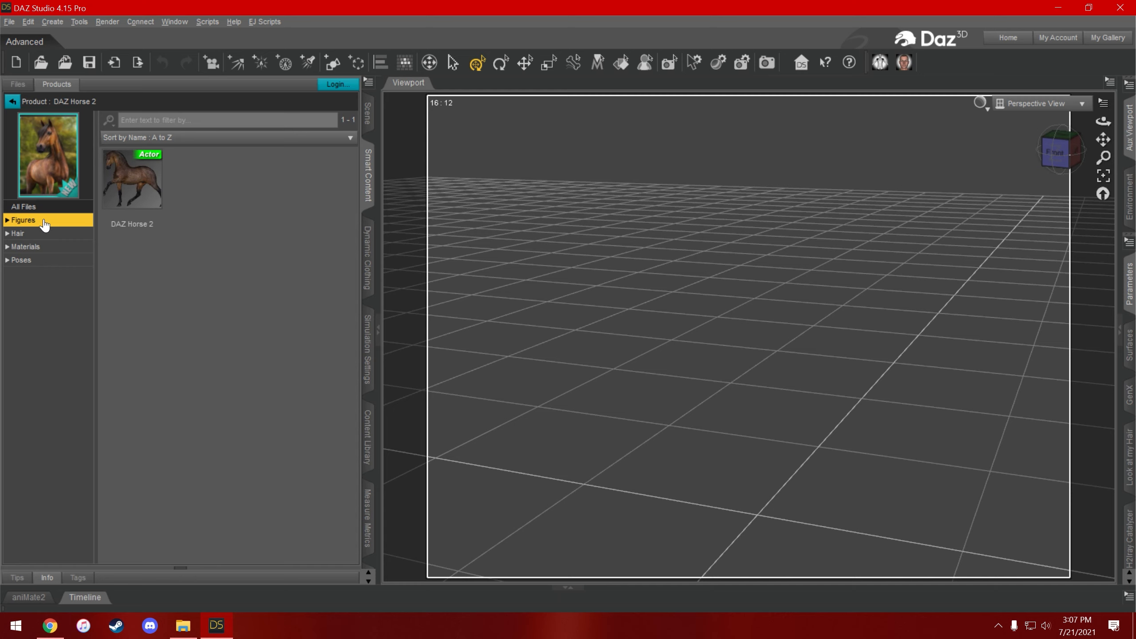
double_click(132, 179)
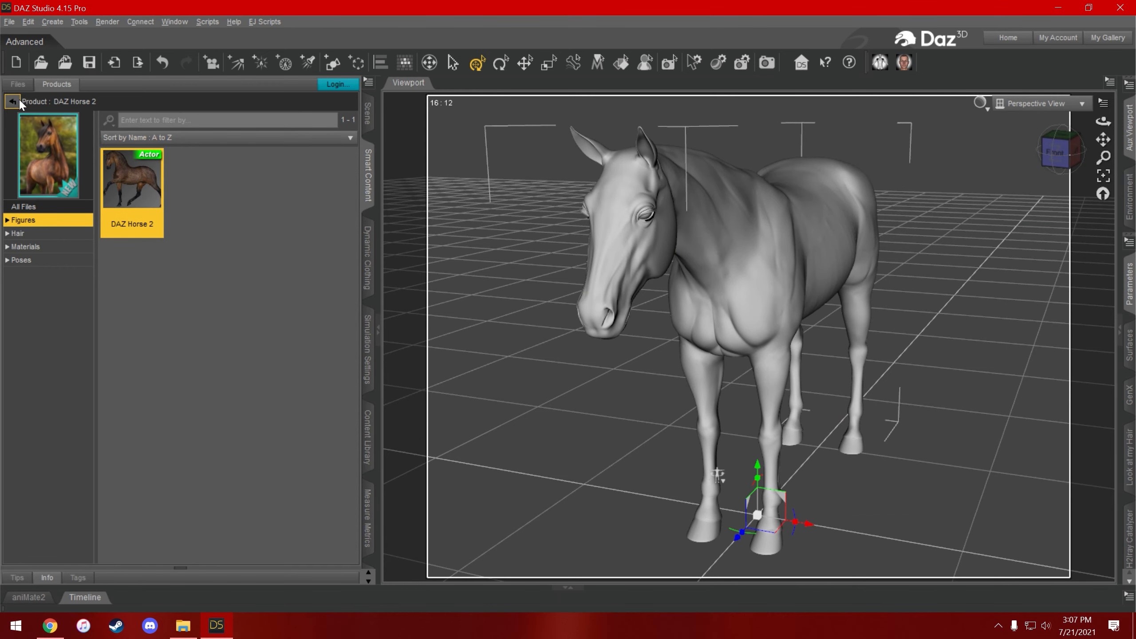
click(11, 101)
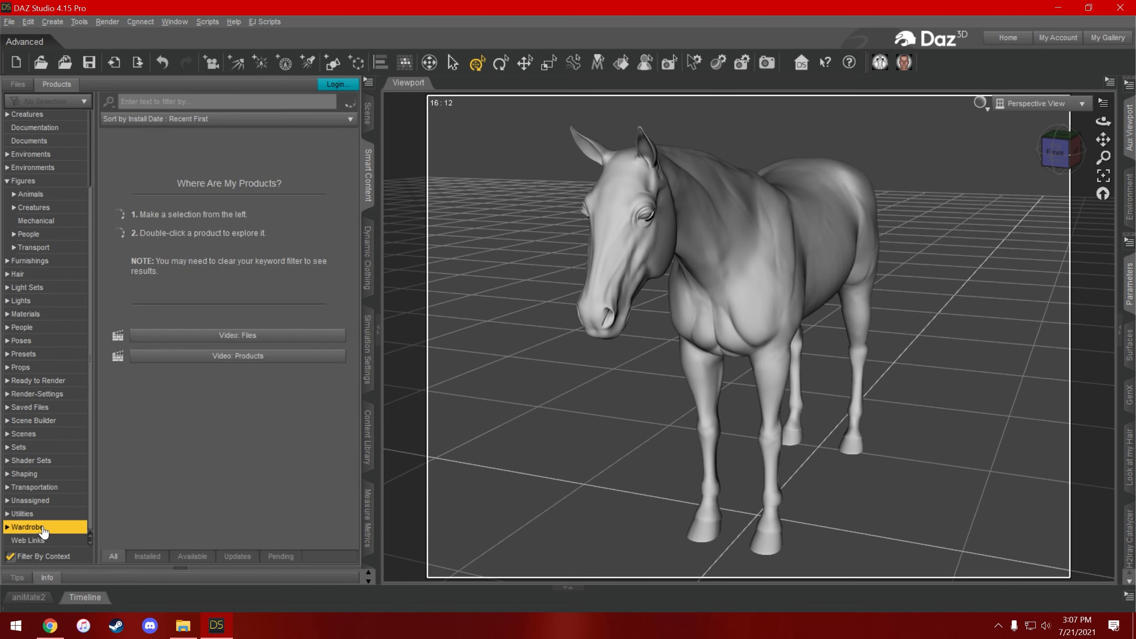
Add Torn TShirt4 from dForce Torn Clothes for Genesis 8 Male(s), filtered by 'torn'.
click(28, 527)
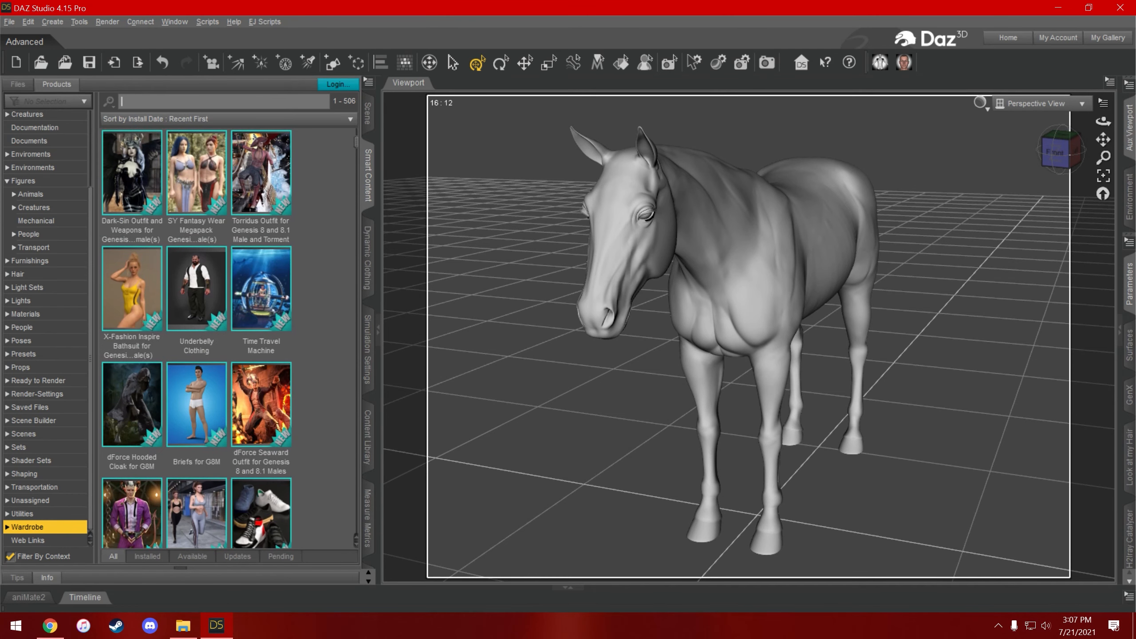
text(torn)
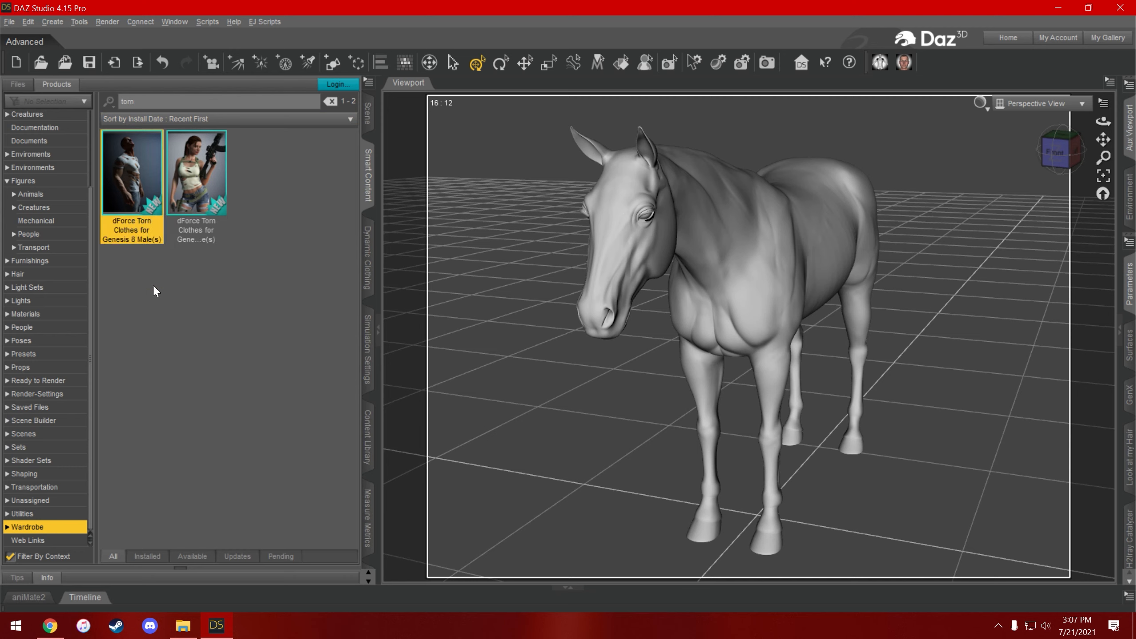
double_click(131, 172)
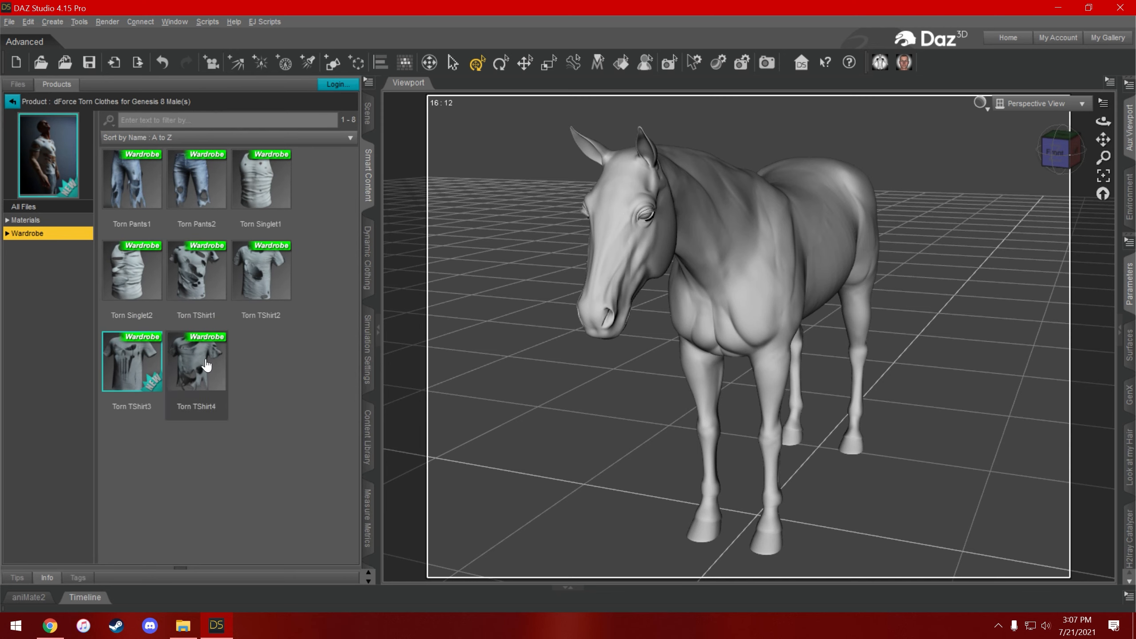
double_click(196, 360)
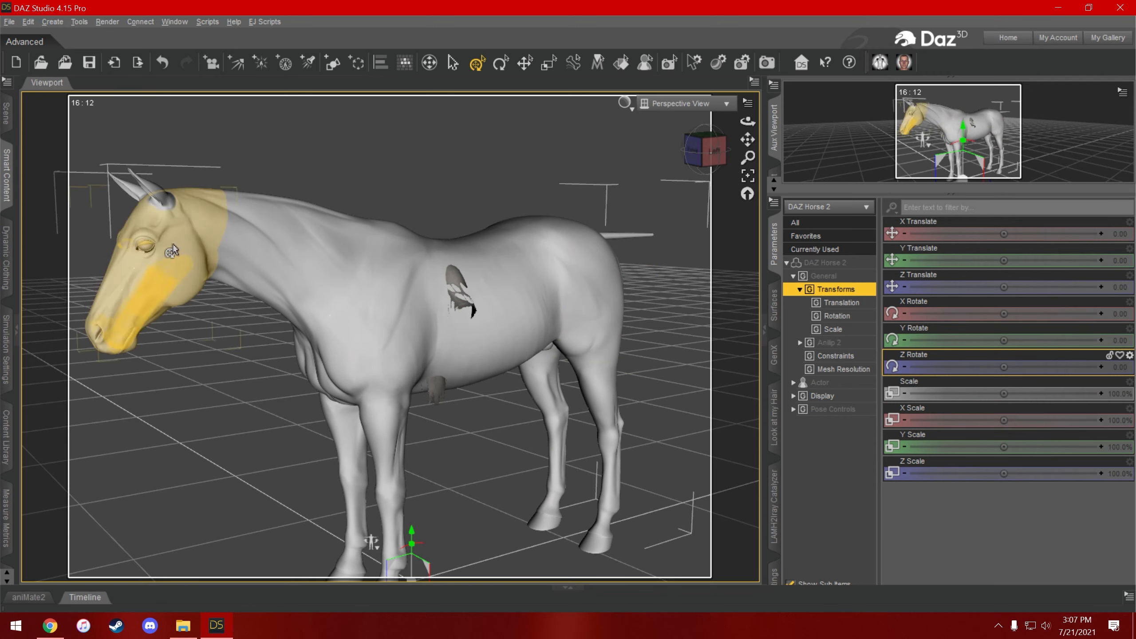
Select the horse by clicking its head in the viewport.
click(579, 312)
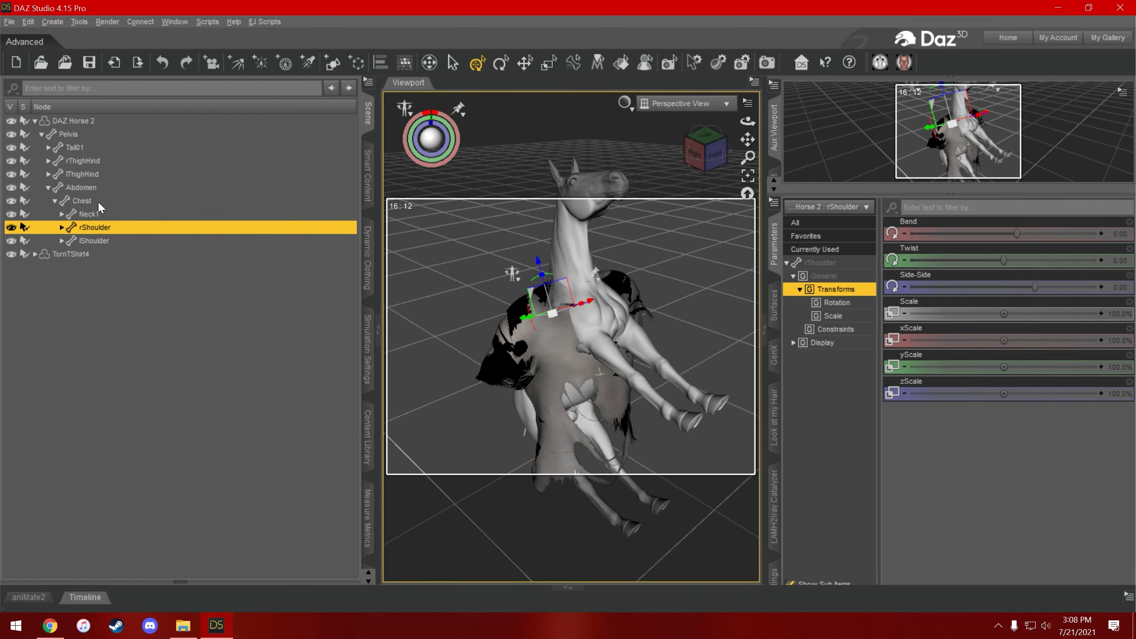
Select the Chest bone and use Select Children to include neck through tongue.
click(81, 201)
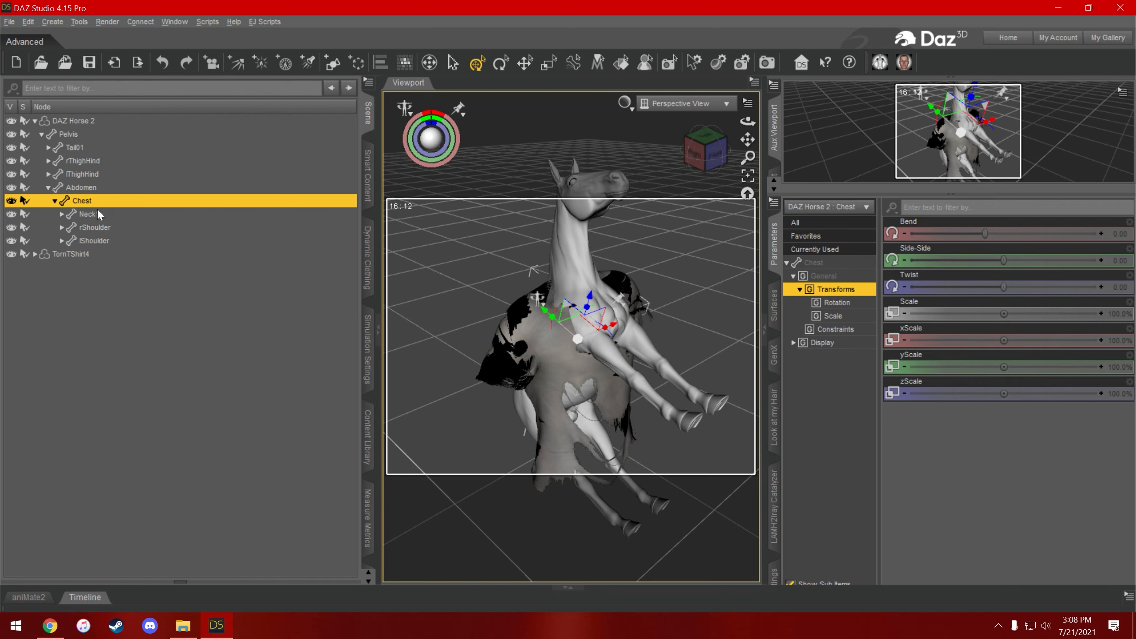
right_click(81, 200)
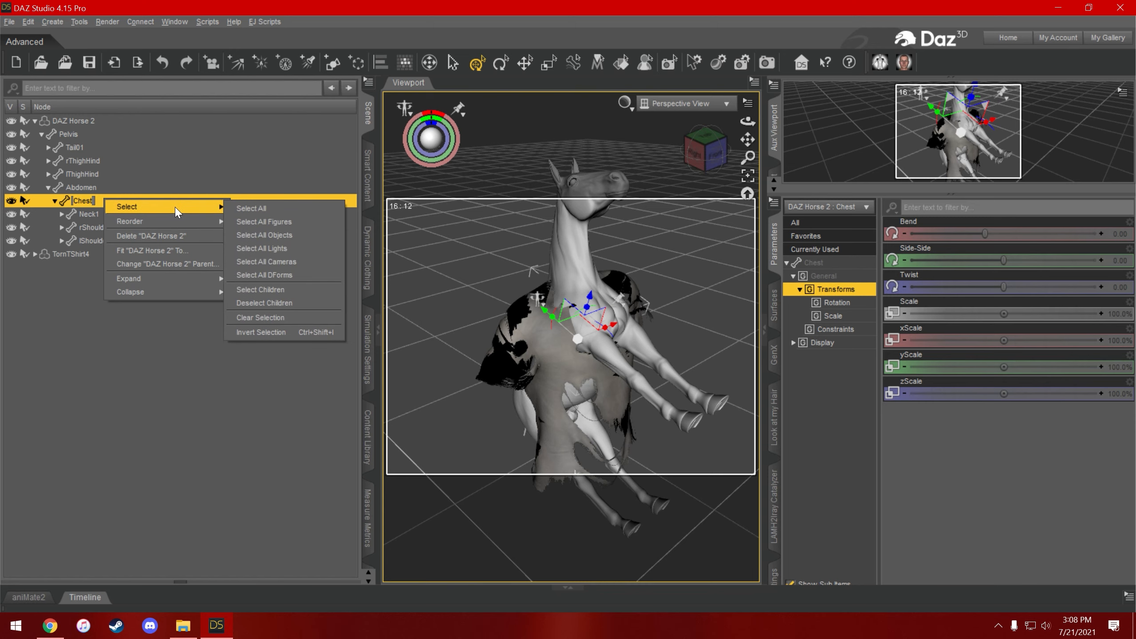
mouse_move(293, 290)
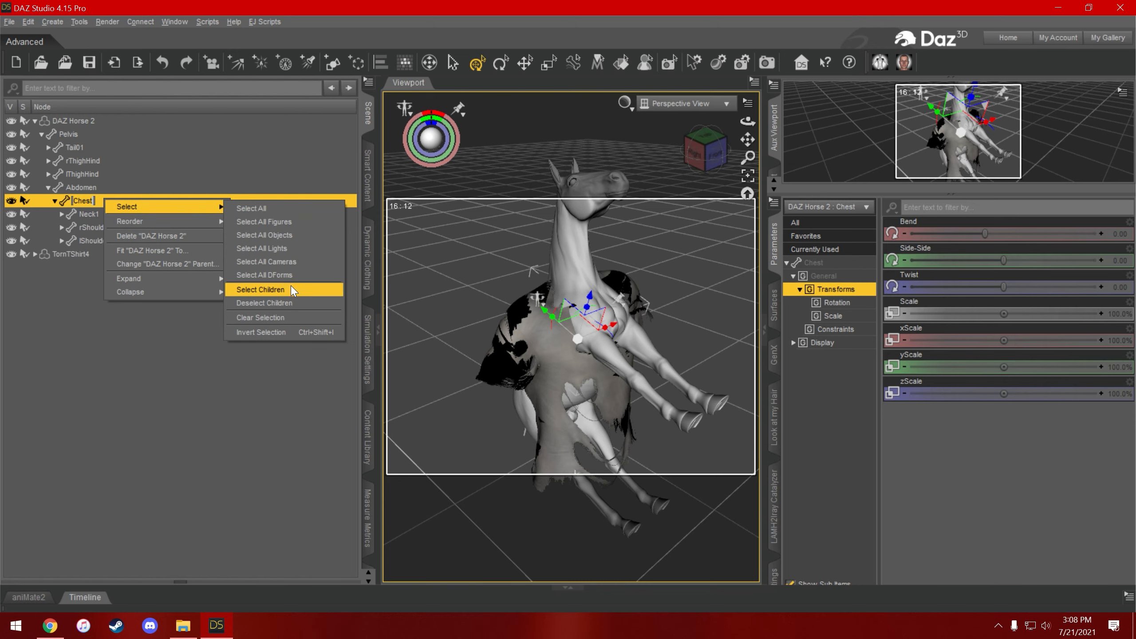
click(260, 289)
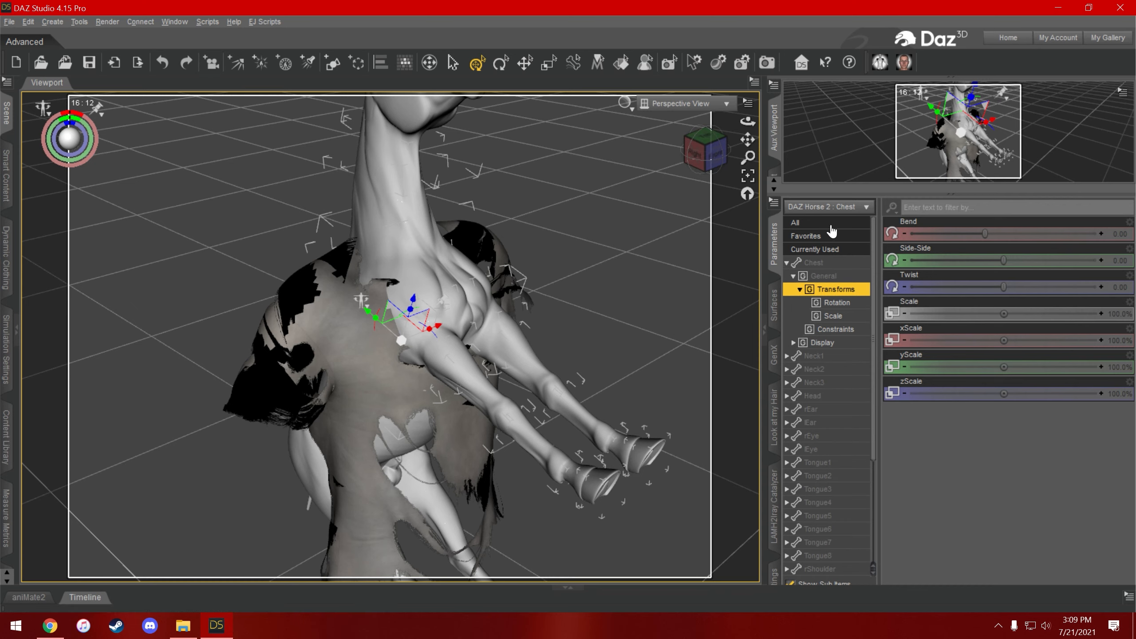
Show All properties in the Parameters pane and enable Edit Mode.
click(795, 222)
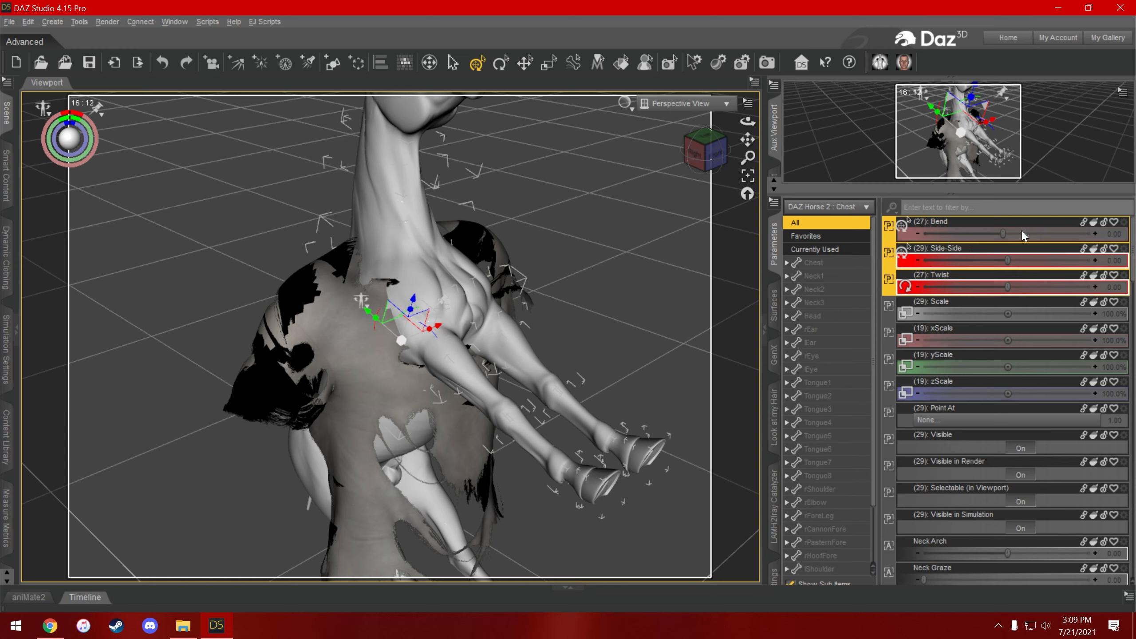
mouse_move(953, 281)
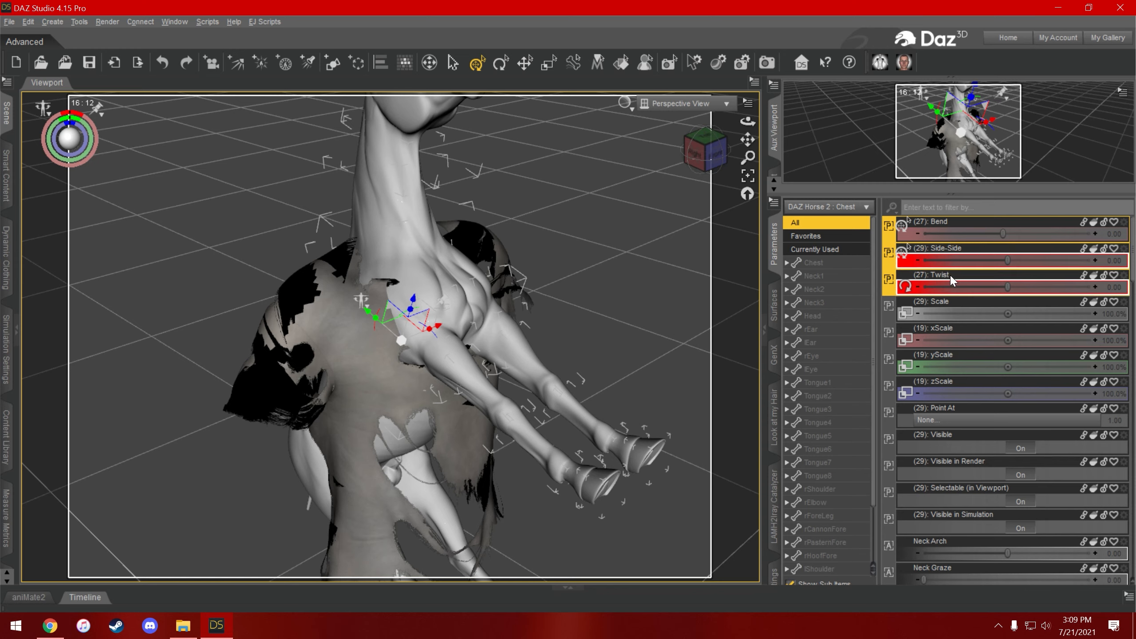
right_click(951, 281)
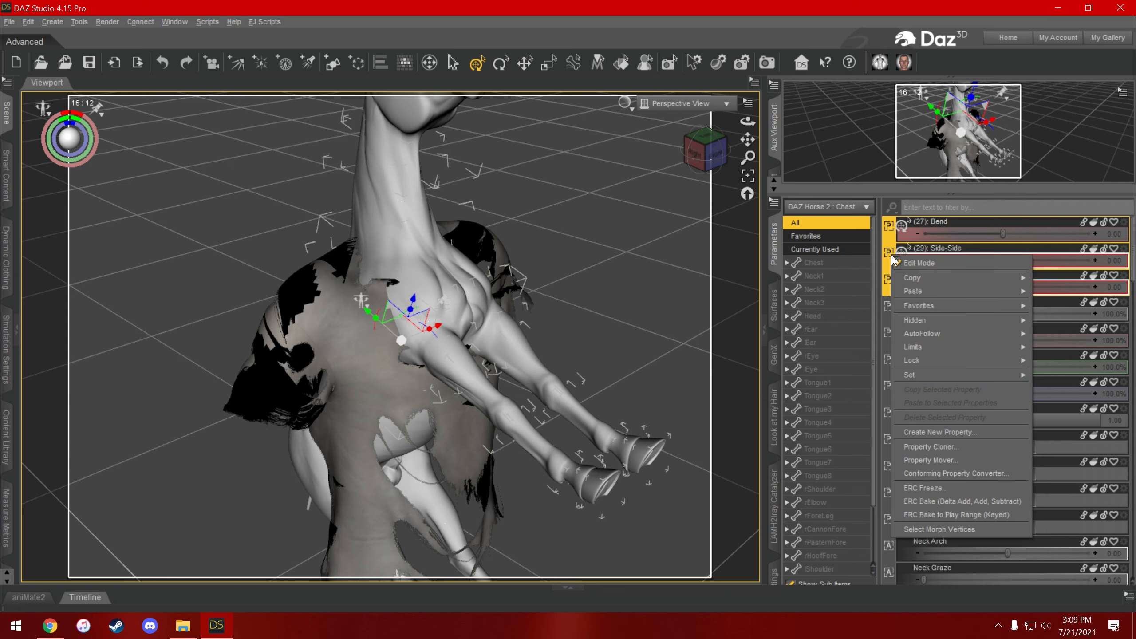
mouse_move(913, 346)
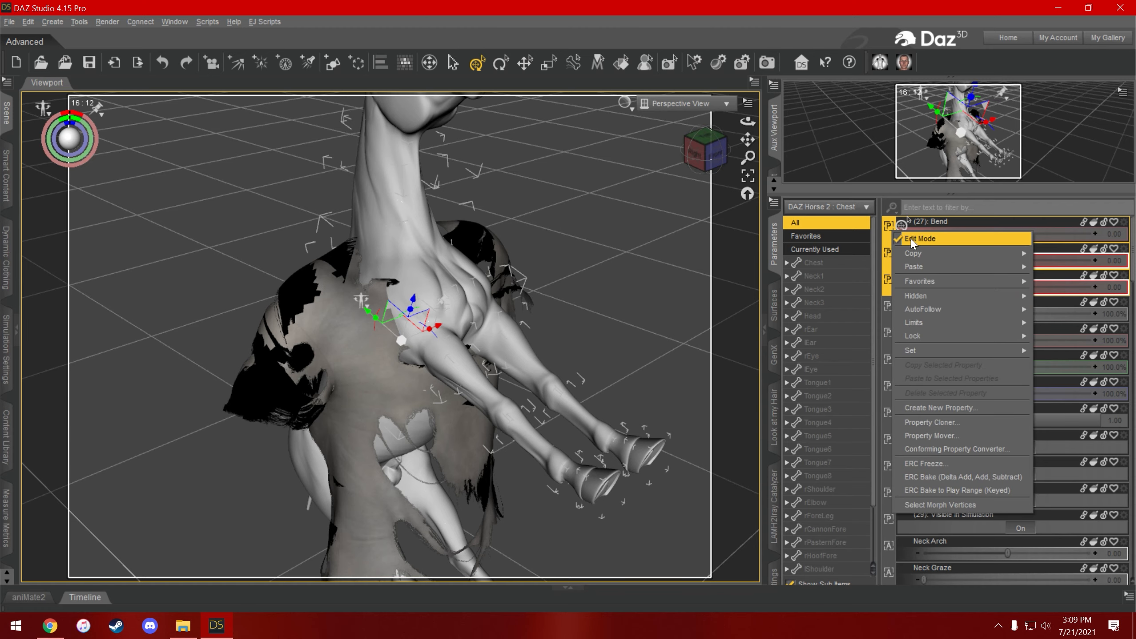
click(920, 239)
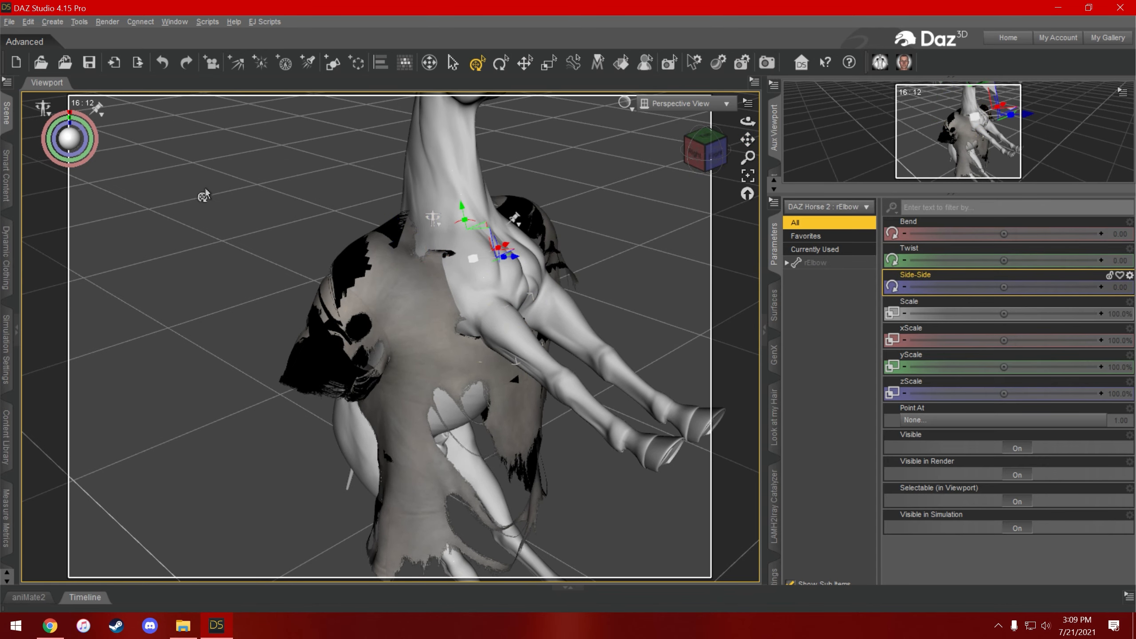
Toggle Show Pose Tool off and on, selecting the rShoulder bone.
click(747, 103)
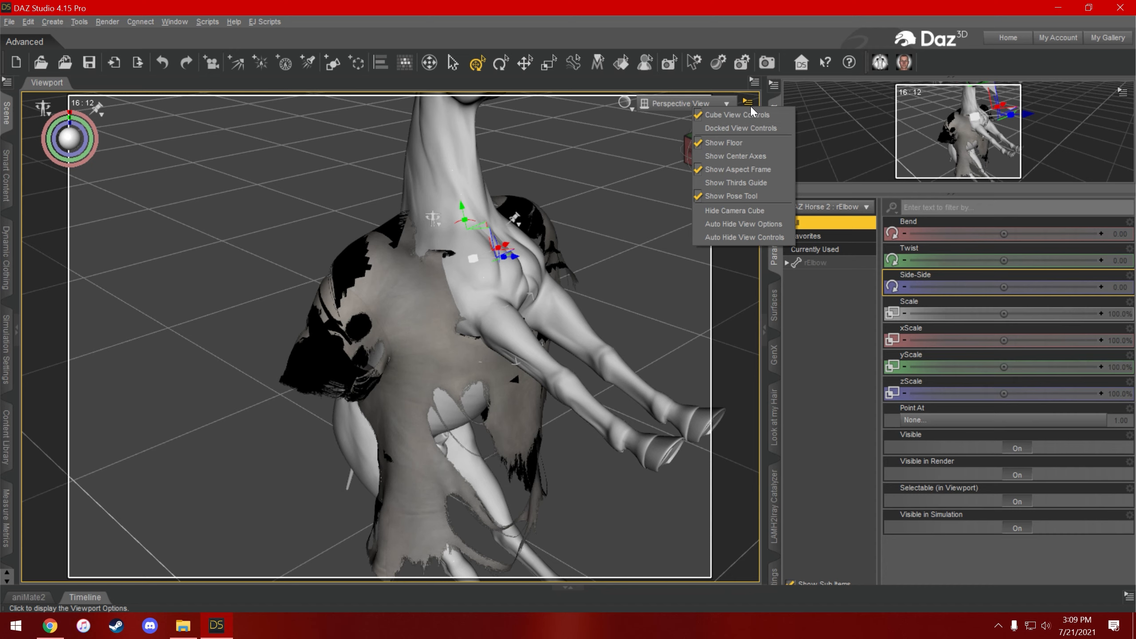
mouse_move(750, 142)
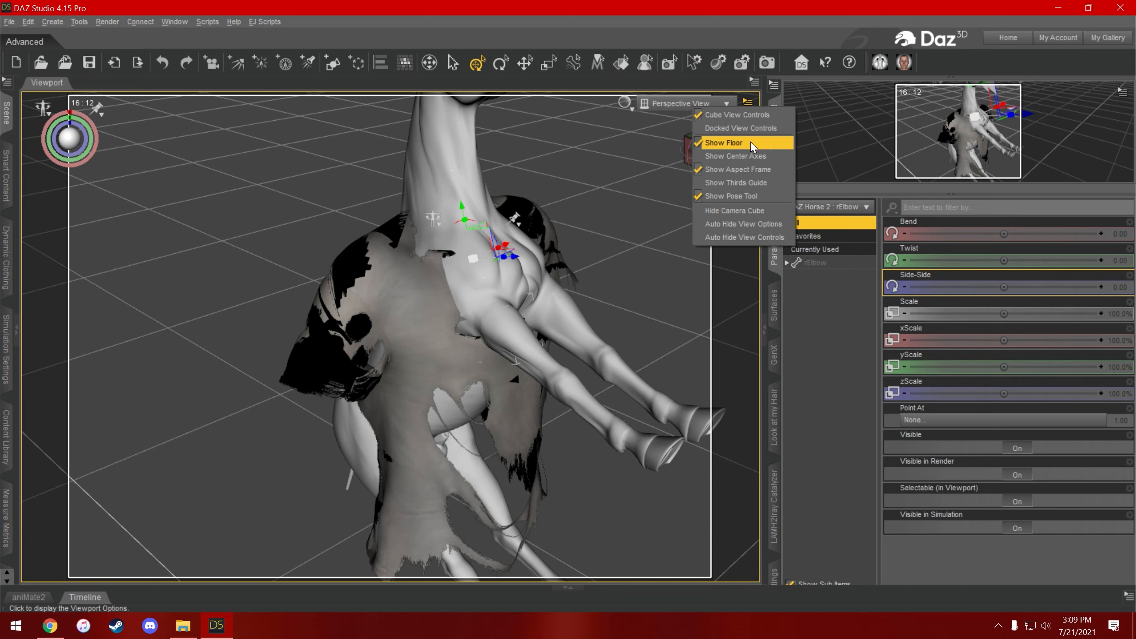
mouse_move(732, 195)
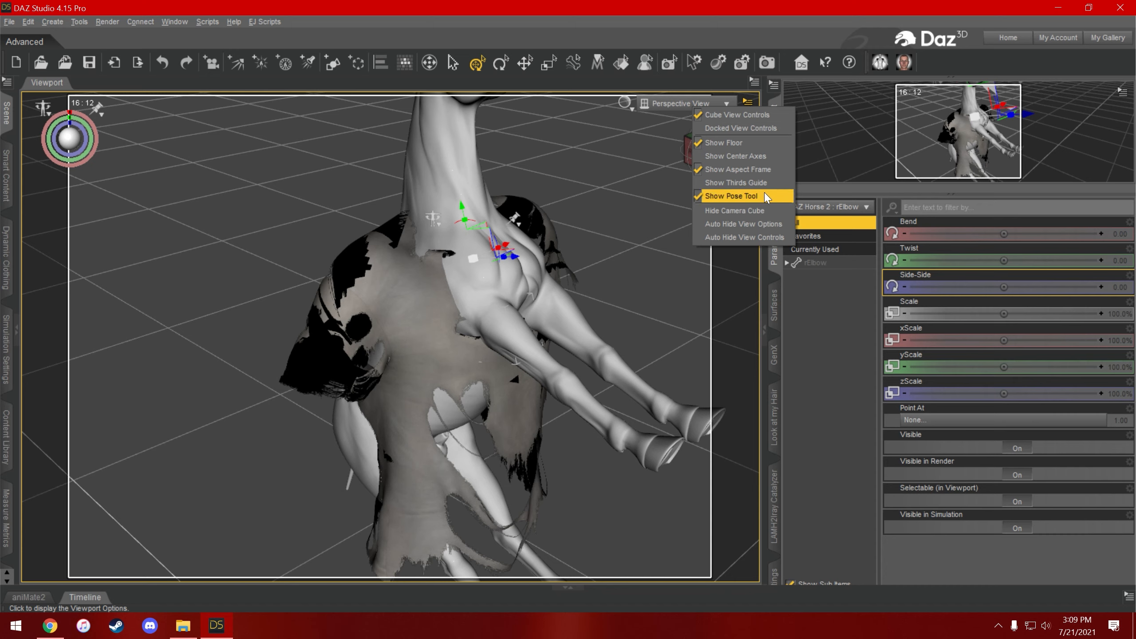
click(731, 195)
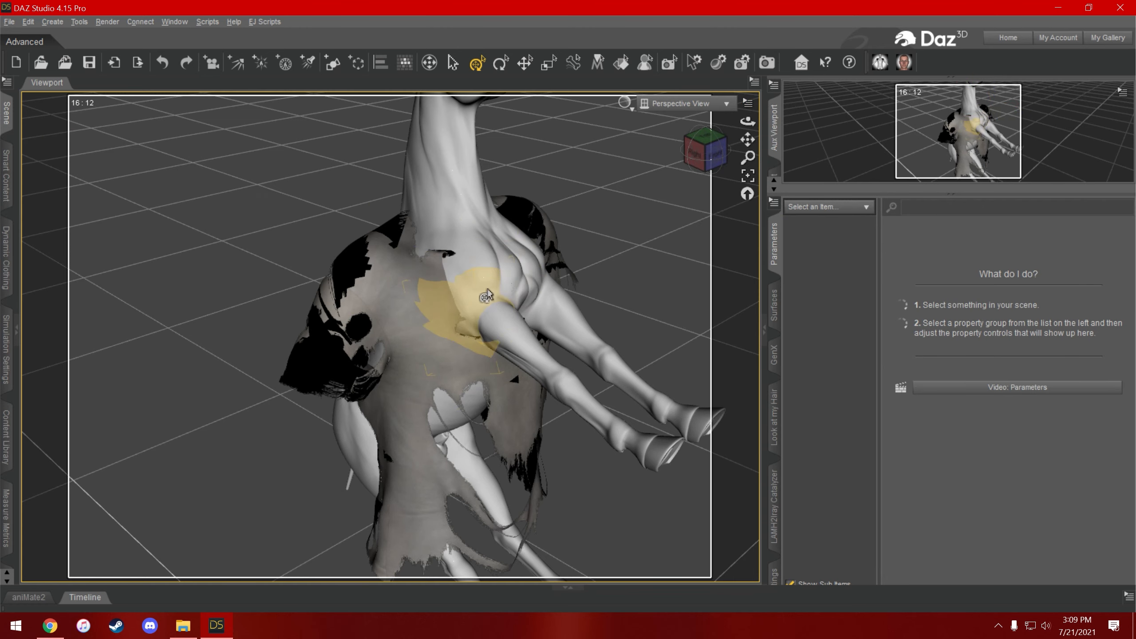
click(485, 297)
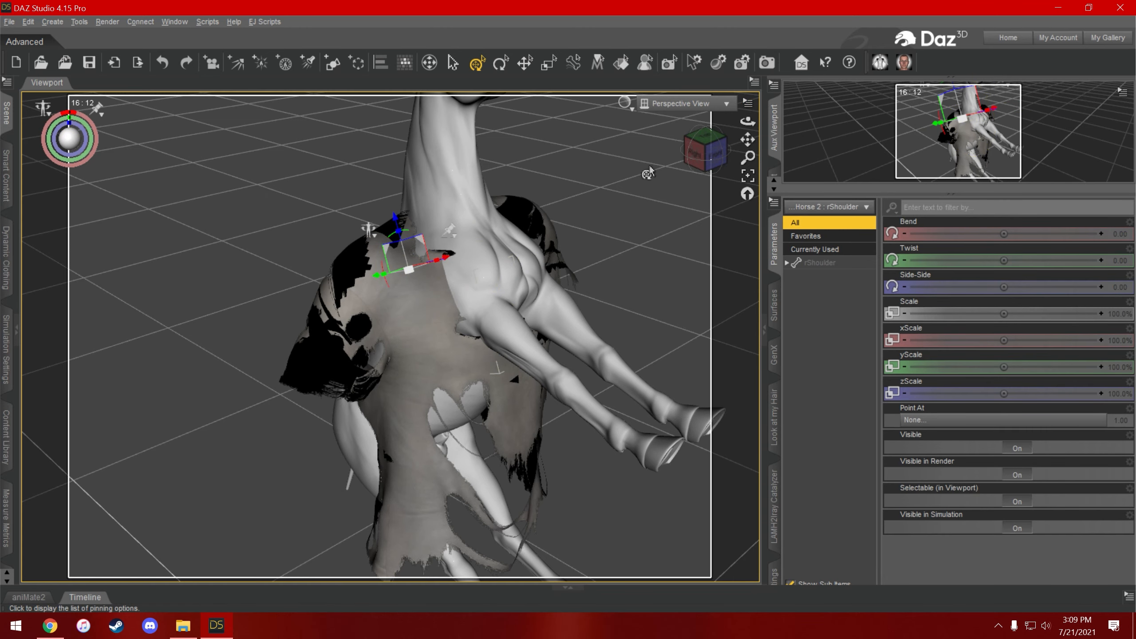
click(748, 103)
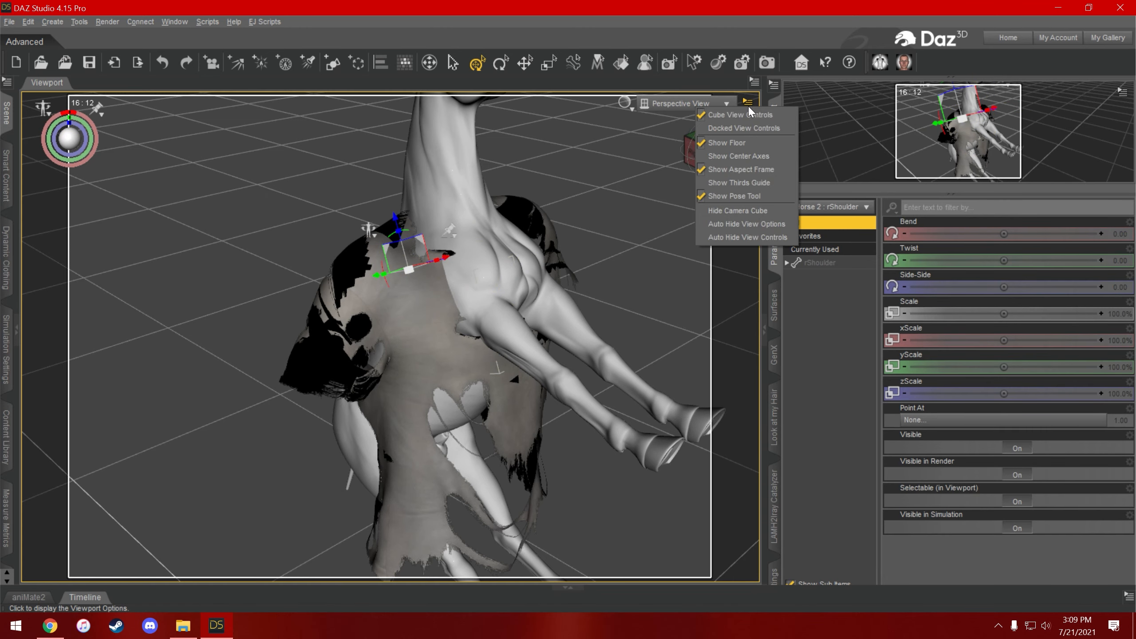
mouse_move(734, 196)
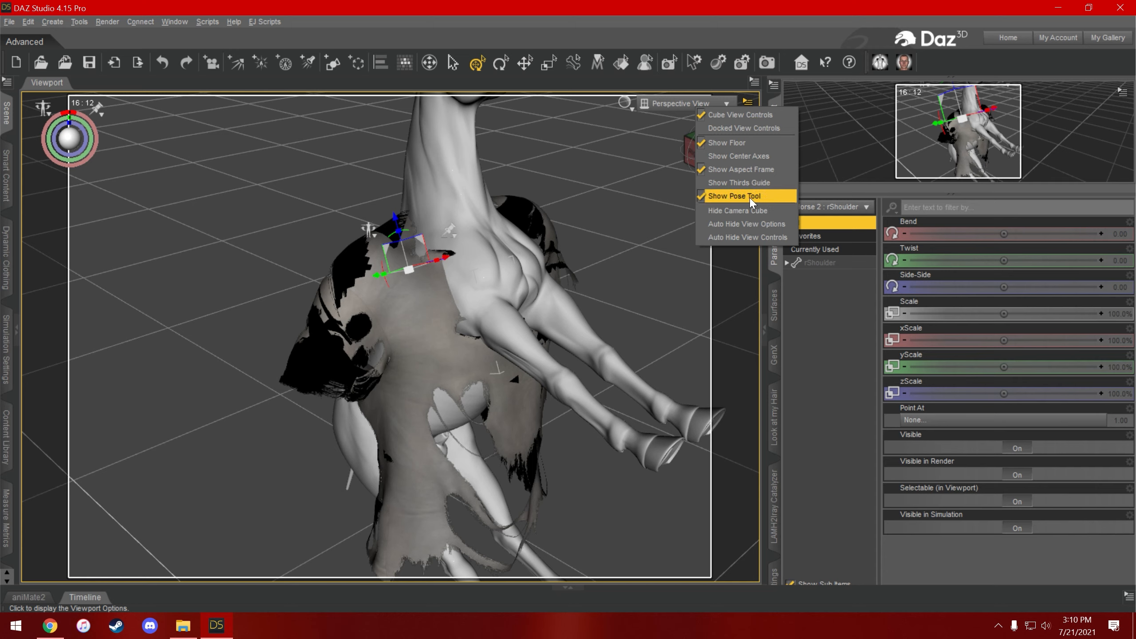
click(734, 196)
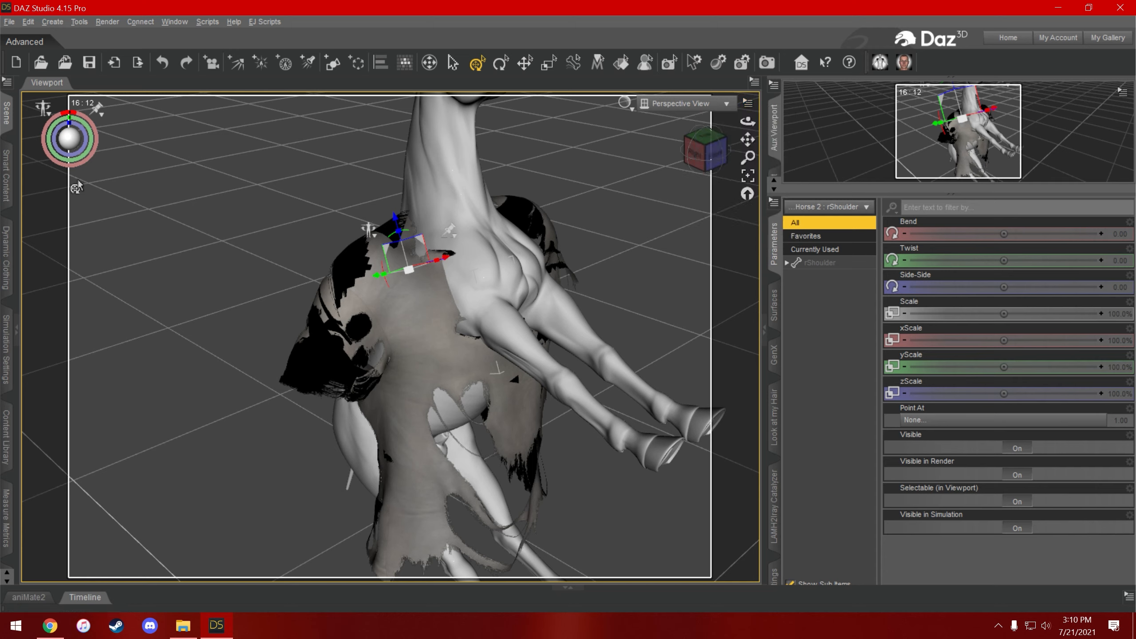
mouse_move(585, 307)
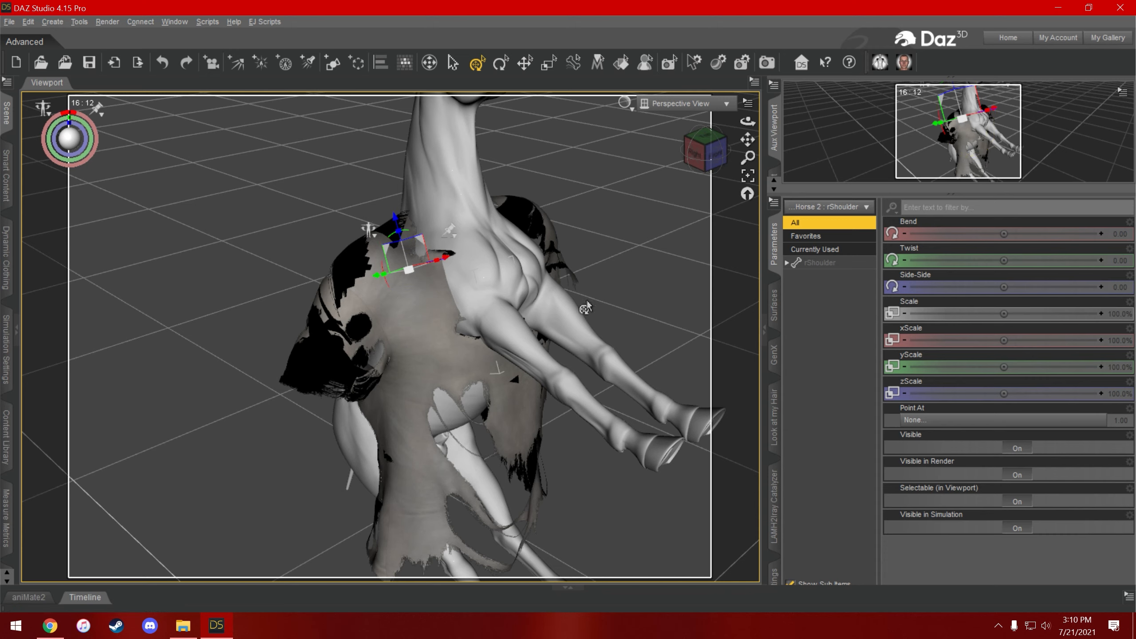
drag(1003, 287, 974, 287)
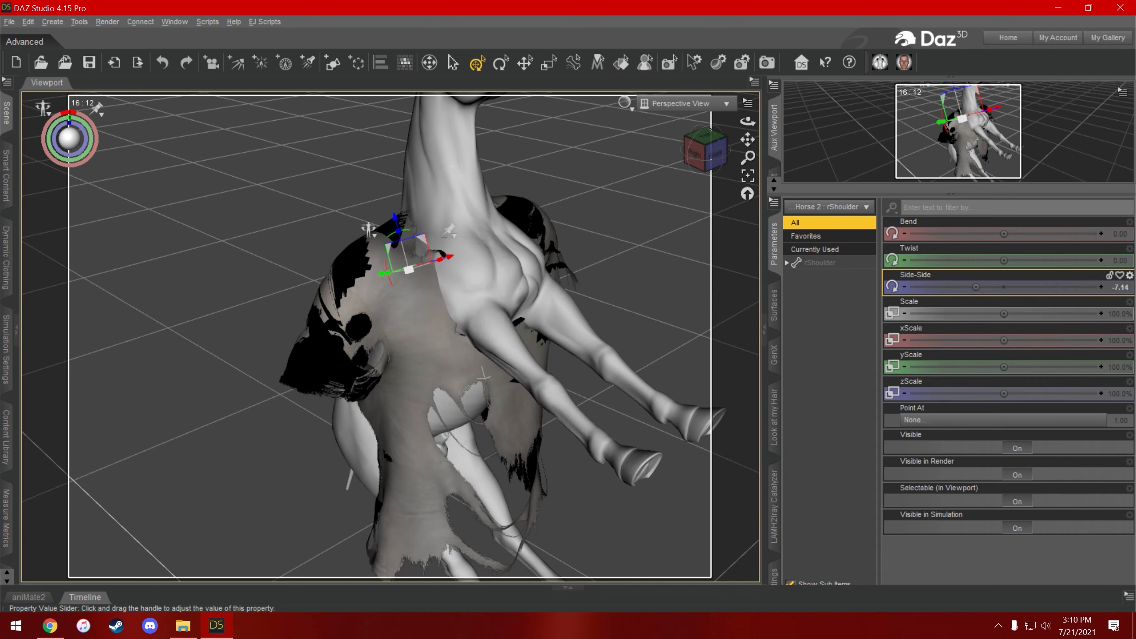
drag(976, 287, 957, 287)
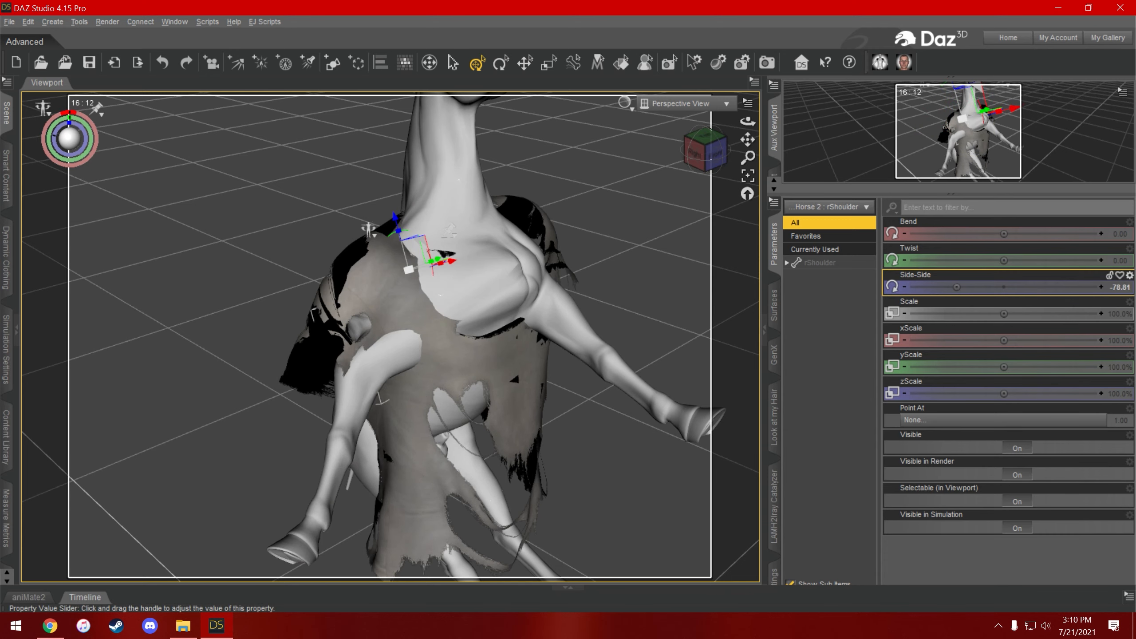
drag(1003, 260, 961, 260)
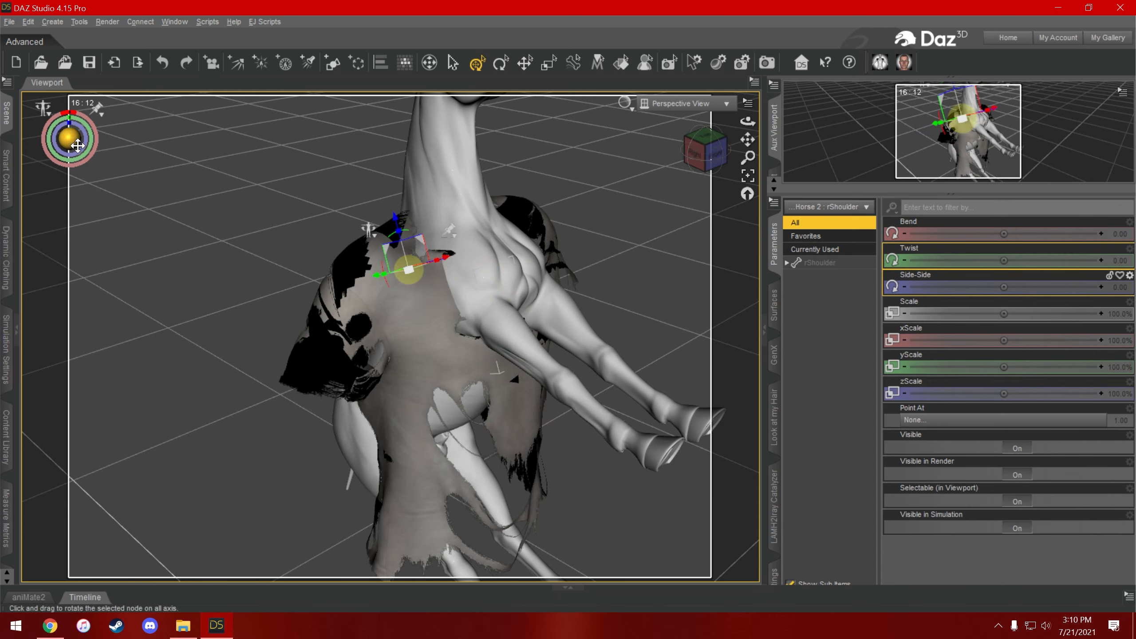
drag(406, 268, 406, 268)
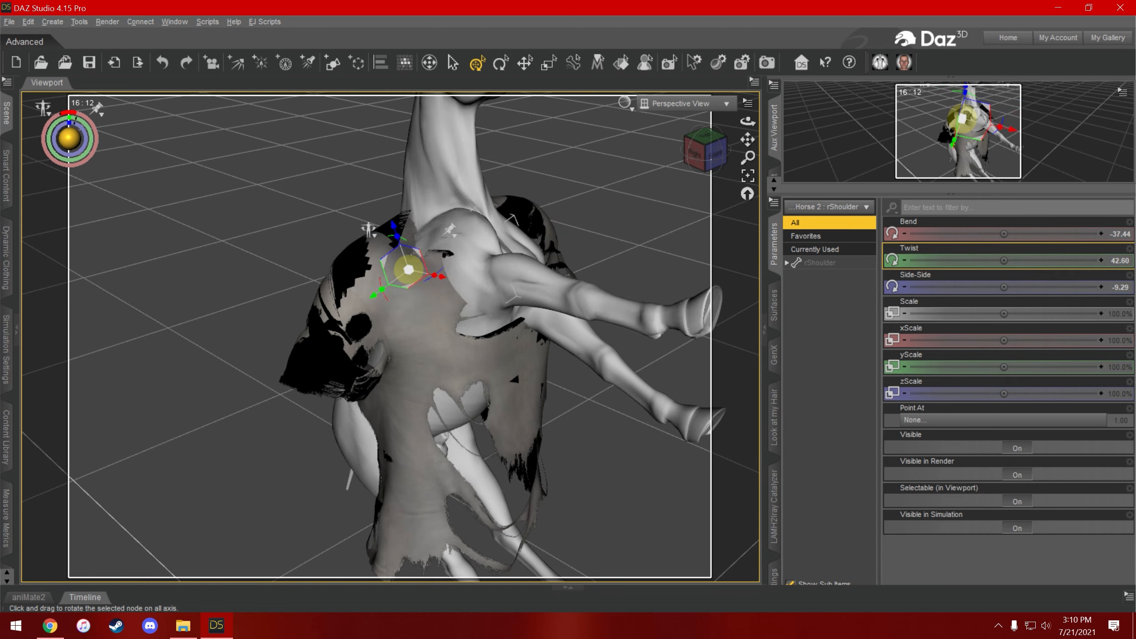
drag(406, 272, 434, 289)
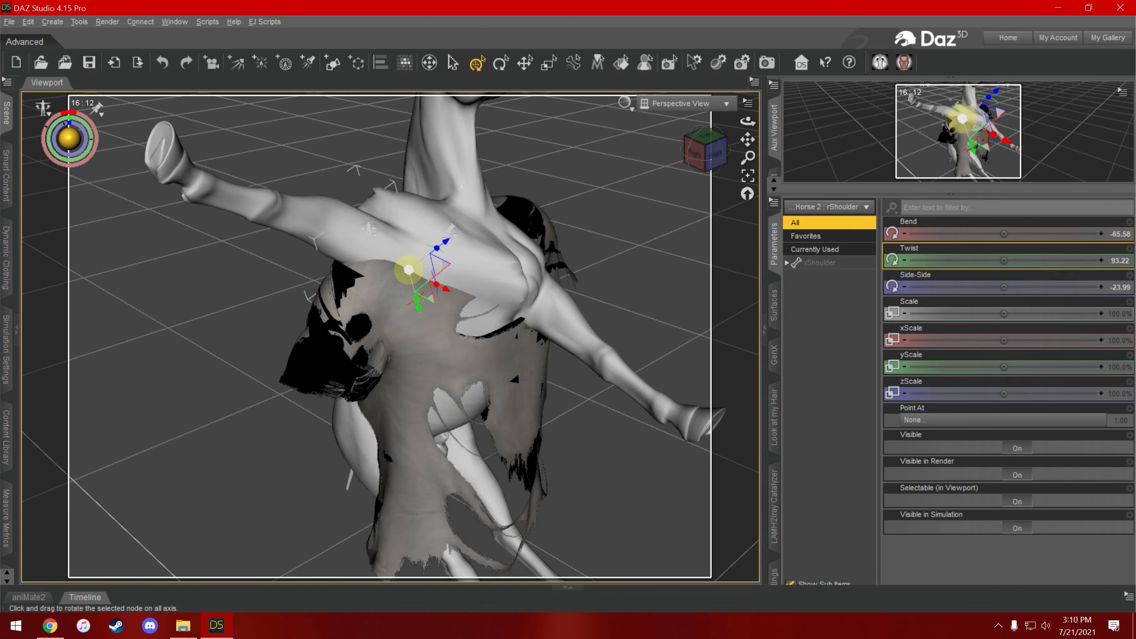
drag(435, 268, 471, 261)
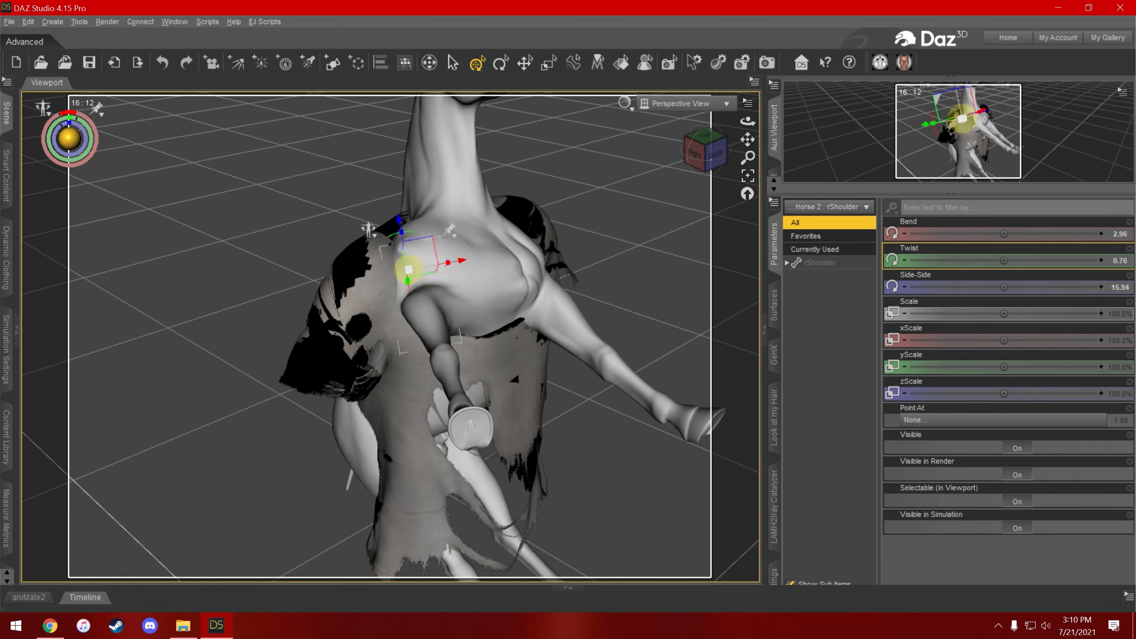
drag(409, 271, 478, 308)
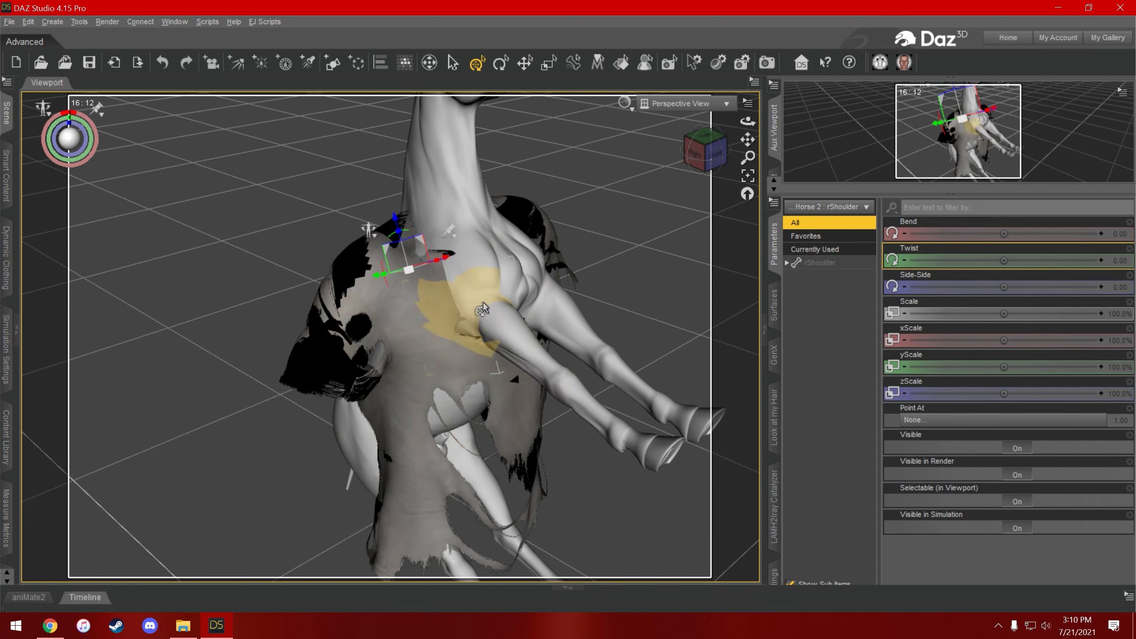
click(471, 259)
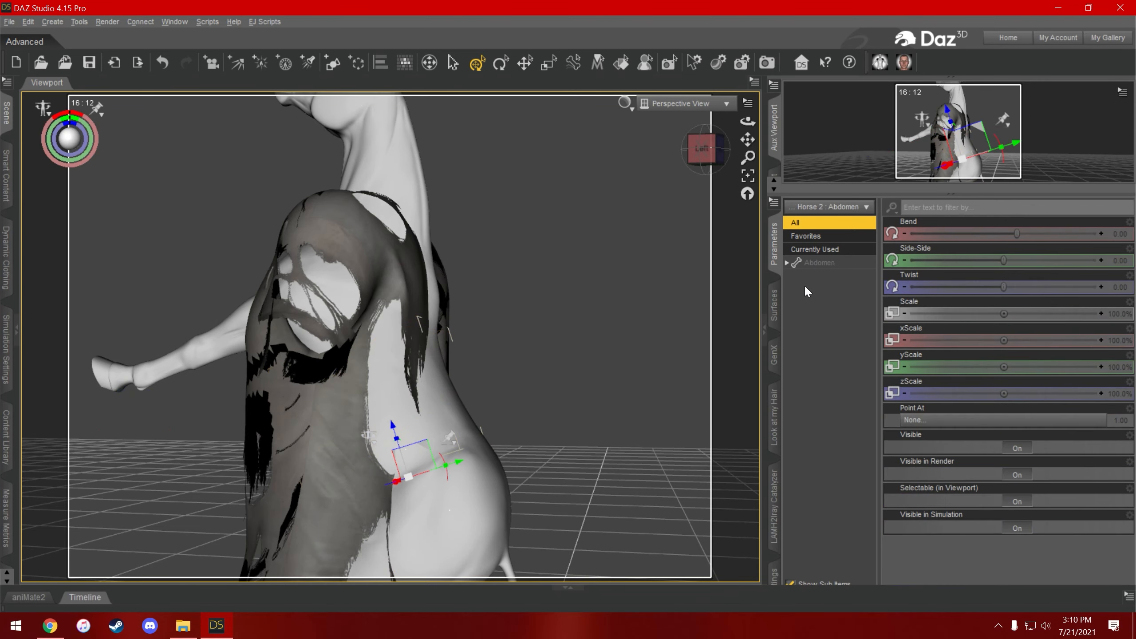
Set Abdomen Bend to 22.78, show the timeline at frame 30, and select DAZ Horse 2.
drag(1016, 234, 1080, 234)
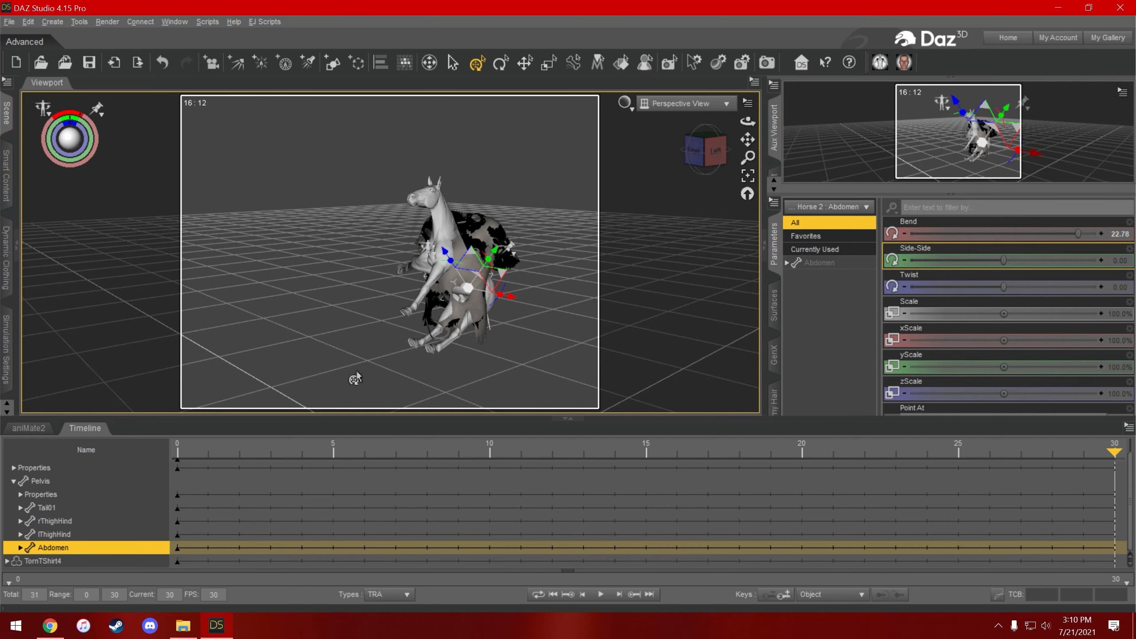
click(177, 451)
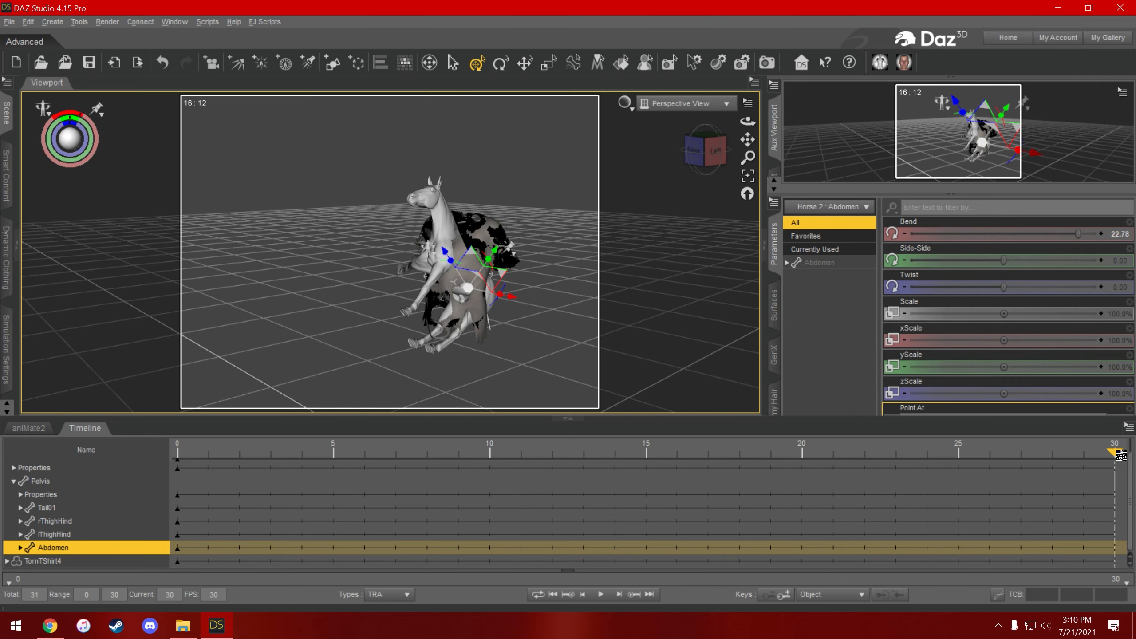
drag(1119, 452, 1080, 453)
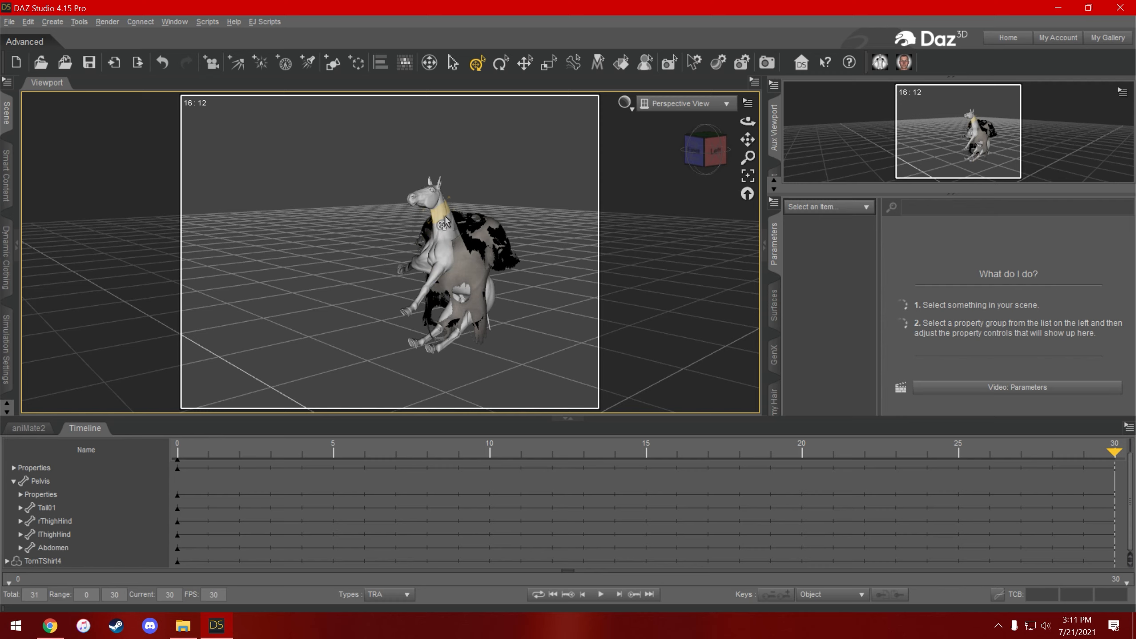
click(445, 225)
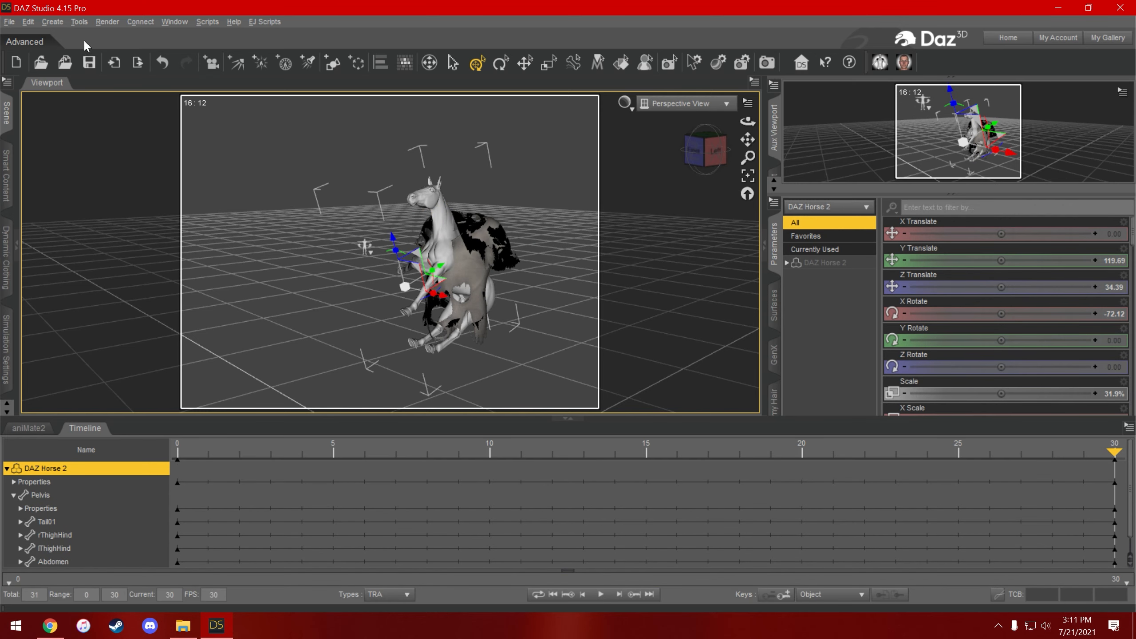
Reset the DAZ Horse 2 figure's translations and rotations to default.
click(27, 21)
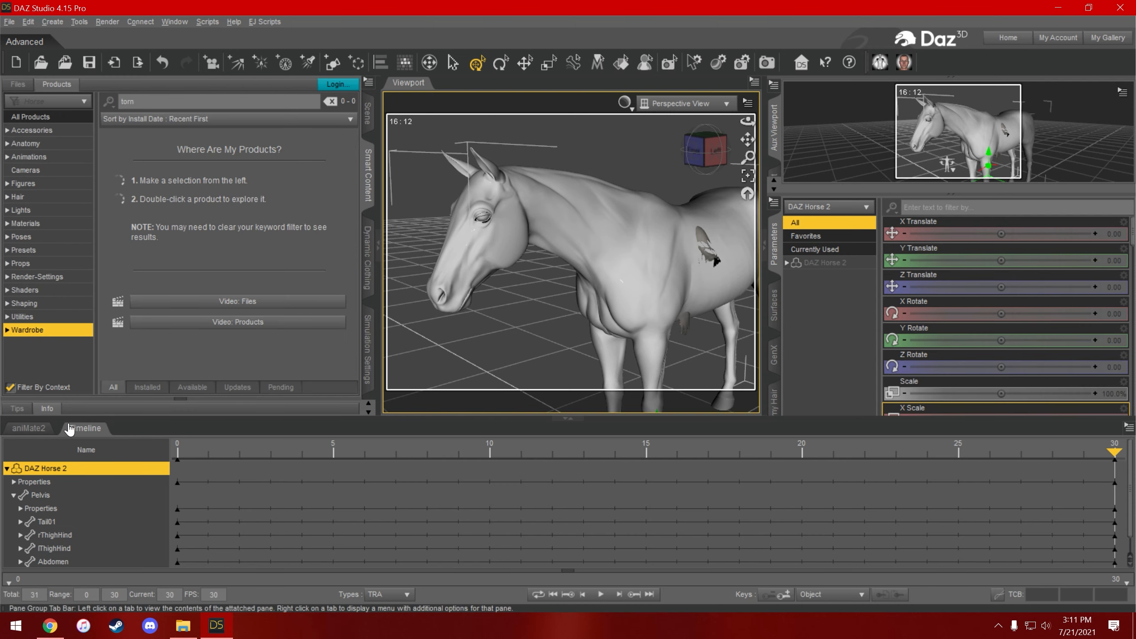
Try the DAZ Horse 2 Starter Content Standing 3 pose, scrub, then return to frame 30.
click(331, 101)
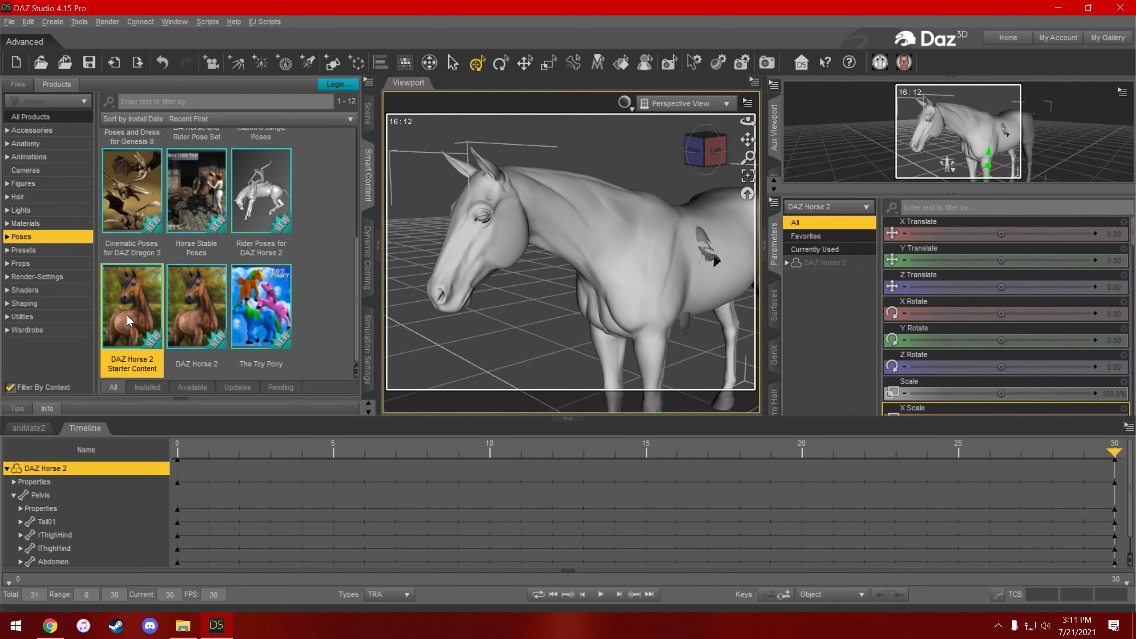
double_click(132, 306)
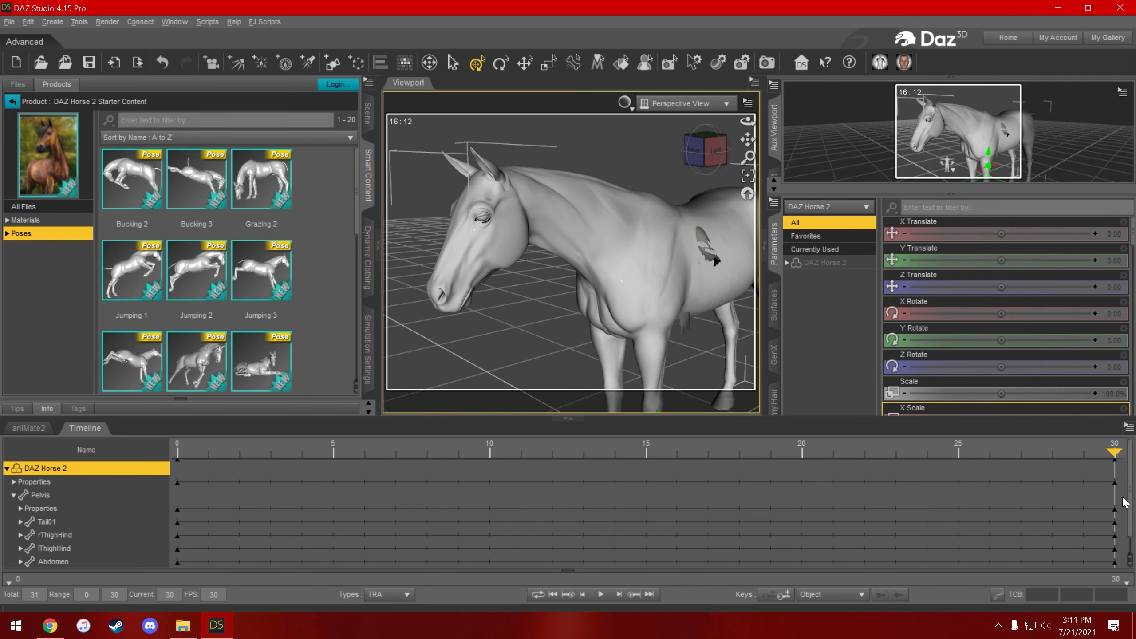
mouse_move(1096, 490)
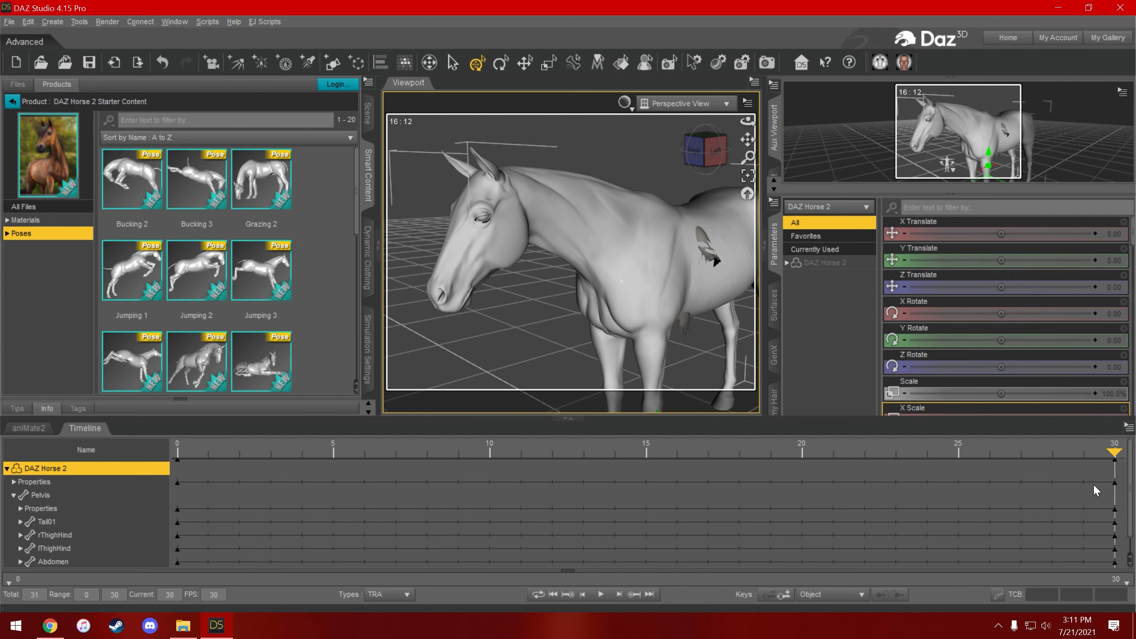
mouse_move(1080, 463)
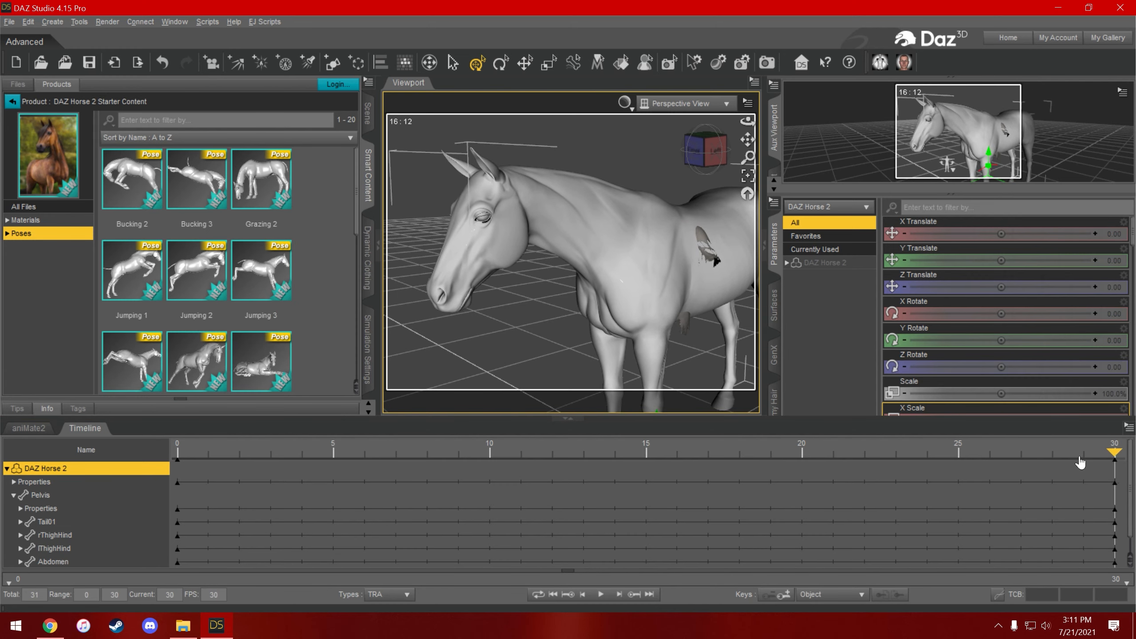
scroll(down, 3)
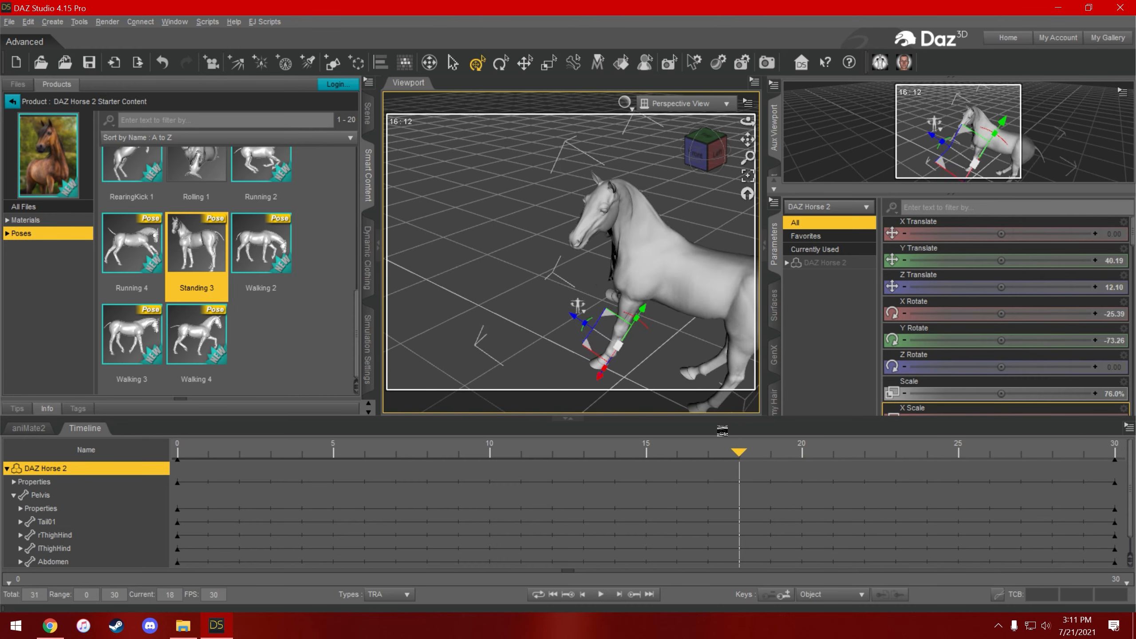
drag(737, 451, 926, 451)
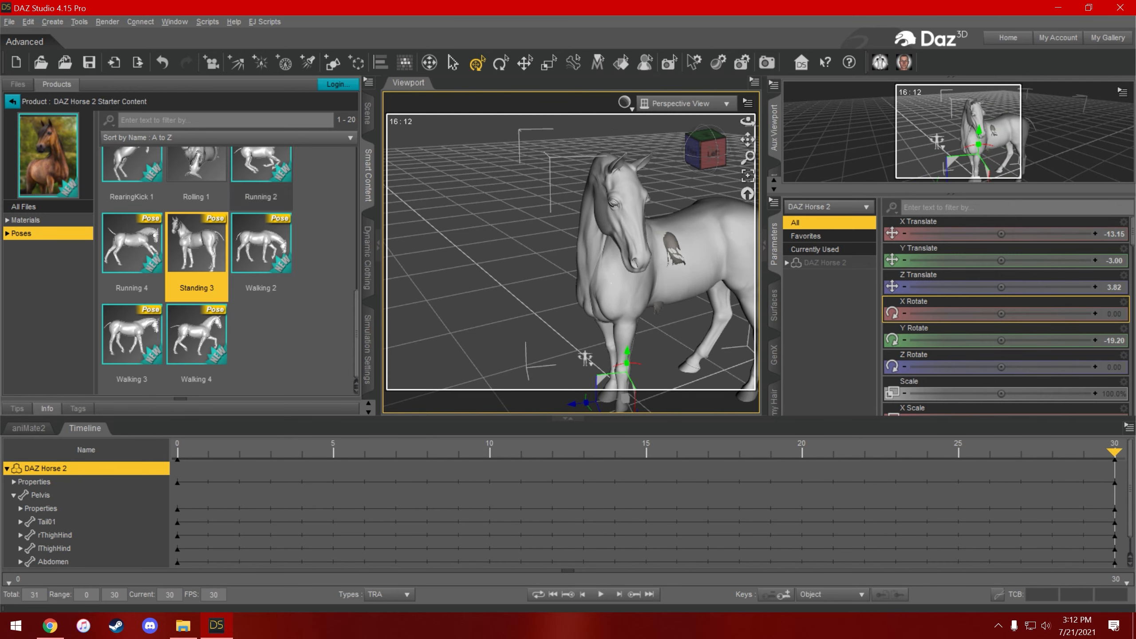
drag(1114, 451, 989, 452)
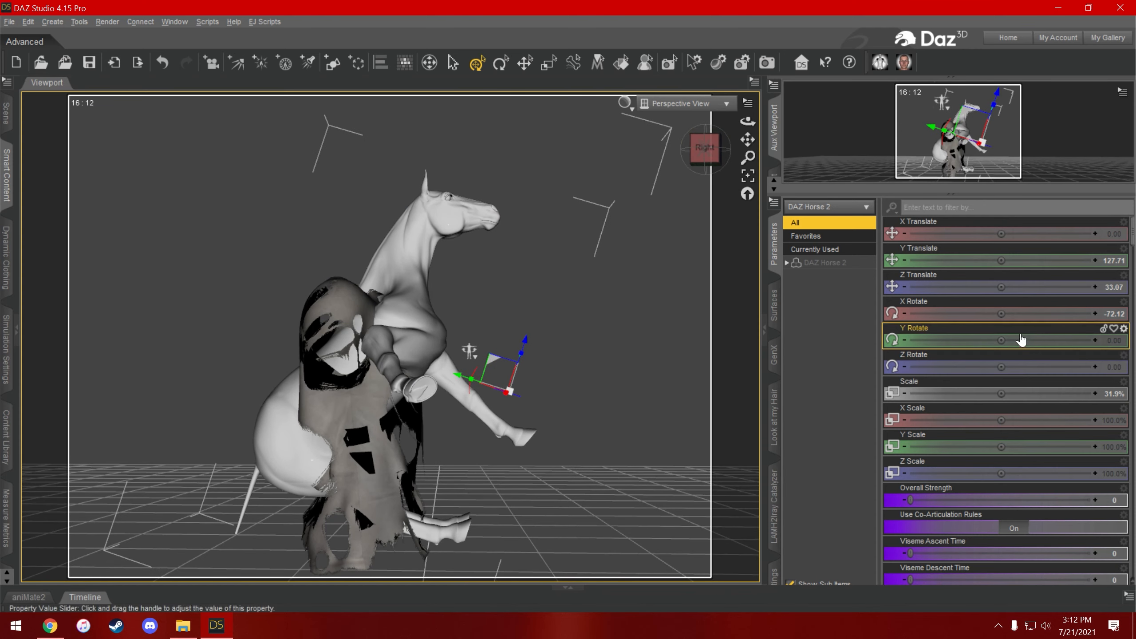
Set the horse's Chest yScale to 93.3%, with the timeline playhead at frame 30.
drag(993, 313, 975, 313)
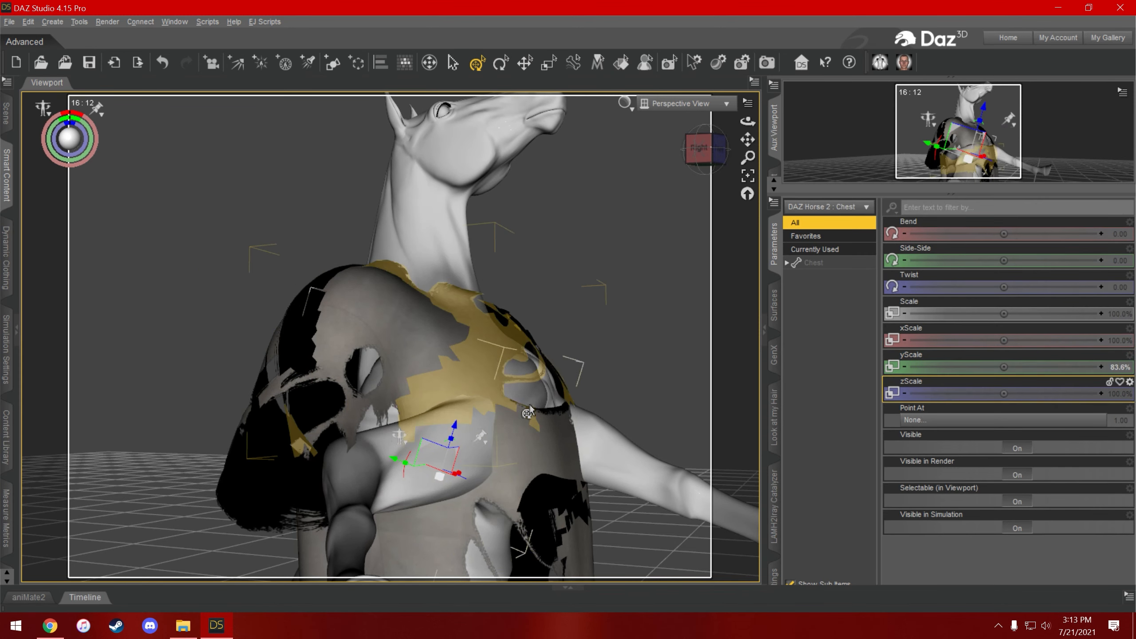
drag(971, 367, 1006, 368)
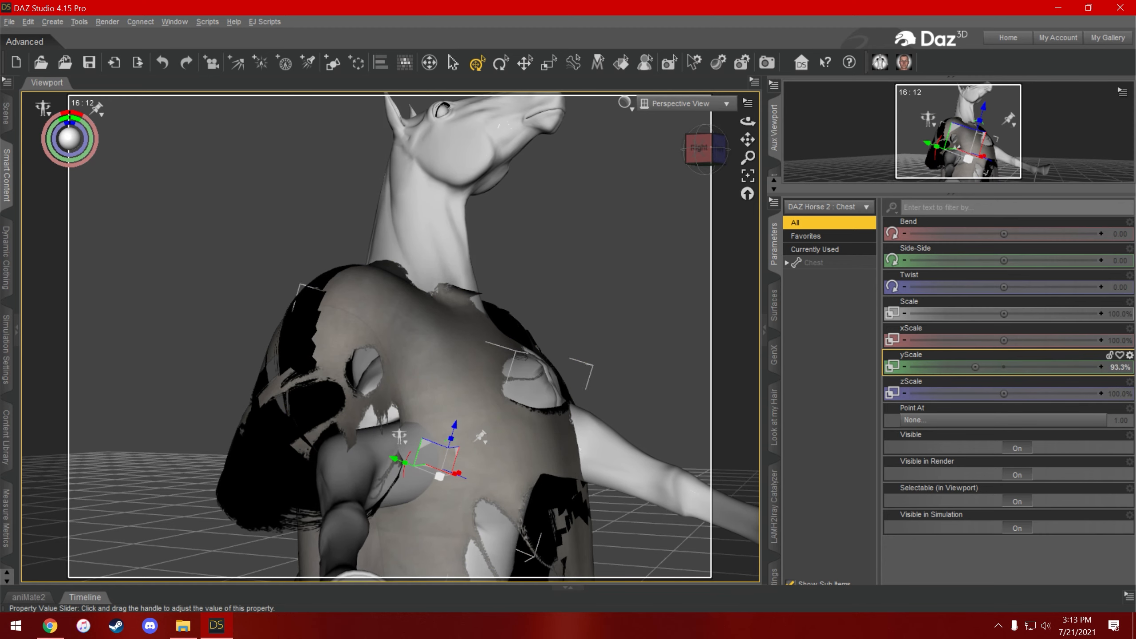
drag(1004, 368, 985, 367)
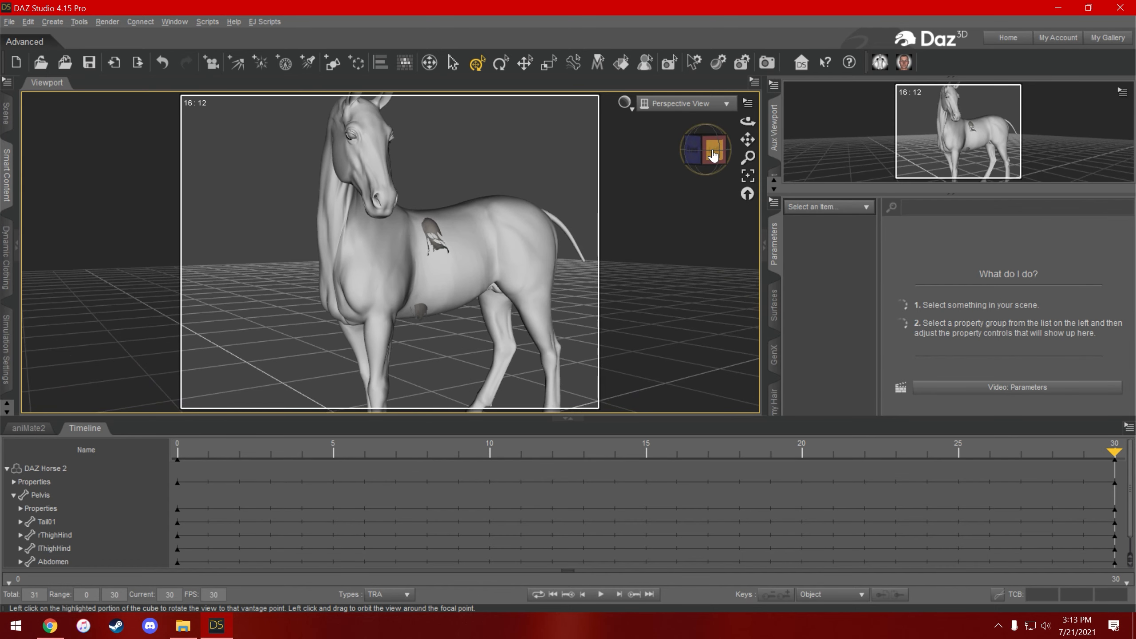
Move the playhead to frame 0 at the start of the play range.
click(714, 148)
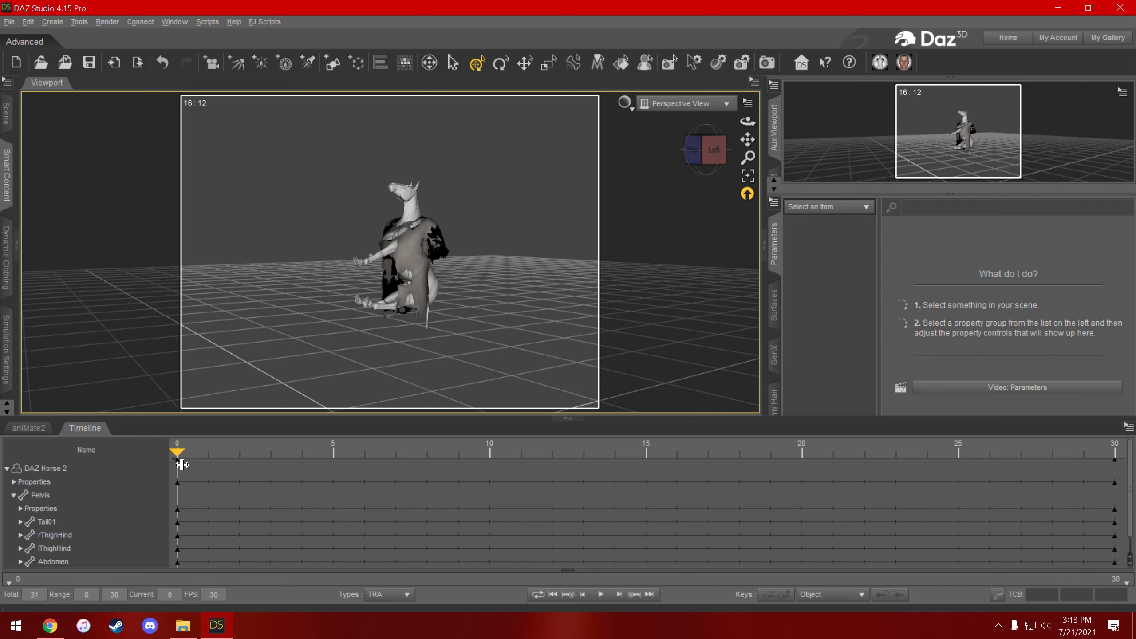
mouse_move(553, 595)
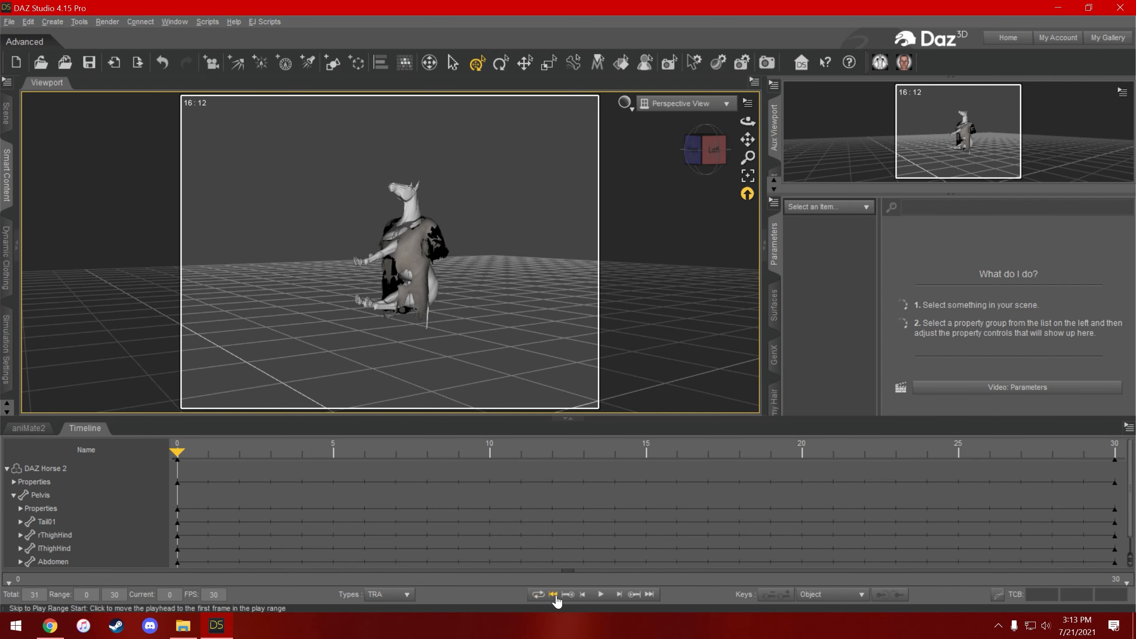
click(618, 594)
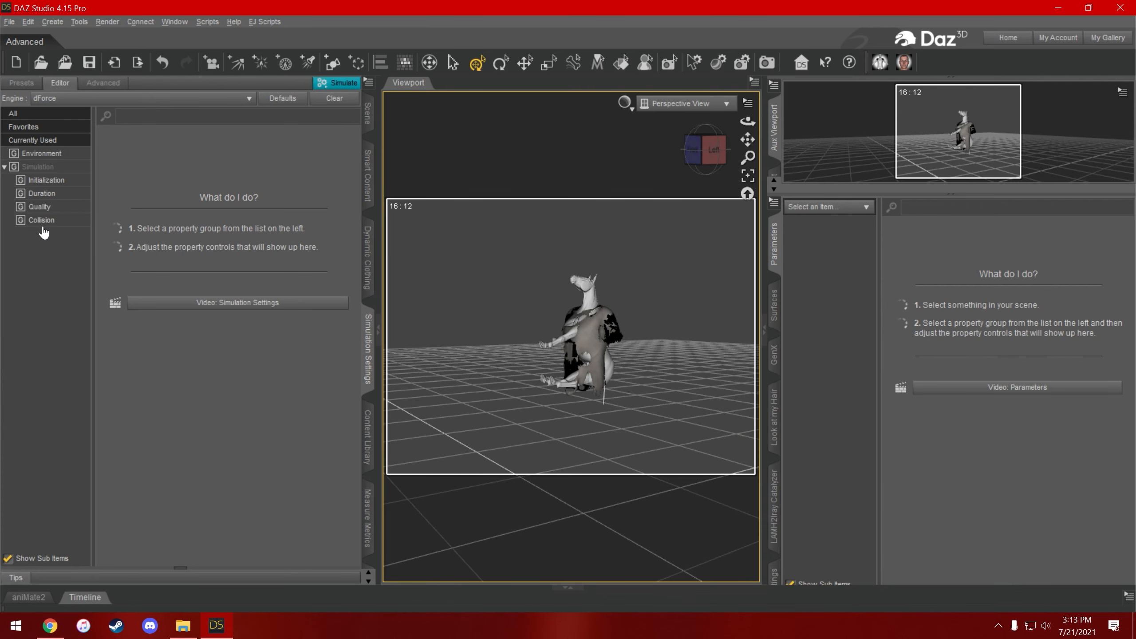
mouse_move(58, 174)
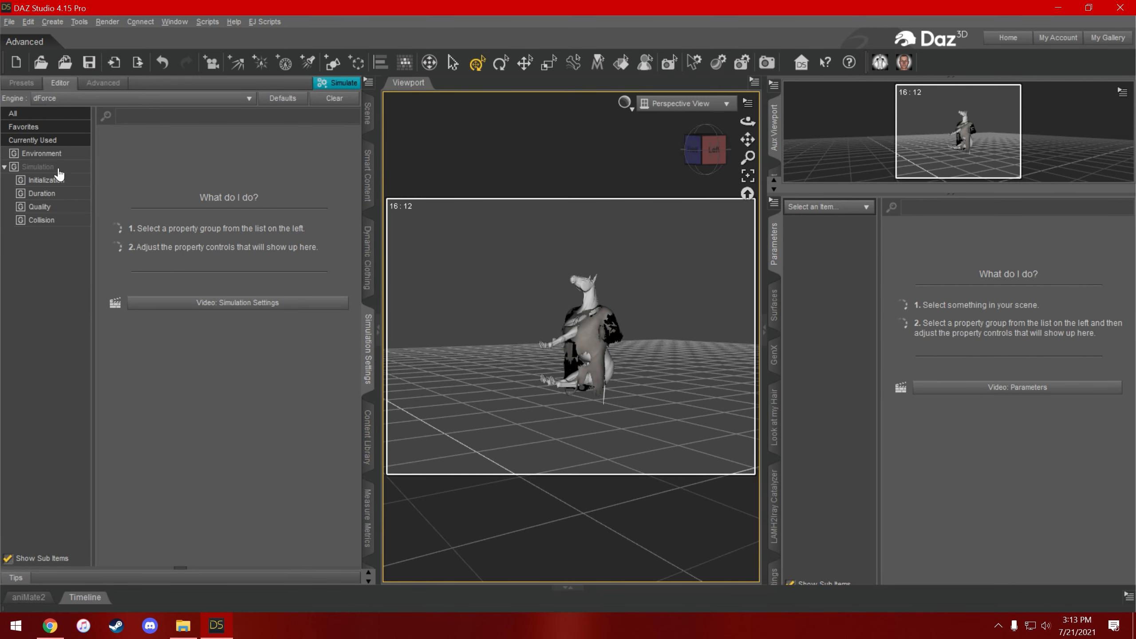
Set Frames To Simulate to Animated (Use Timeline Play Range), viewing the horse from the front.
click(38, 166)
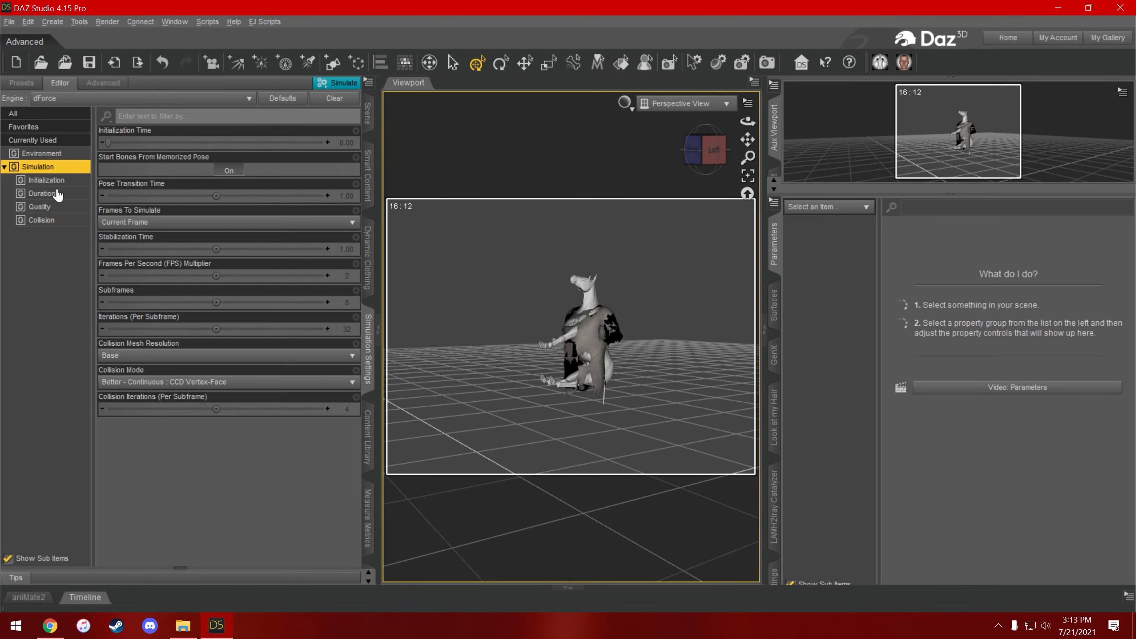
click(705, 149)
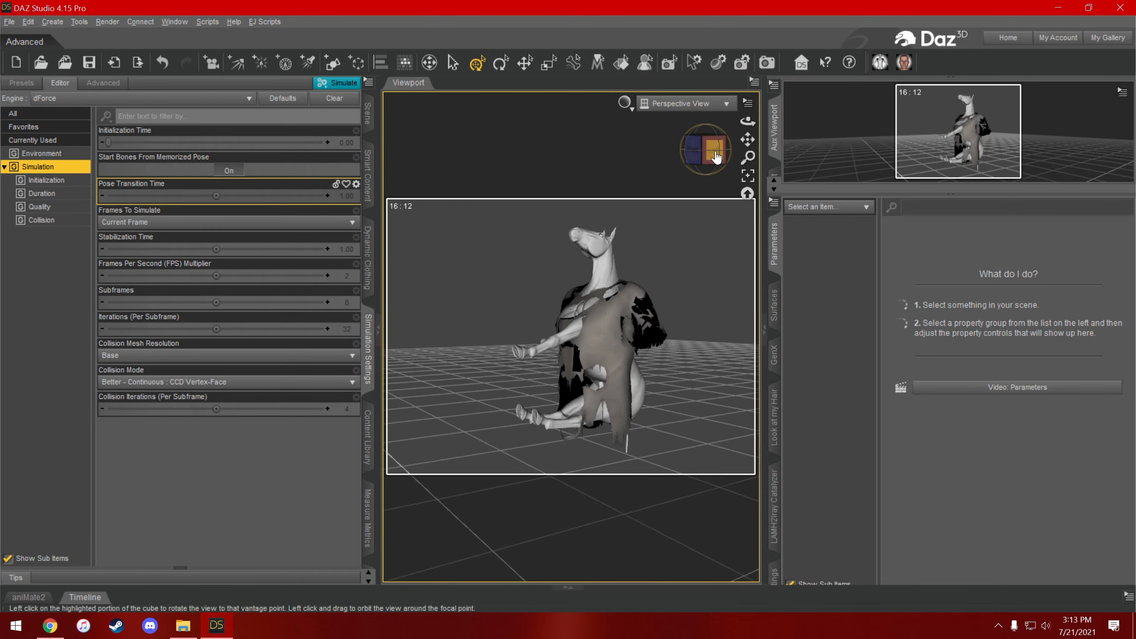
click(706, 150)
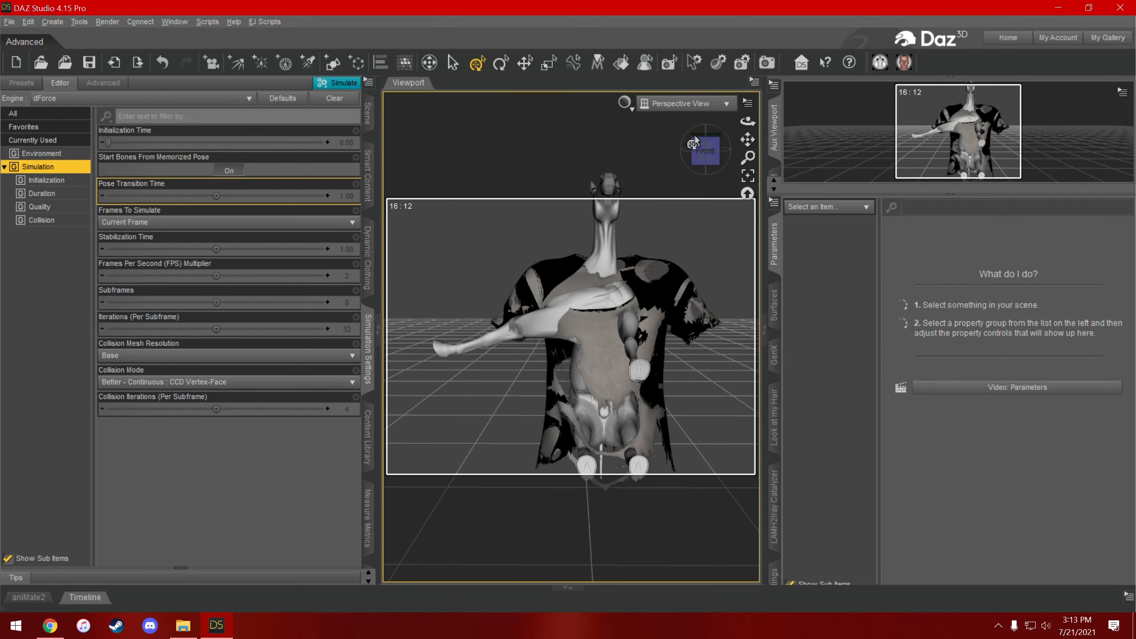
click(228, 222)
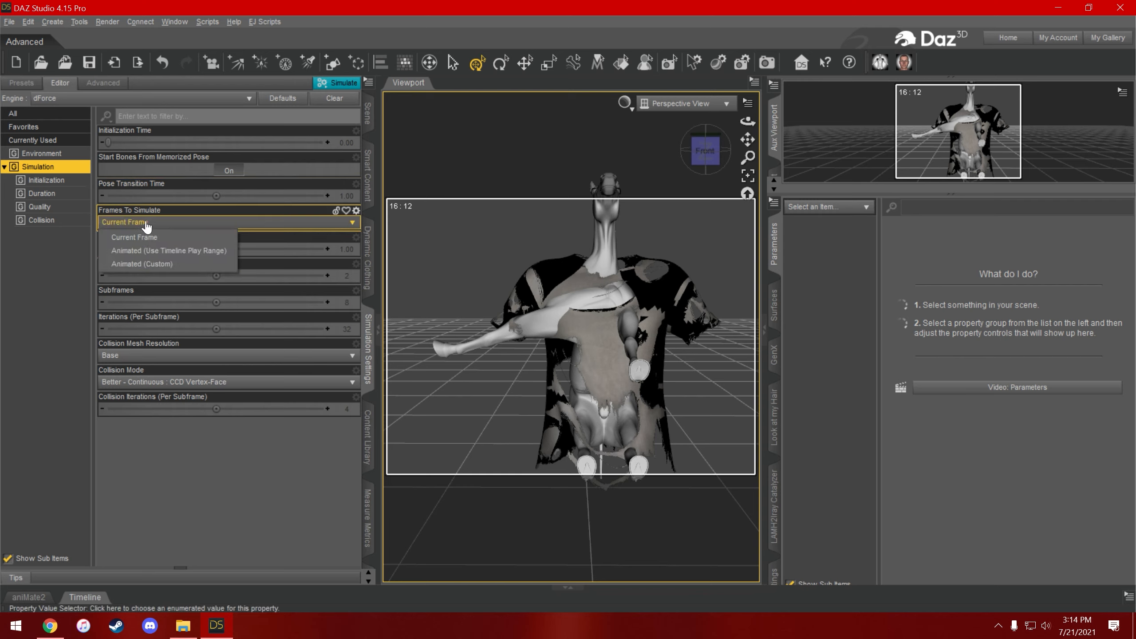
mouse_move(168, 249)
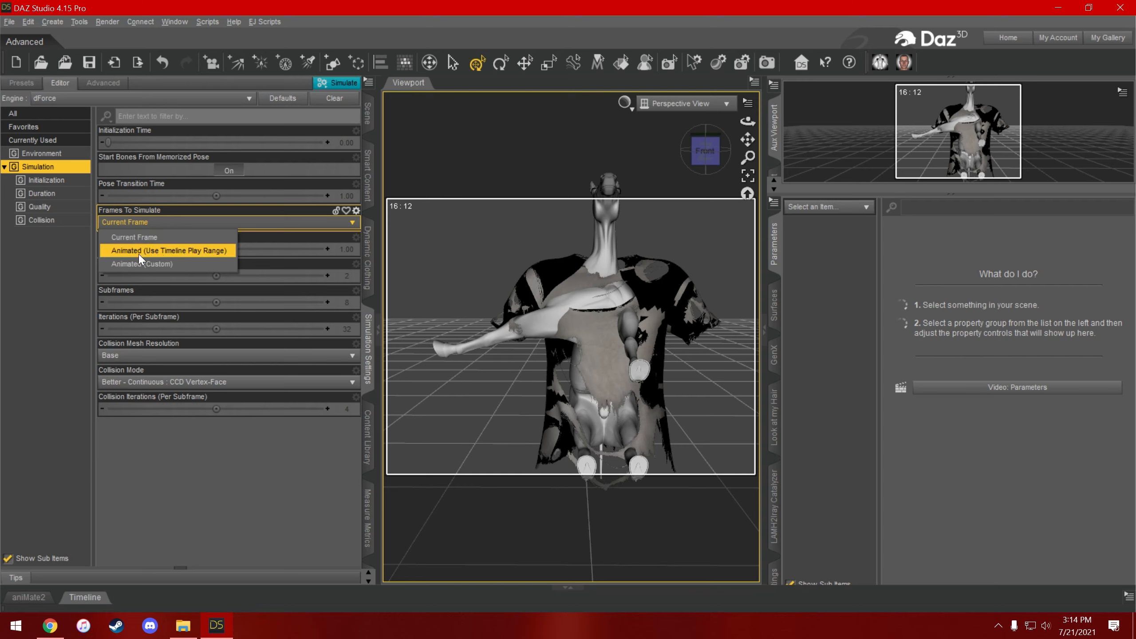
mouse_move(134, 258)
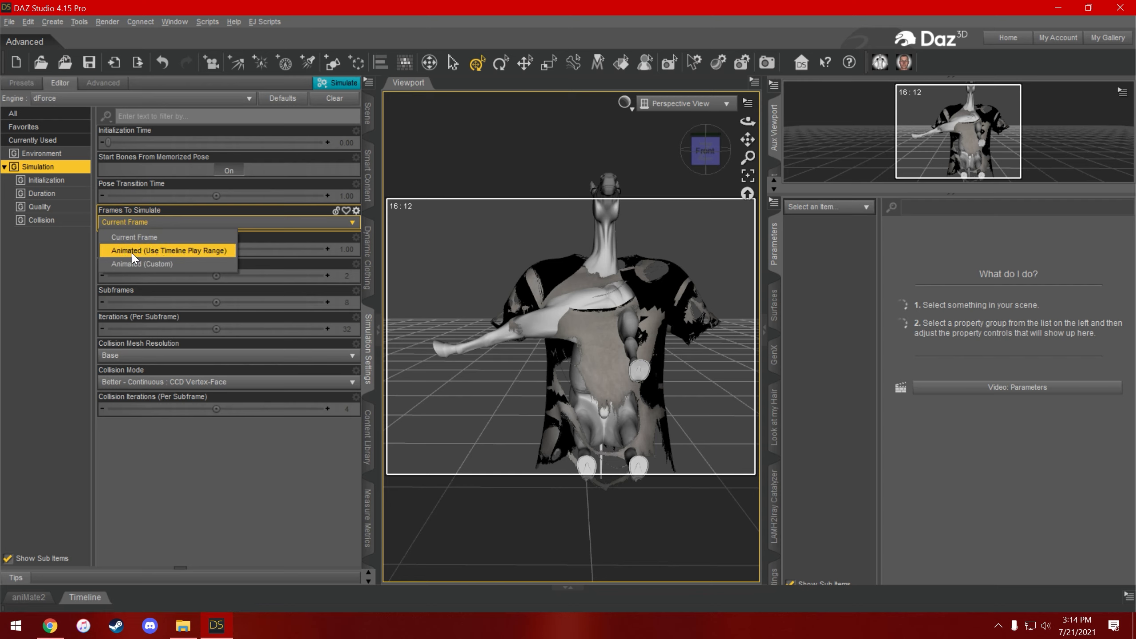
click(168, 250)
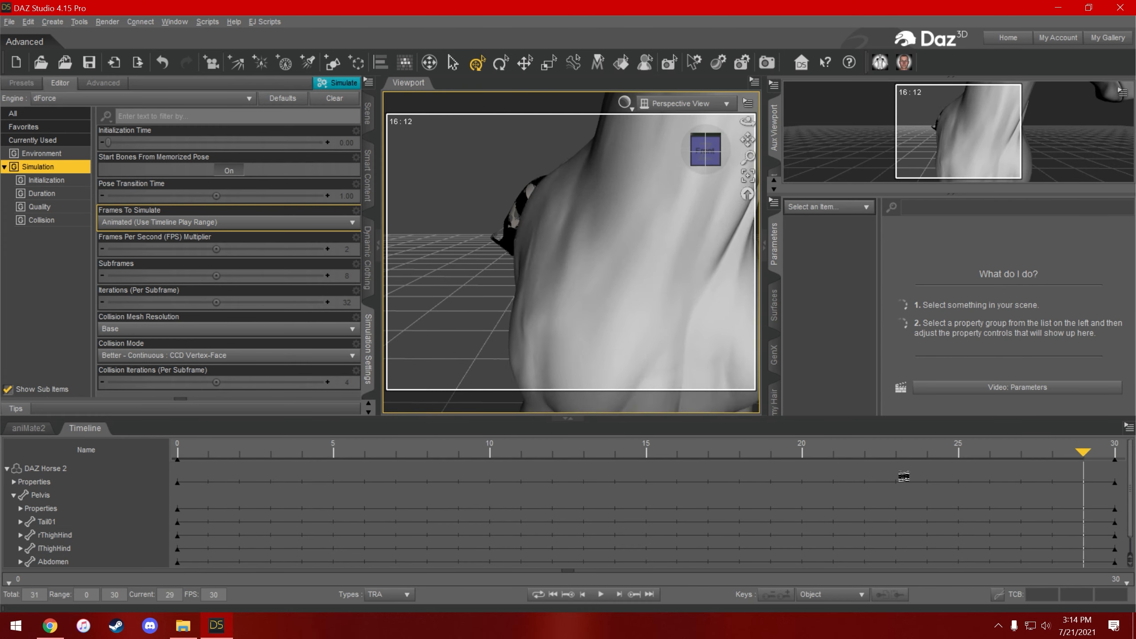
At frame 0, turn Start Bones From Memorized Pose off in Simulation Settings.
click(176, 452)
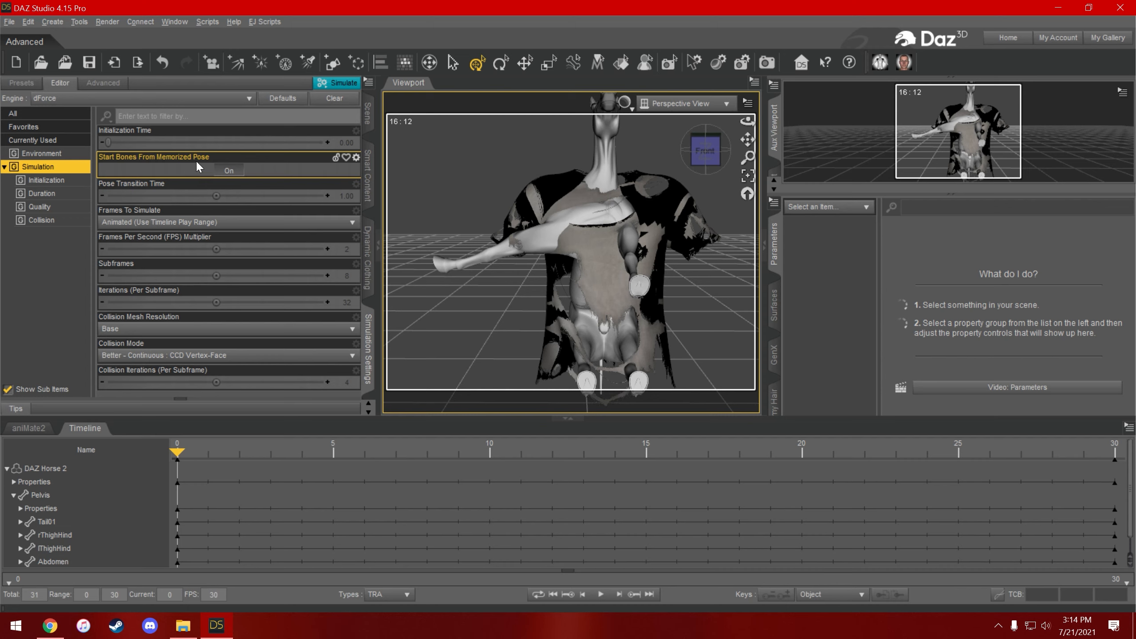
click(228, 170)
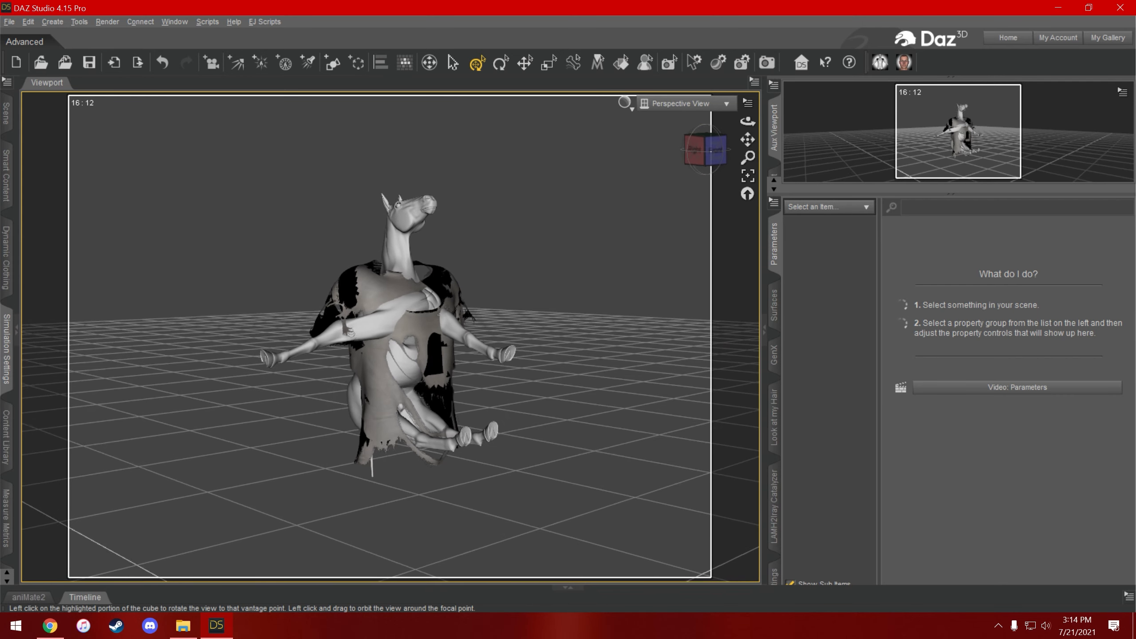
click(7, 348)
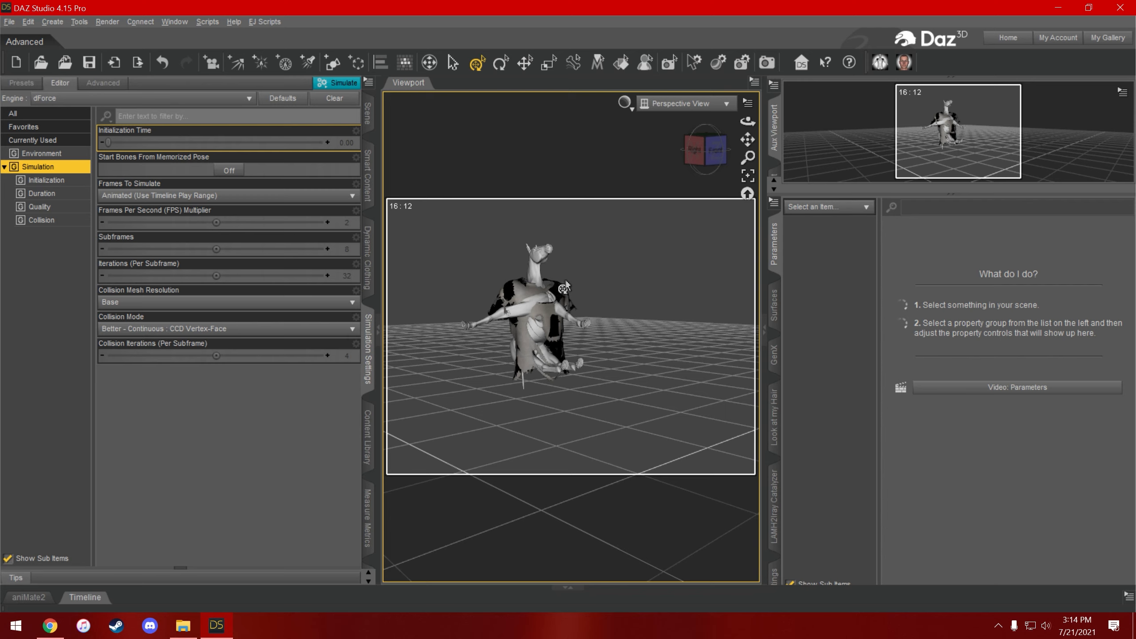
mouse_move(143, 221)
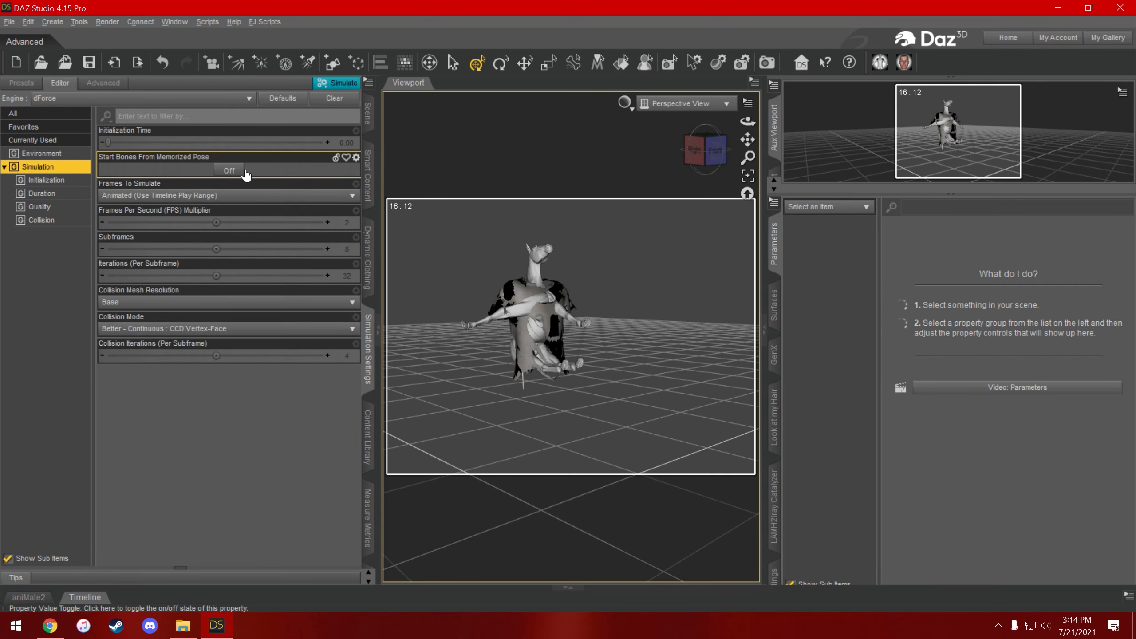
click(83, 428)
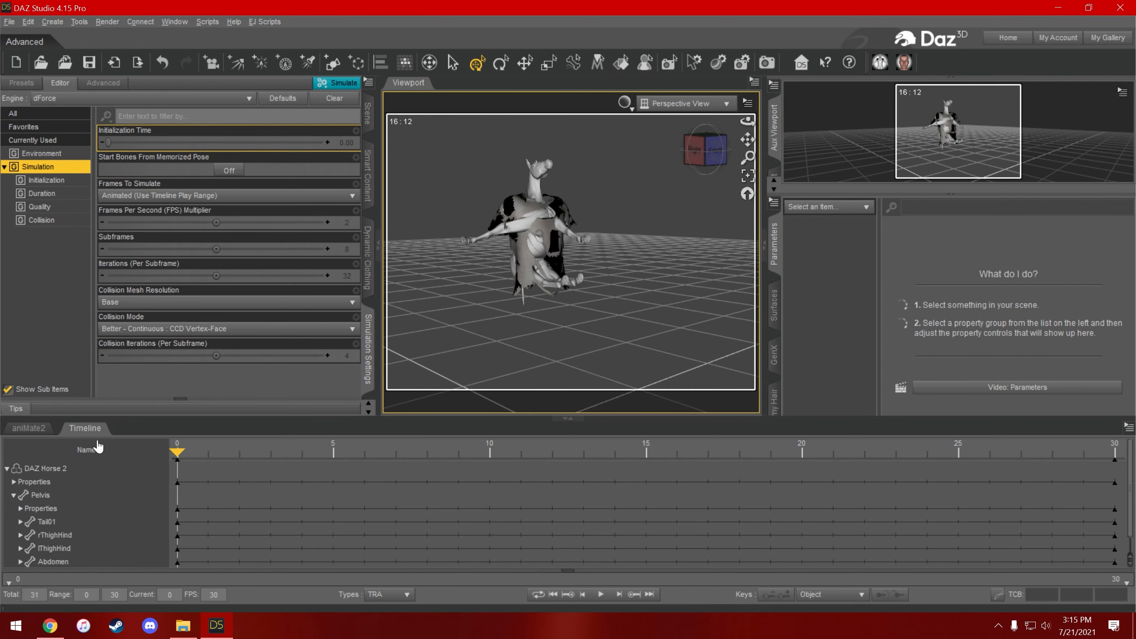
click(337, 82)
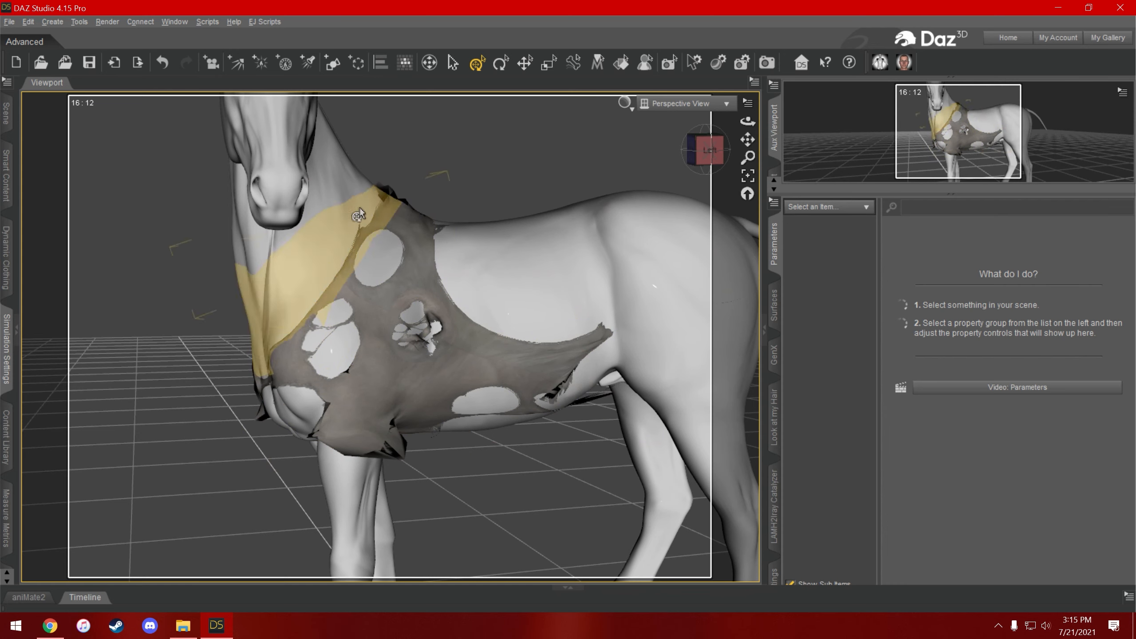
Select TornTShirt4 in the Scene pane to show its transforms and simulation properties.
drag(360, 212, 520, 361)
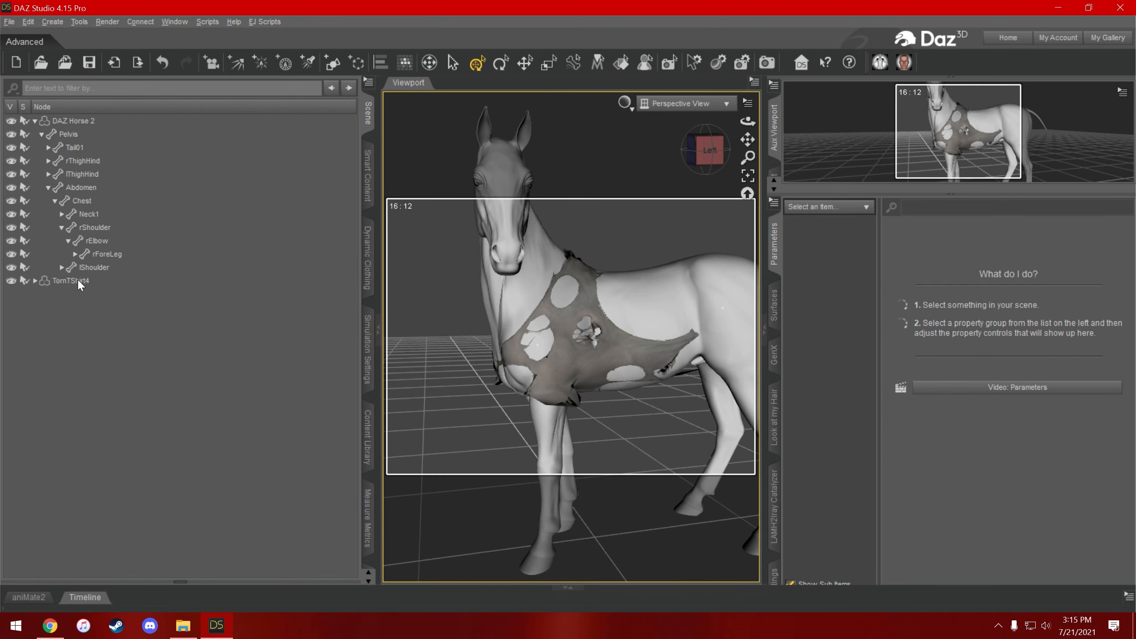
click(70, 280)
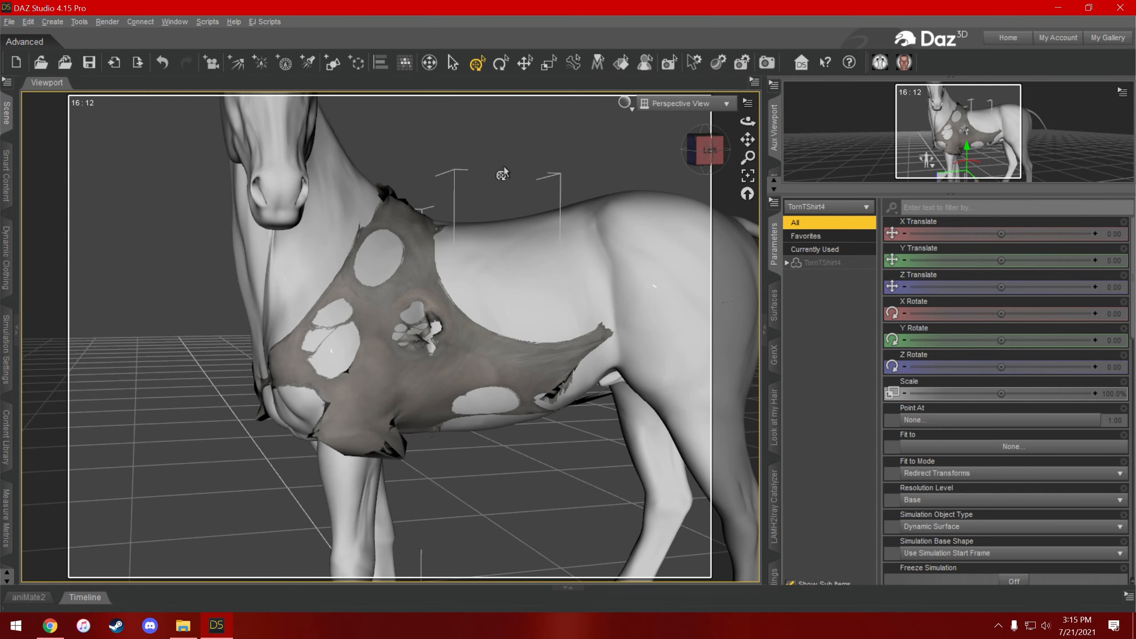
click(411, 344)
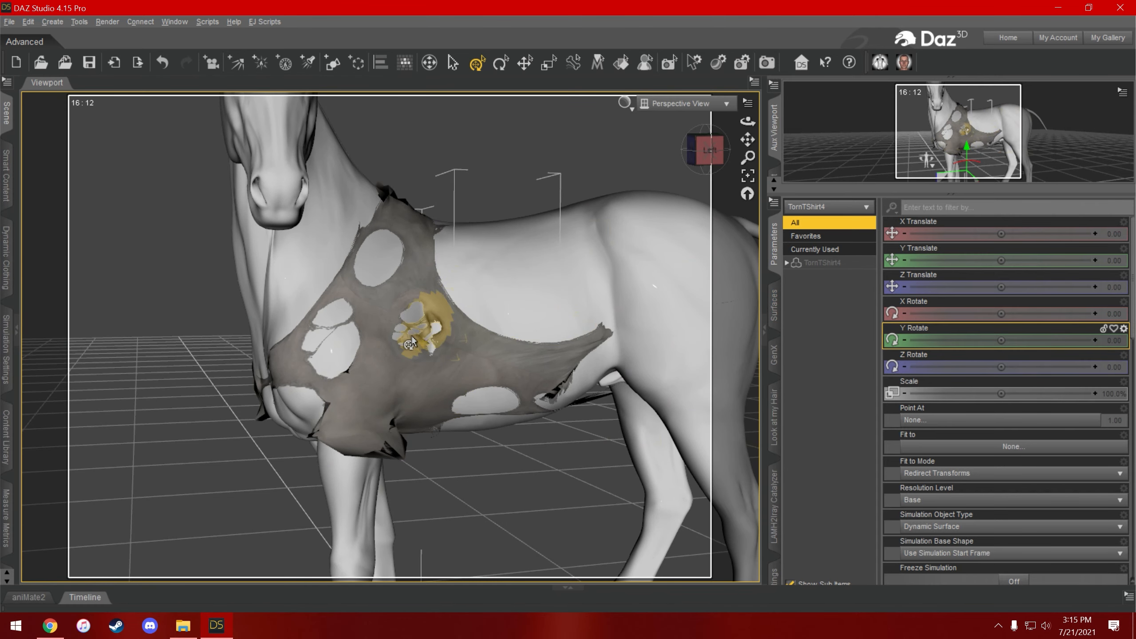
Filter TornTShirt4's surfaces for 'stif' and lower Stretch Stiffness to 0.090.
click(774, 303)
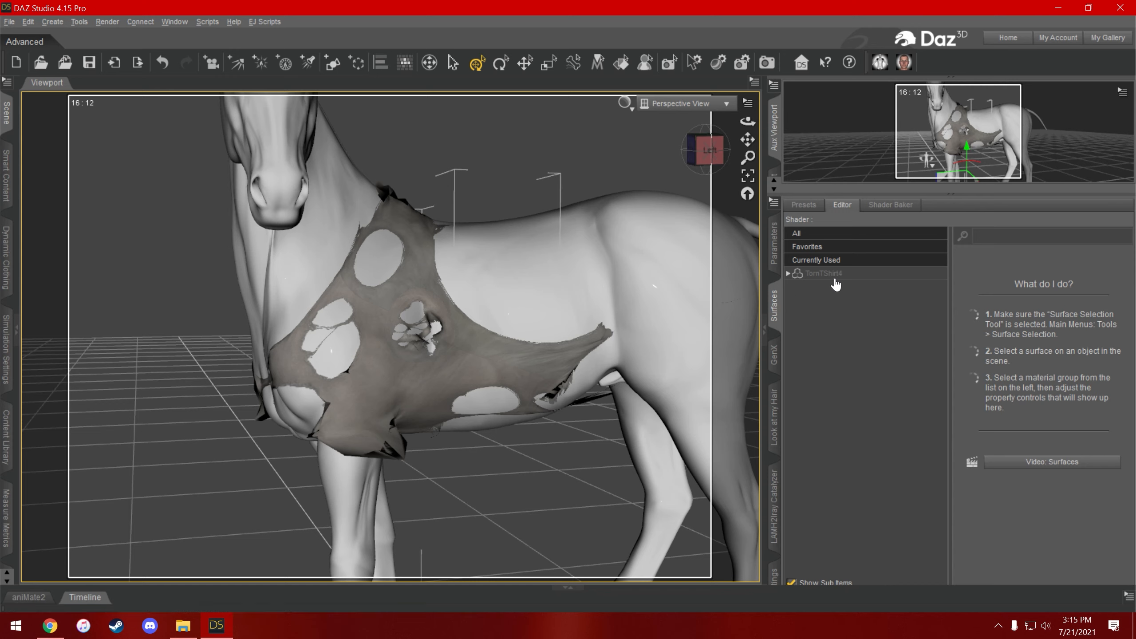
click(822, 274)
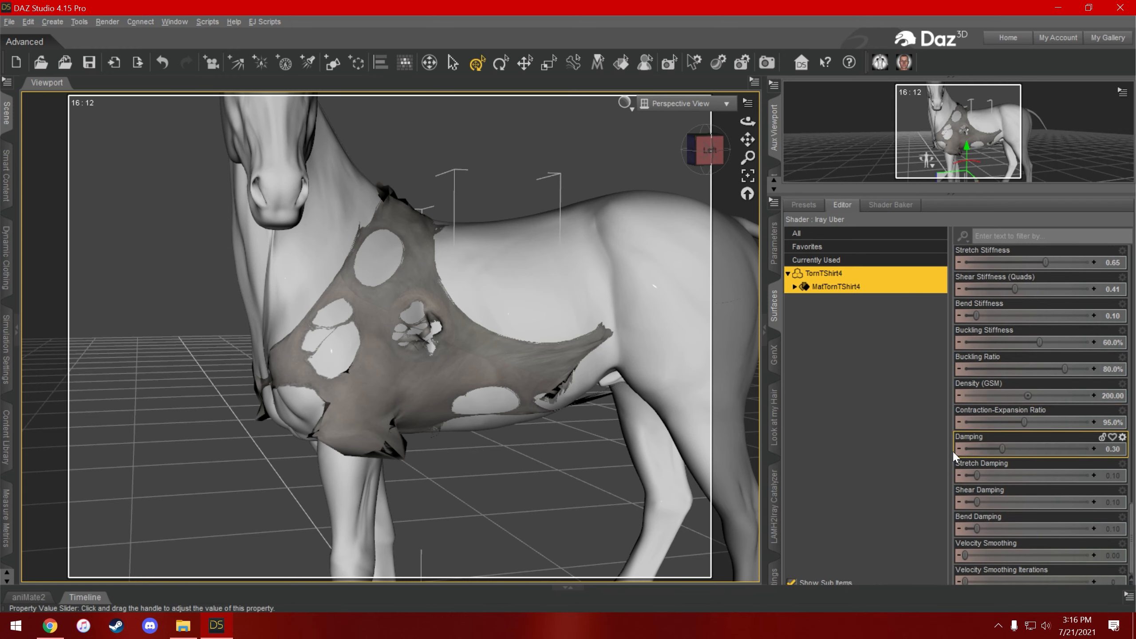
mouse_move(968, 269)
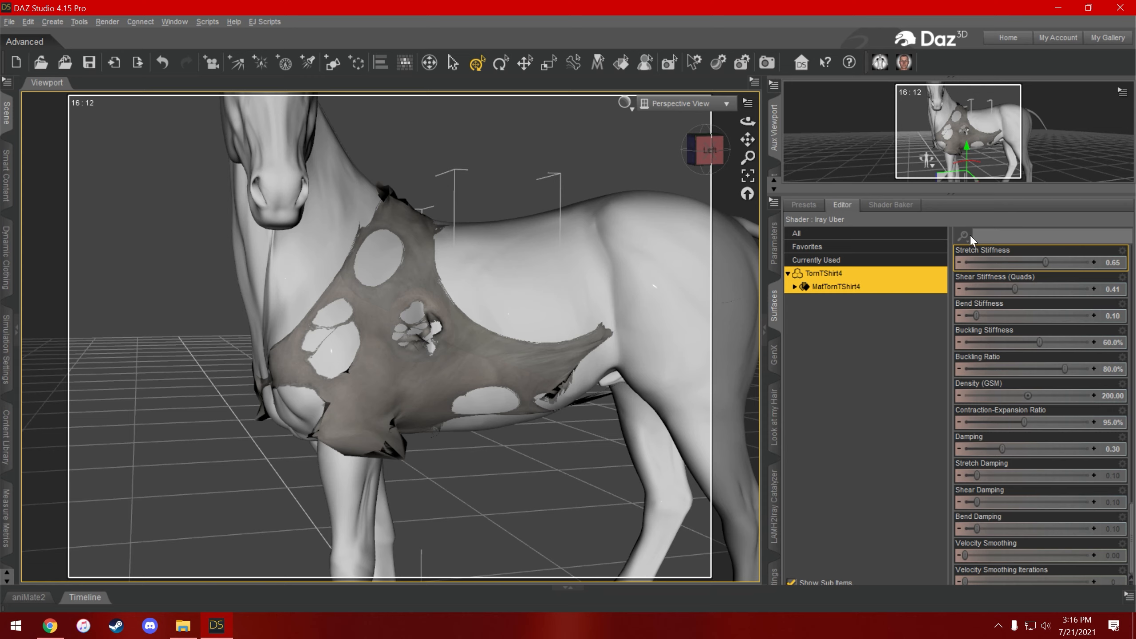
text(stiff)
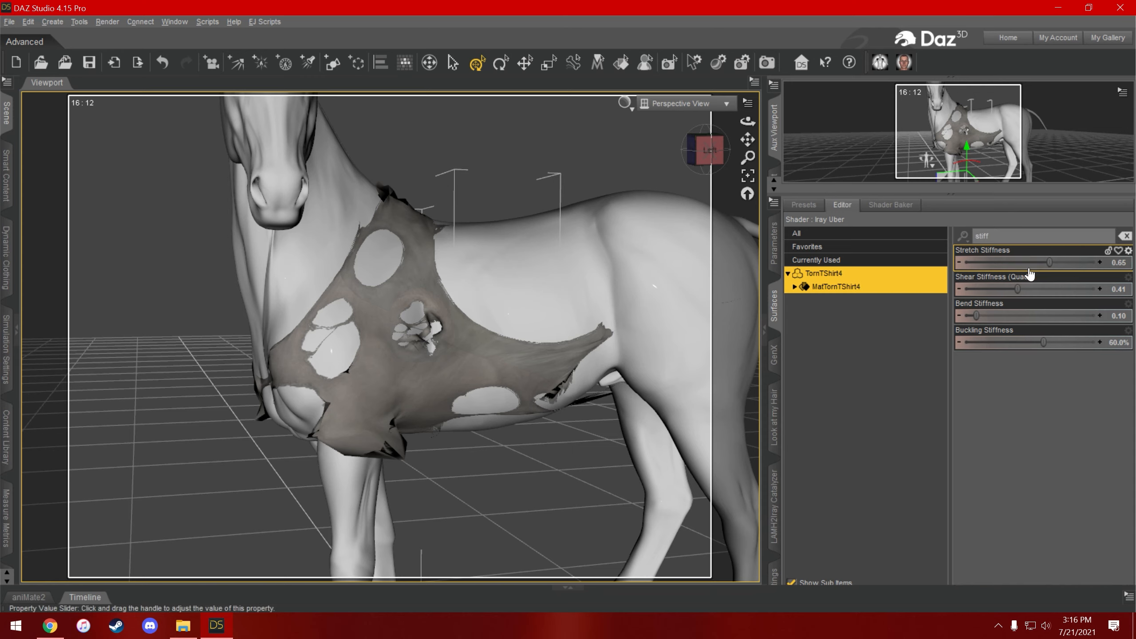
mouse_move(985, 267)
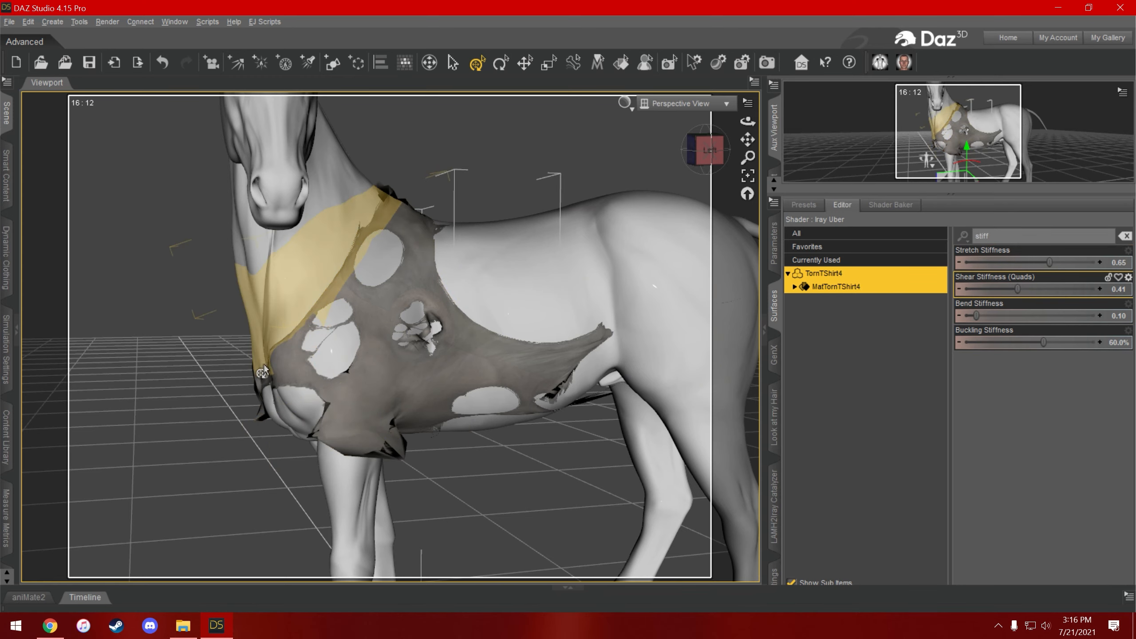
drag(1036, 262, 971, 263)
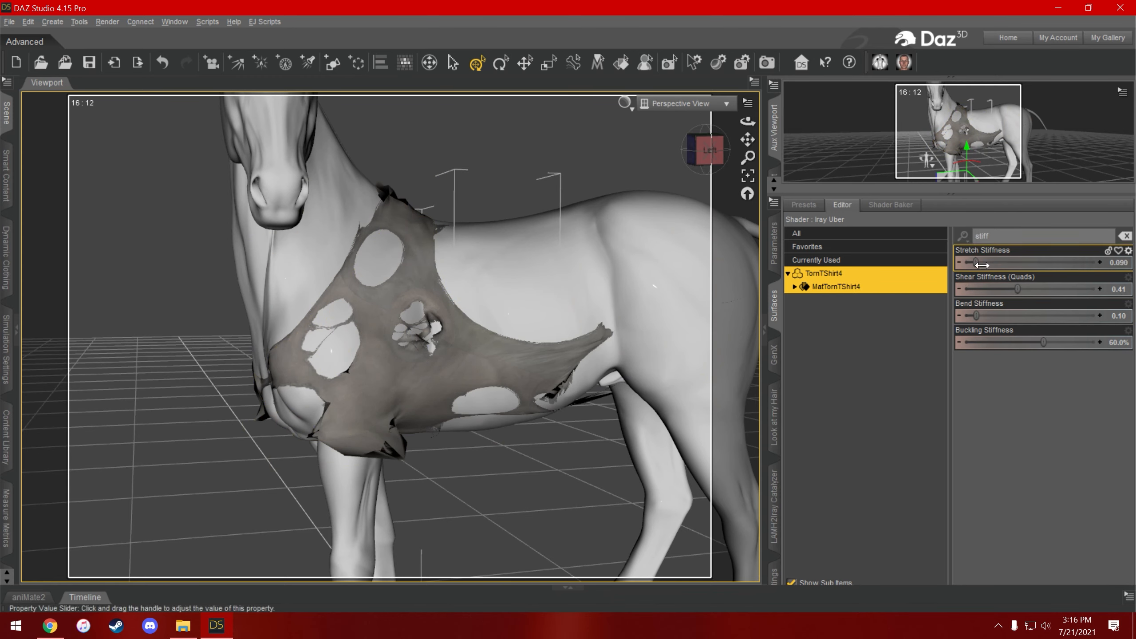
drag(1043, 343, 976, 342)
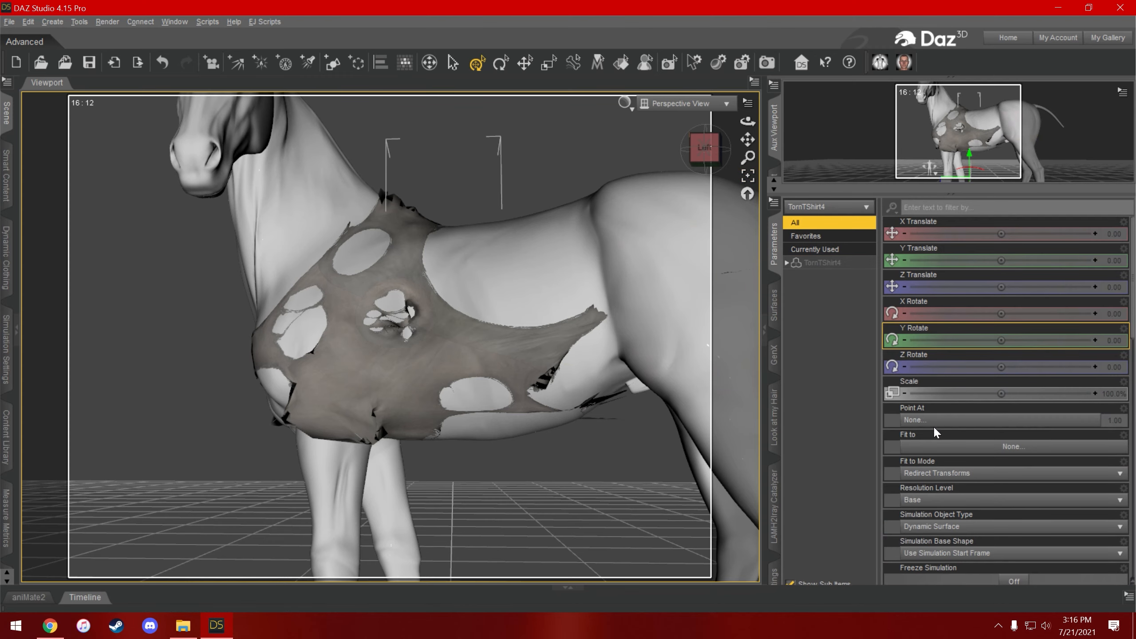
Add a smoothing modifier to TornTShirt4 via Edit > Figure > Geometry.
click(786, 262)
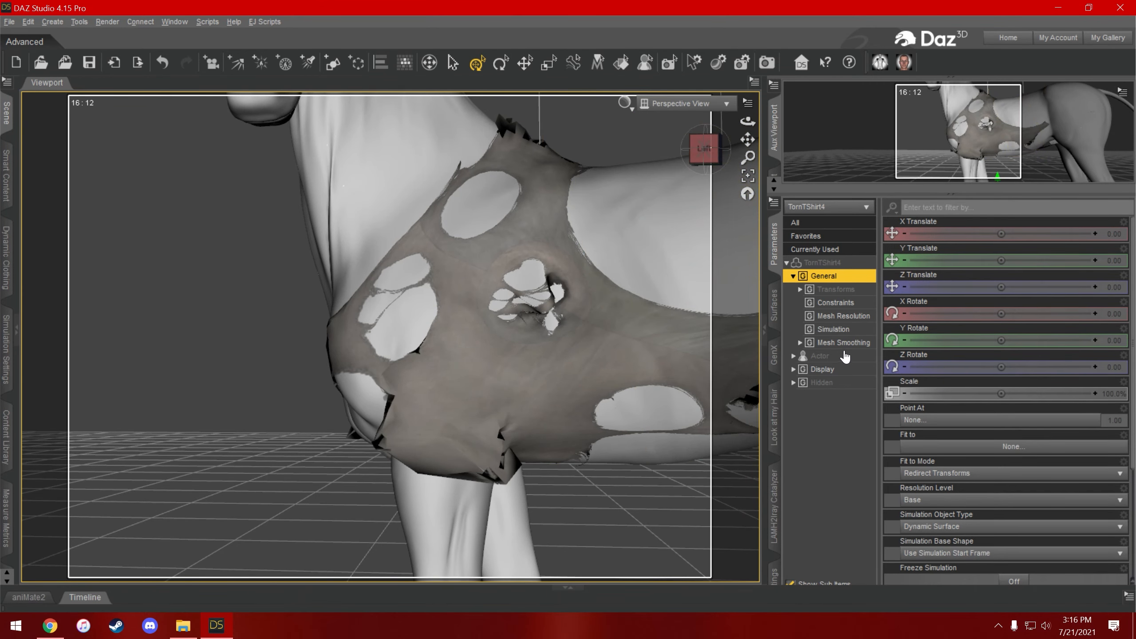
click(842, 342)
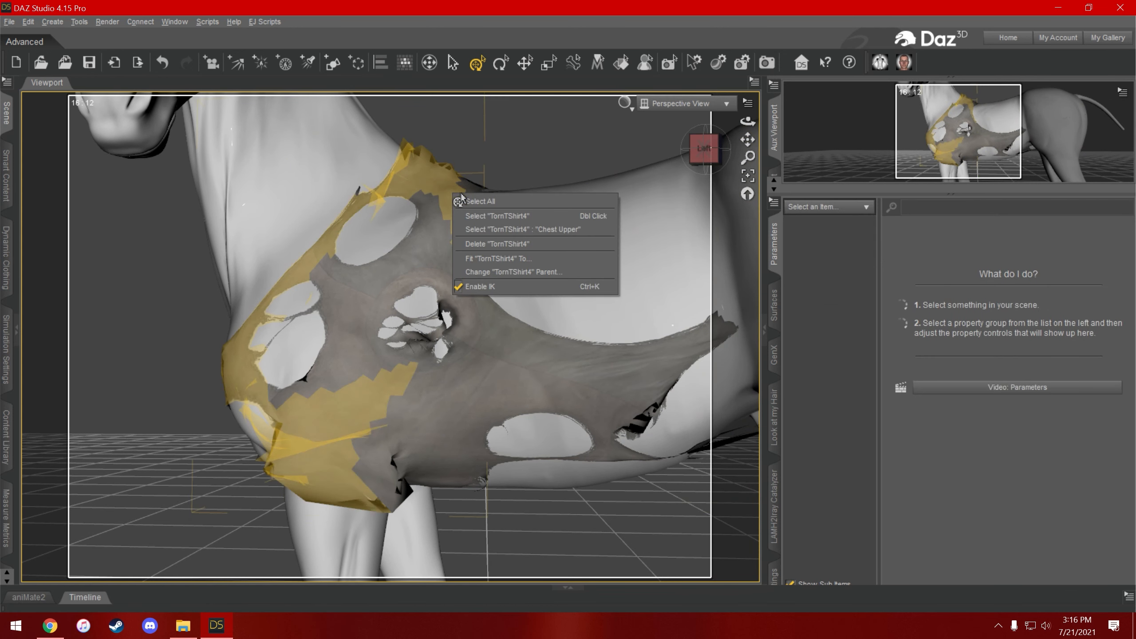
click(497, 216)
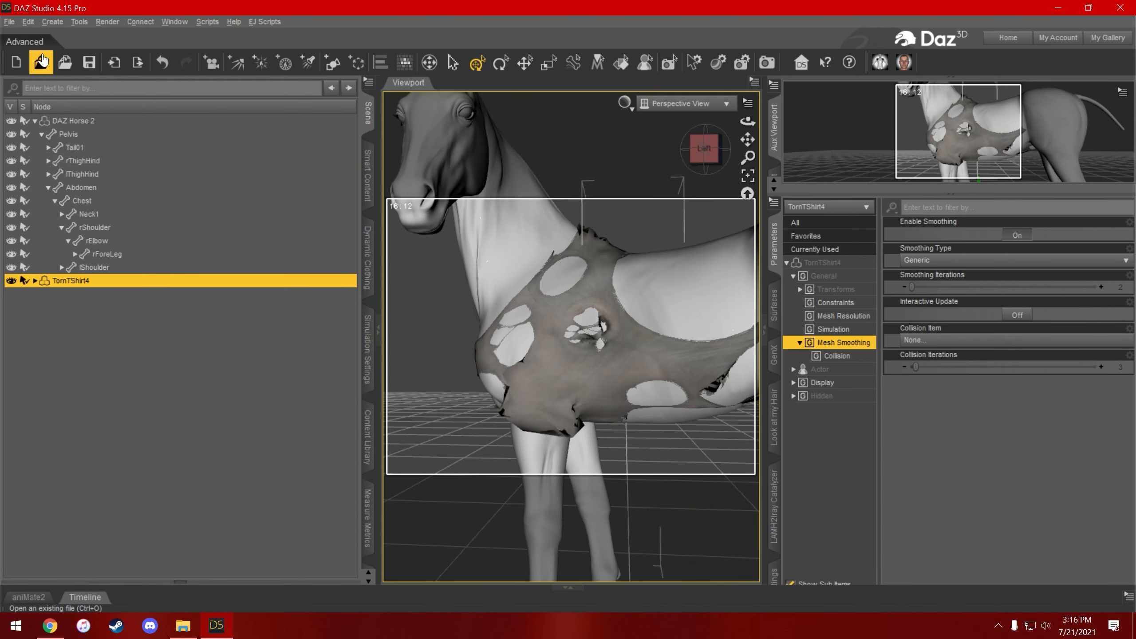
click(27, 21)
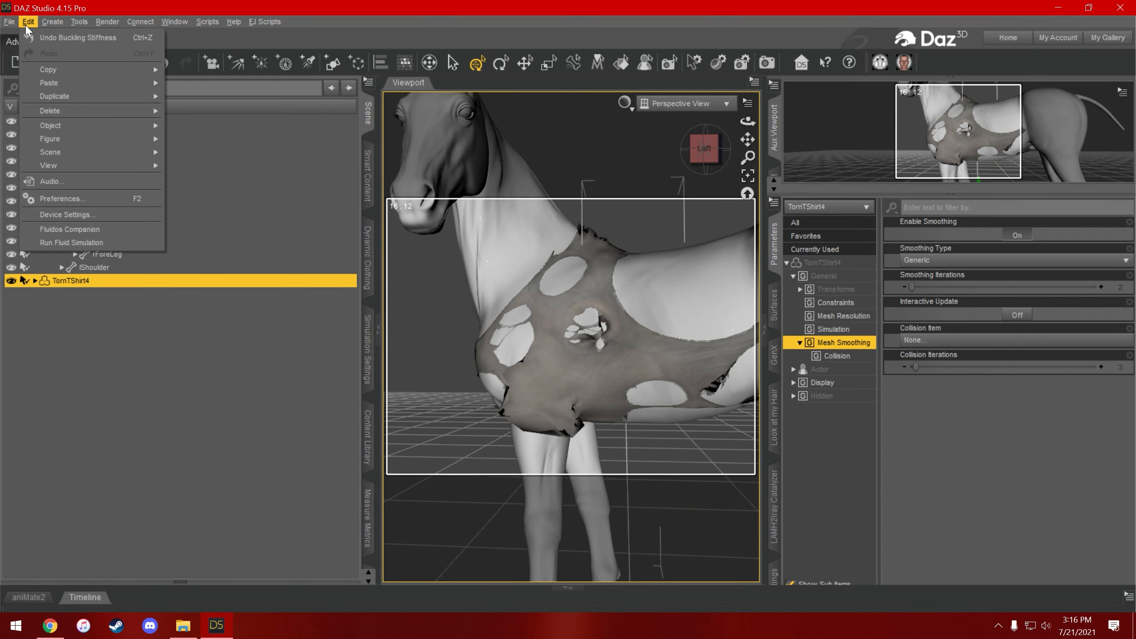
mouse_move(49, 151)
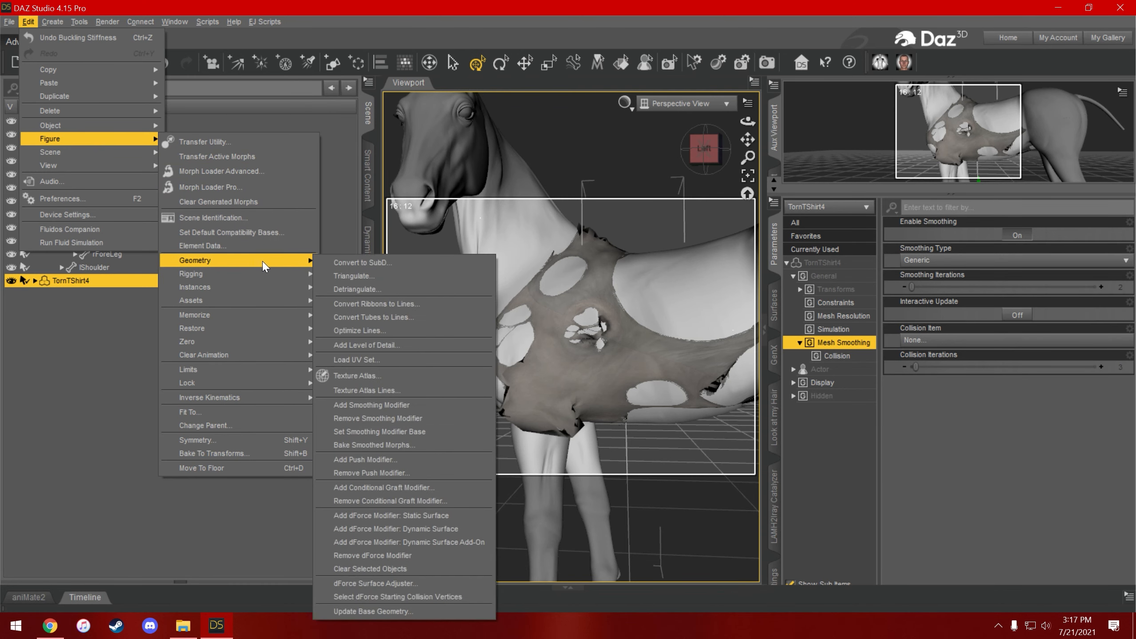
mouse_move(404, 404)
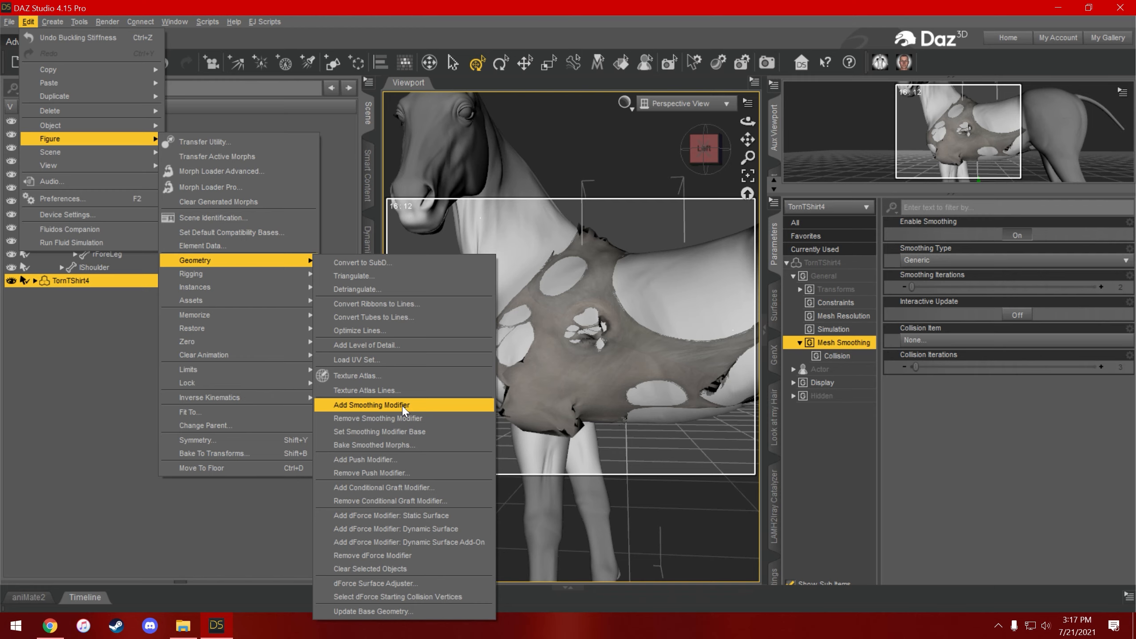
click(370, 405)
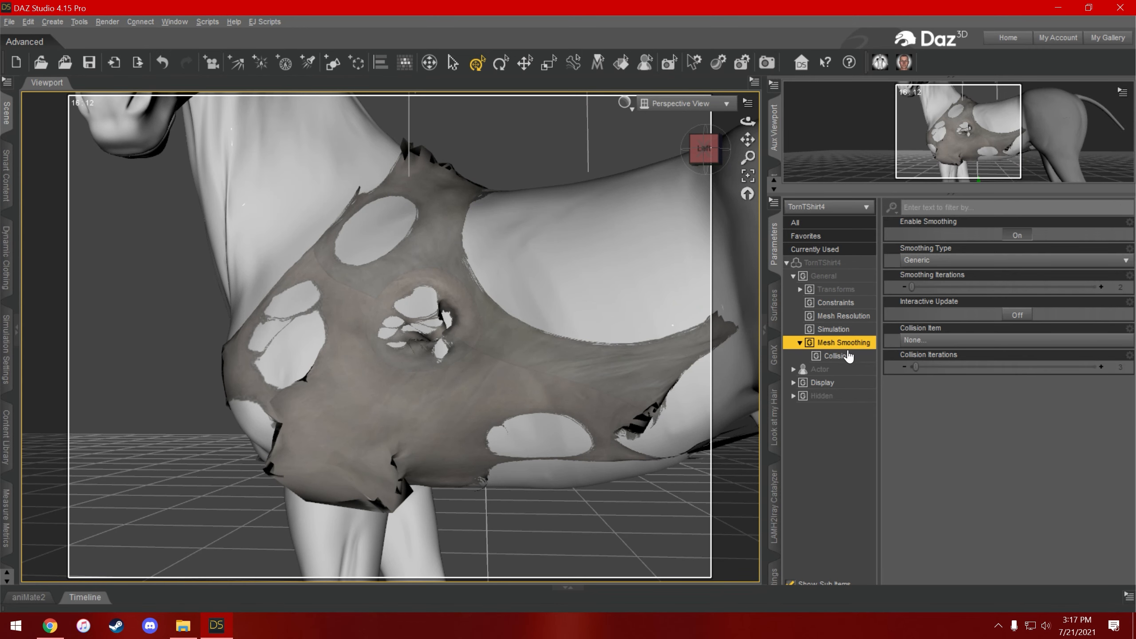
mouse_move(861, 356)
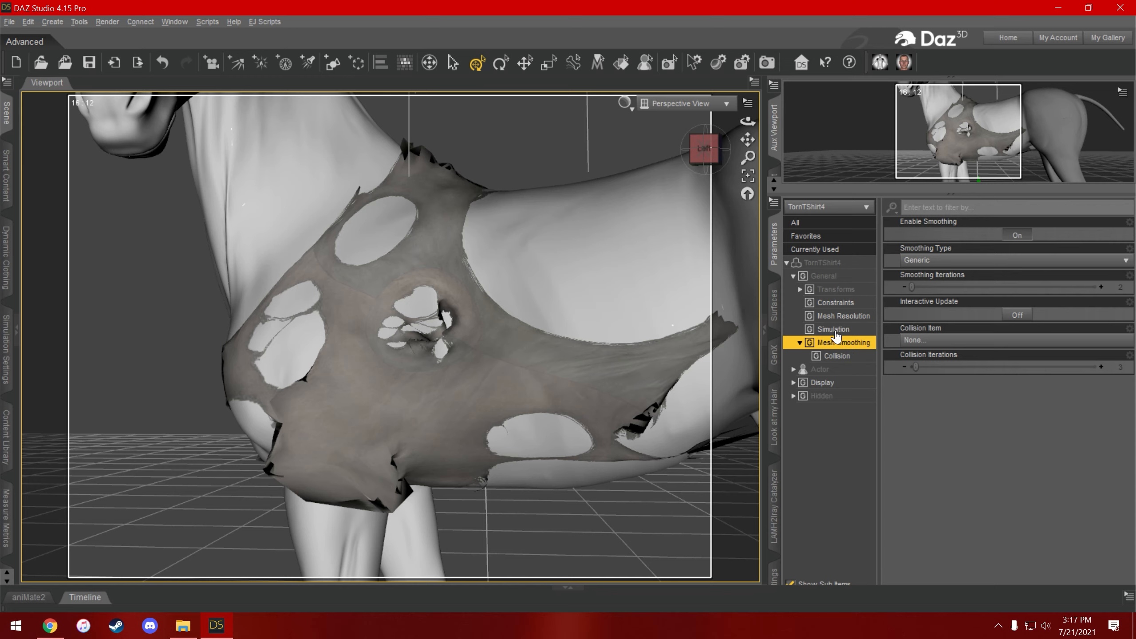
Freeze the shirt's simulation and set its Smoothing Type to Base Shape Matching.
click(833, 328)
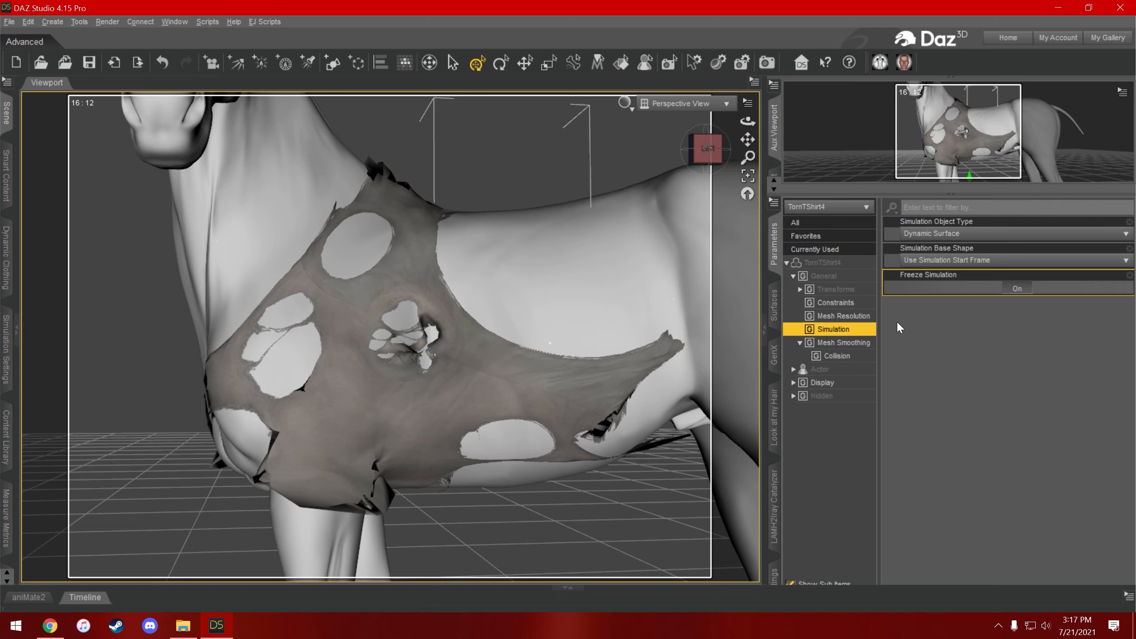
click(847, 343)
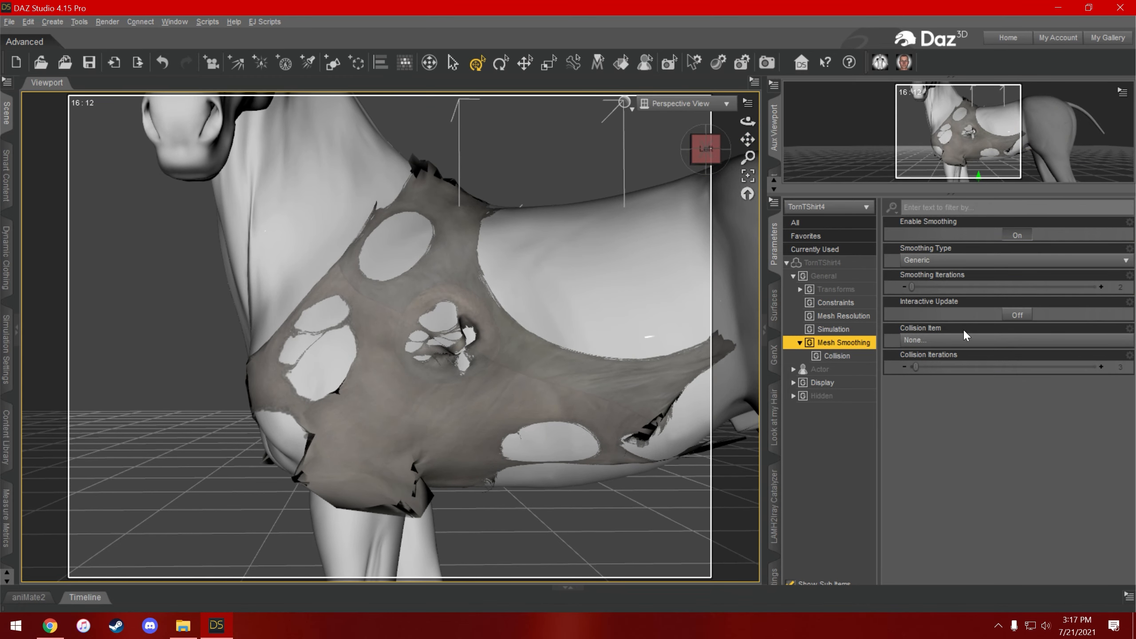
click(1007, 259)
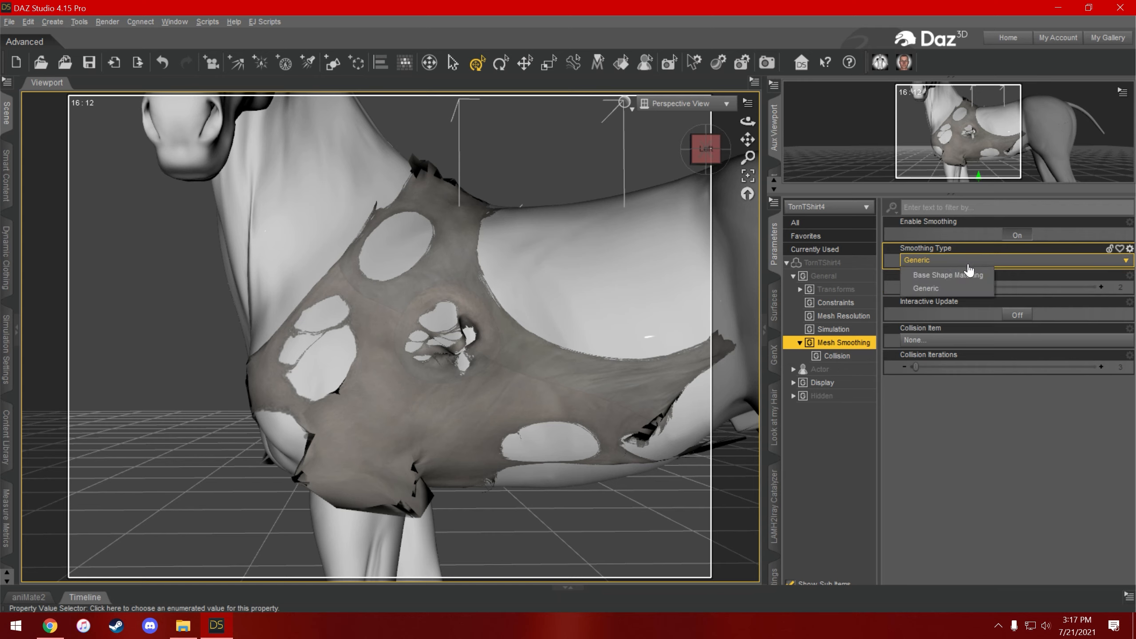
click(947, 275)
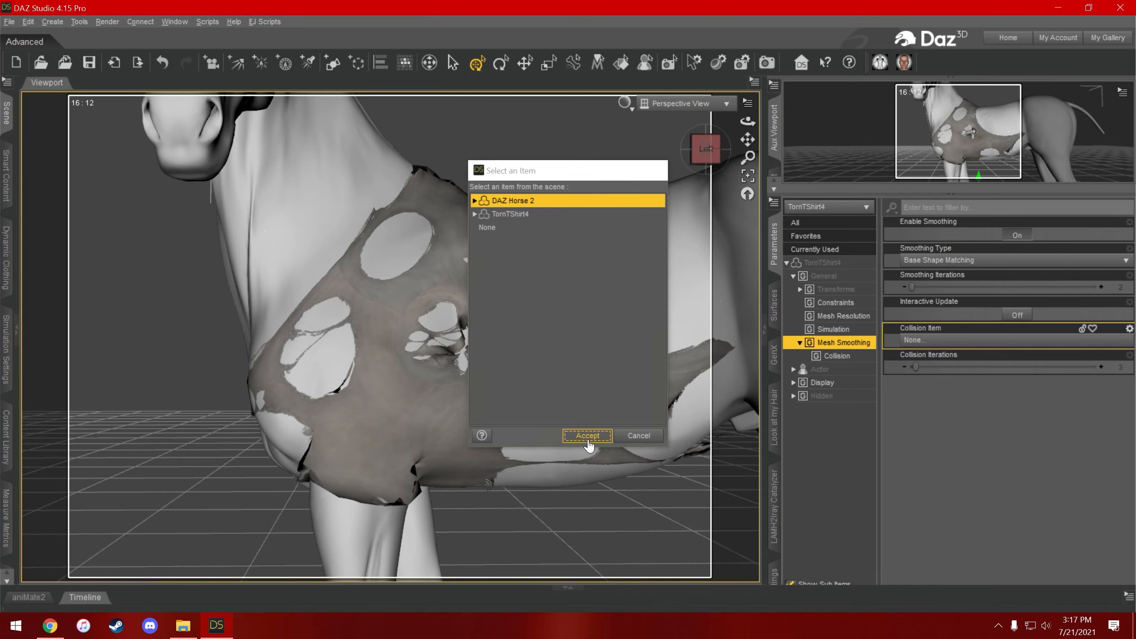
Accept DAZ Horse 2 as the collision item and orbit toward the shirt's upper torn edge.
click(587, 436)
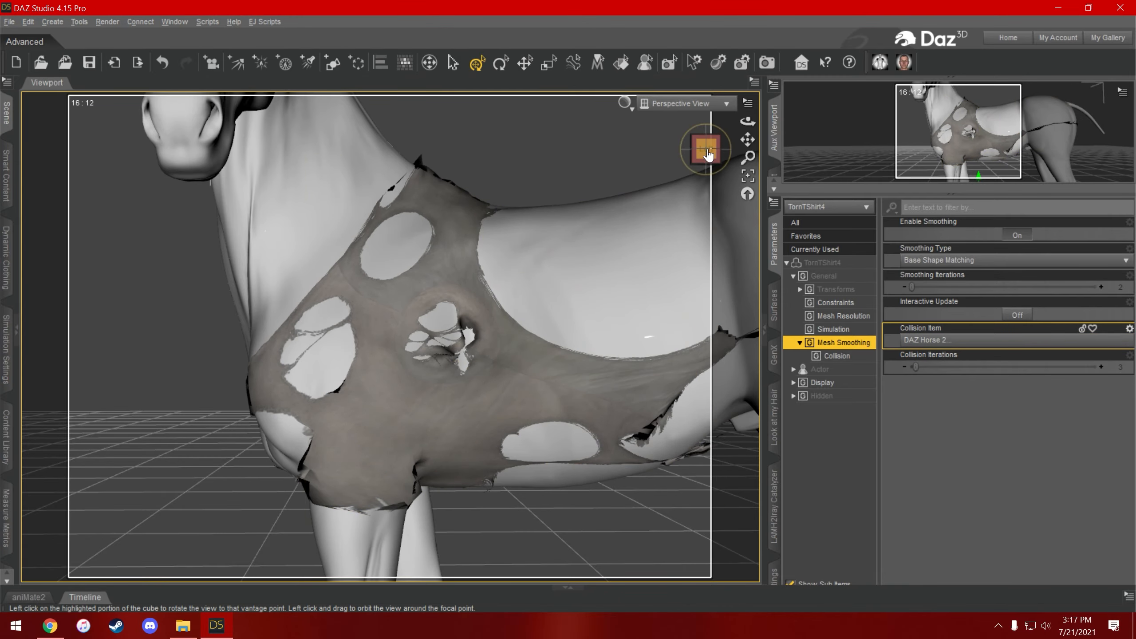
drag(706, 149, 725, 152)
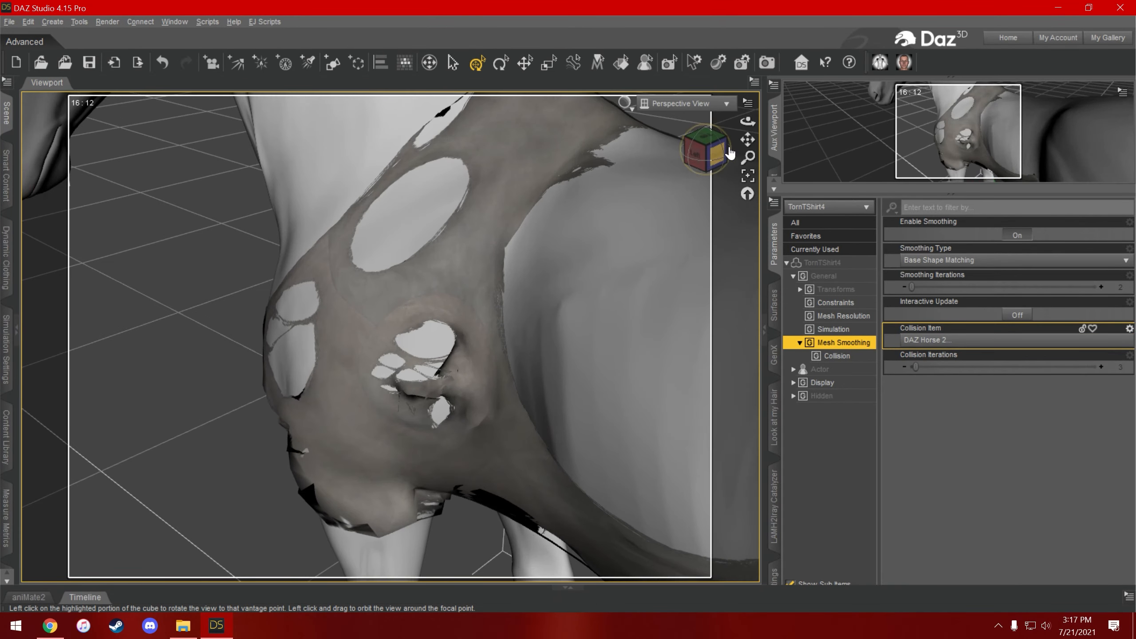
drag(730, 153, 686, 173)
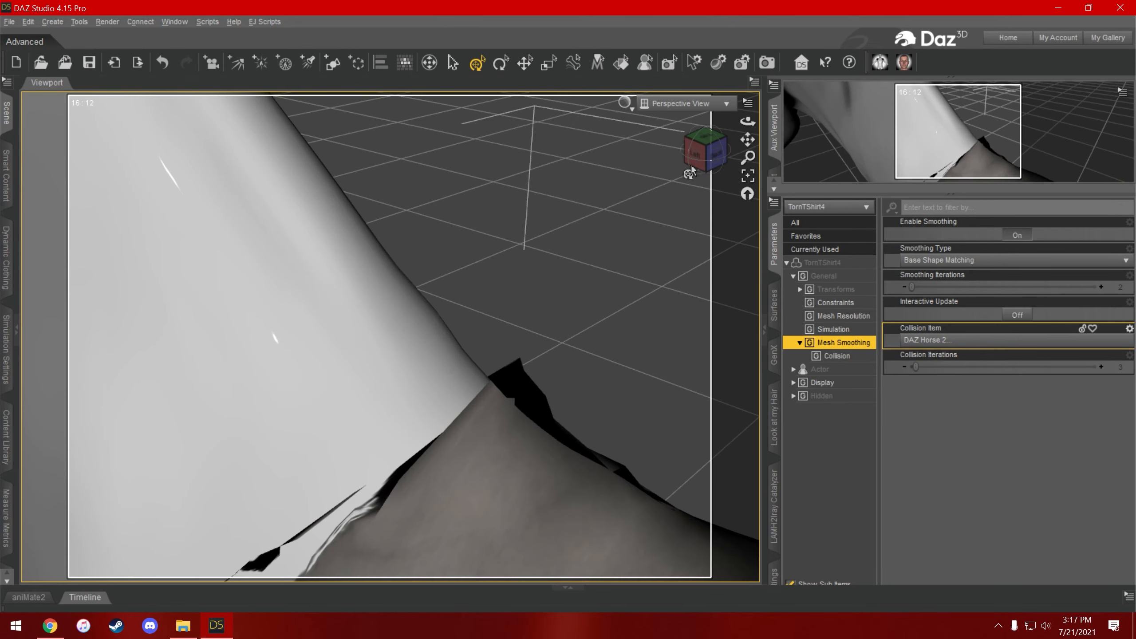
drag(704, 152, 704, 149)
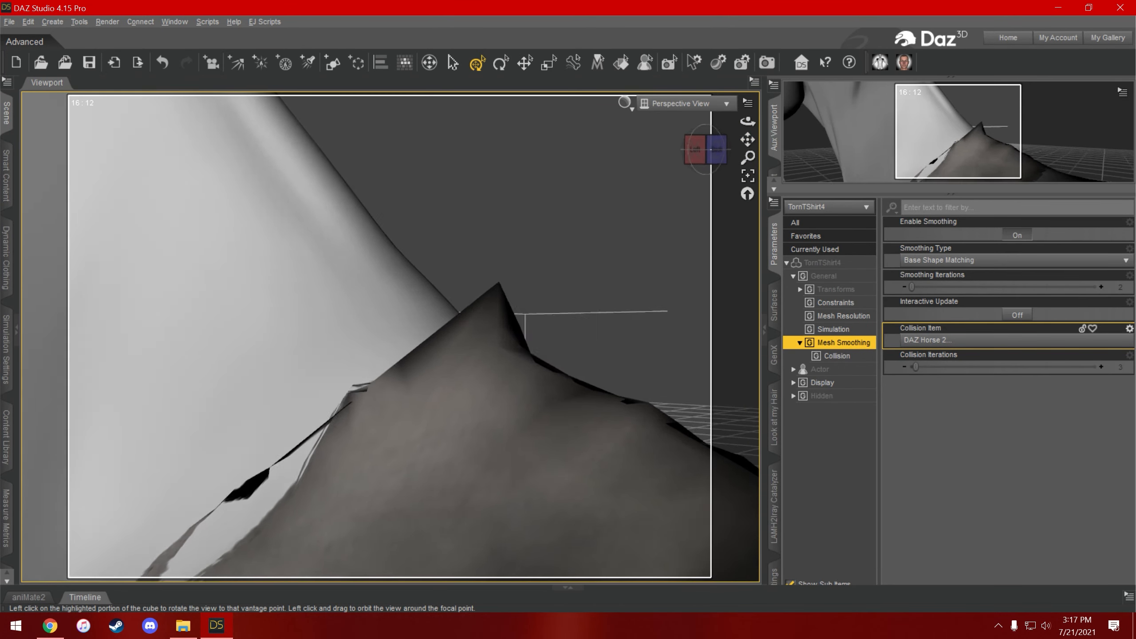
Compare smoothing on and off, then set Smoothing Iterations to 8 and Collision Iterations to 20.
click(1015, 235)
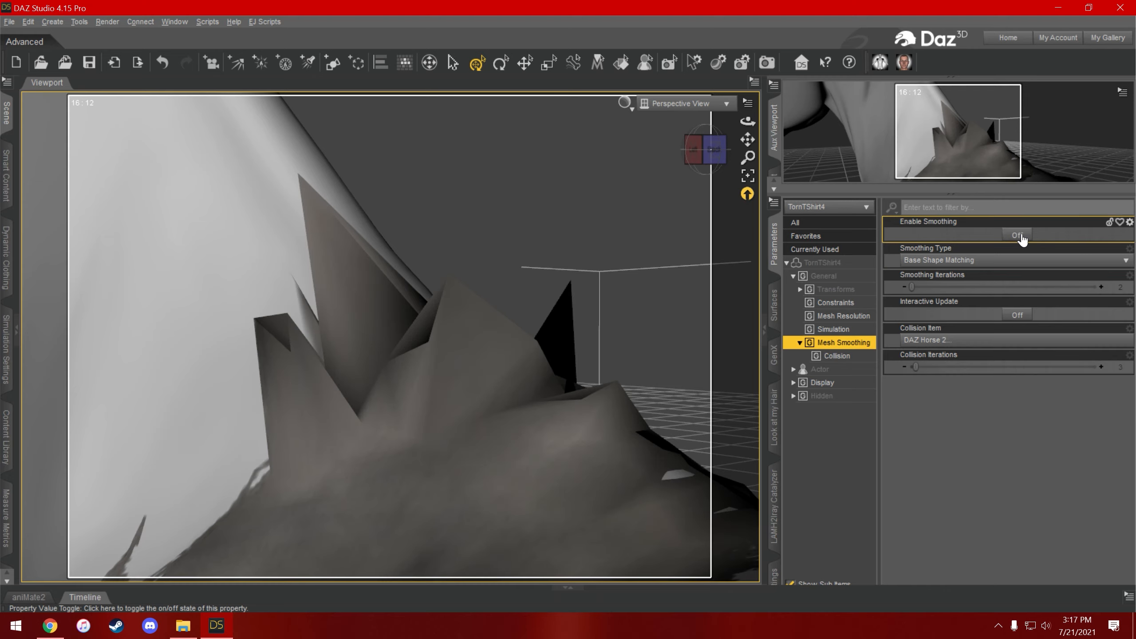
click(1017, 235)
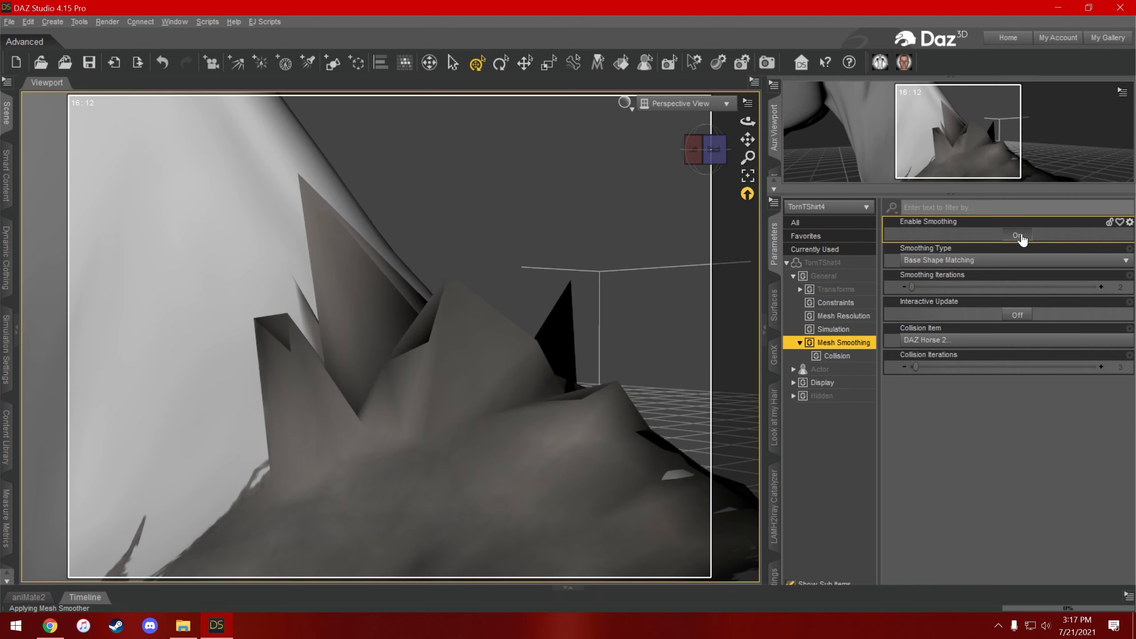
click(1016, 234)
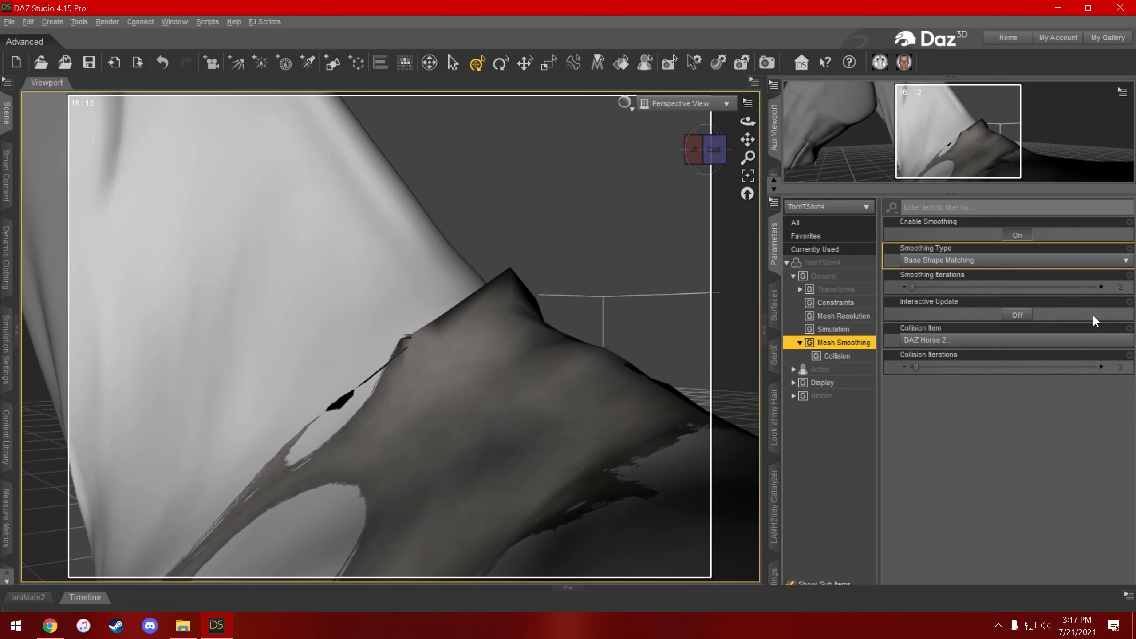
click(1101, 287)
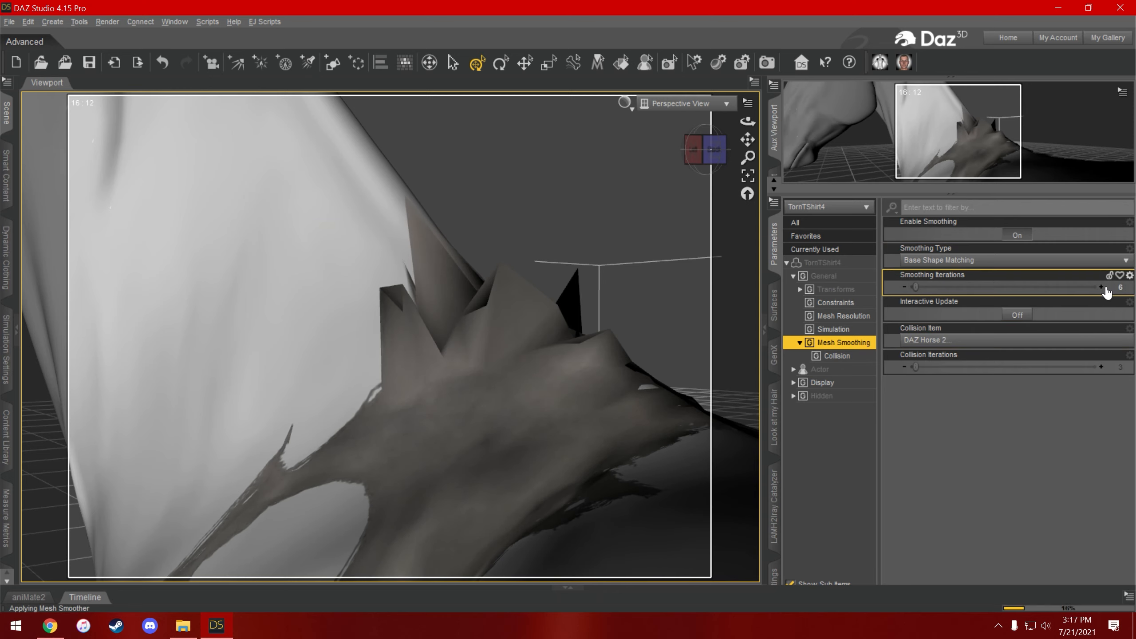
click(1100, 287)
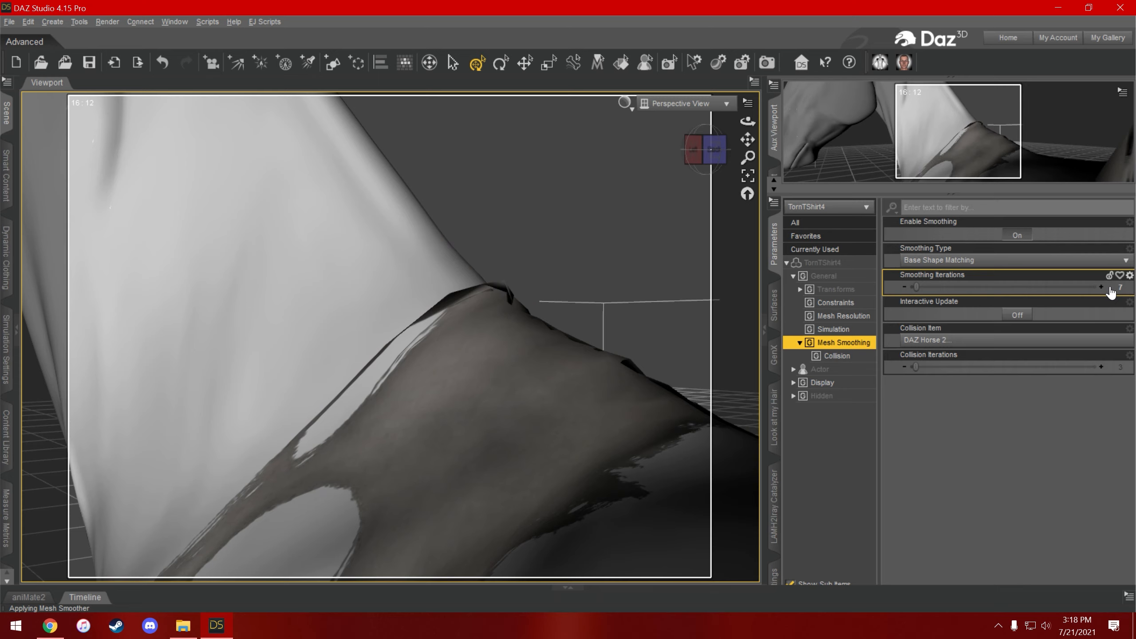
click(1101, 287)
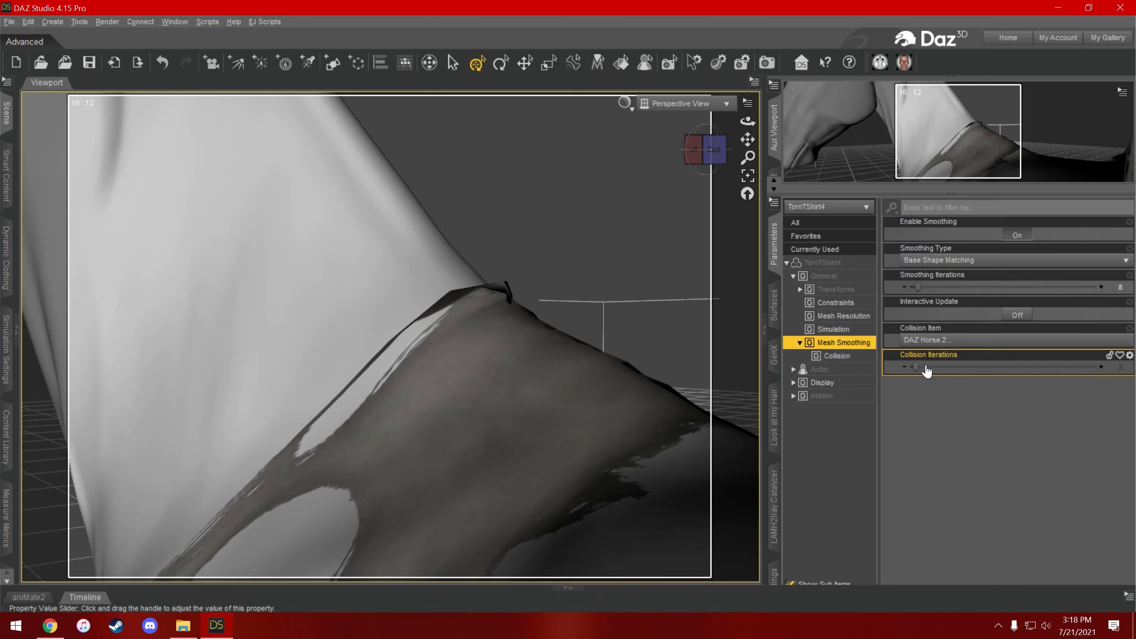
drag(918, 367, 948, 367)
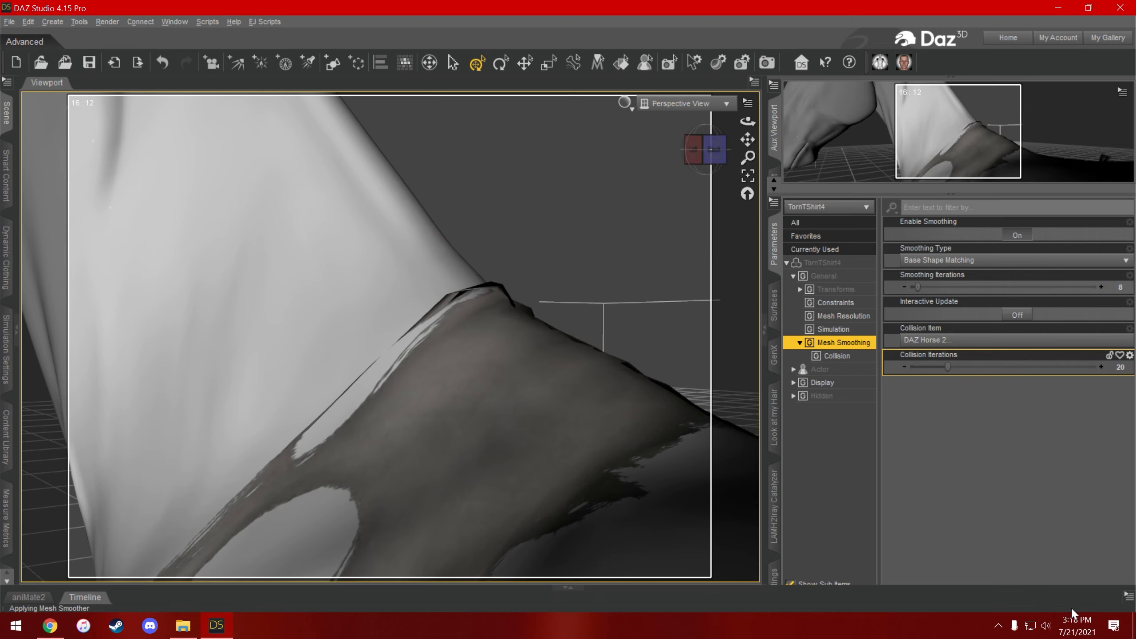
mouse_move(849, 405)
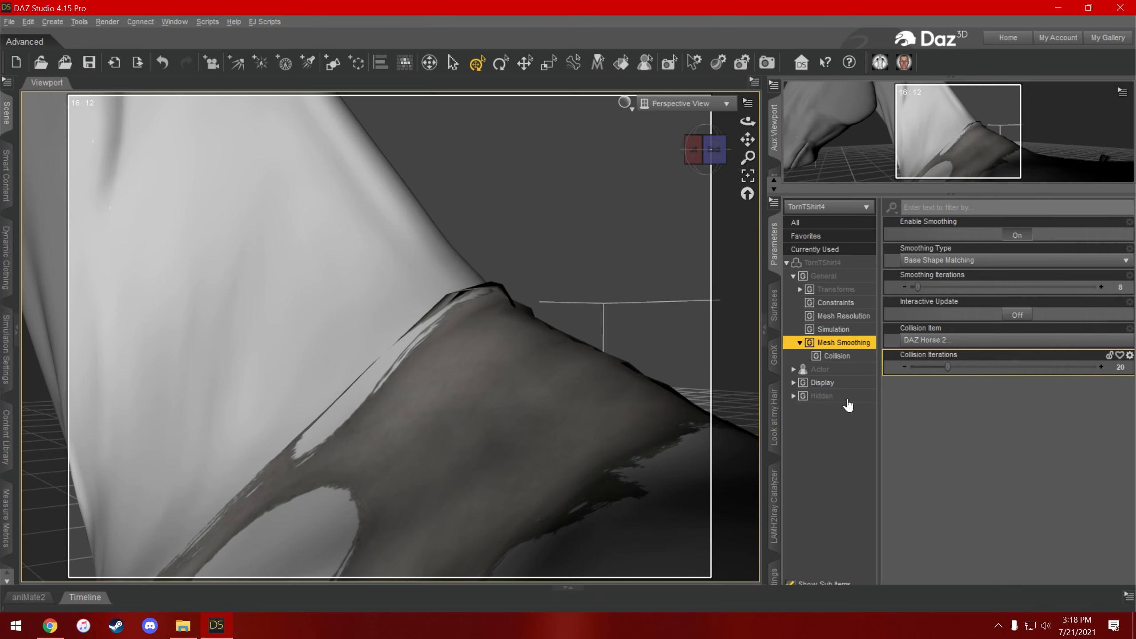